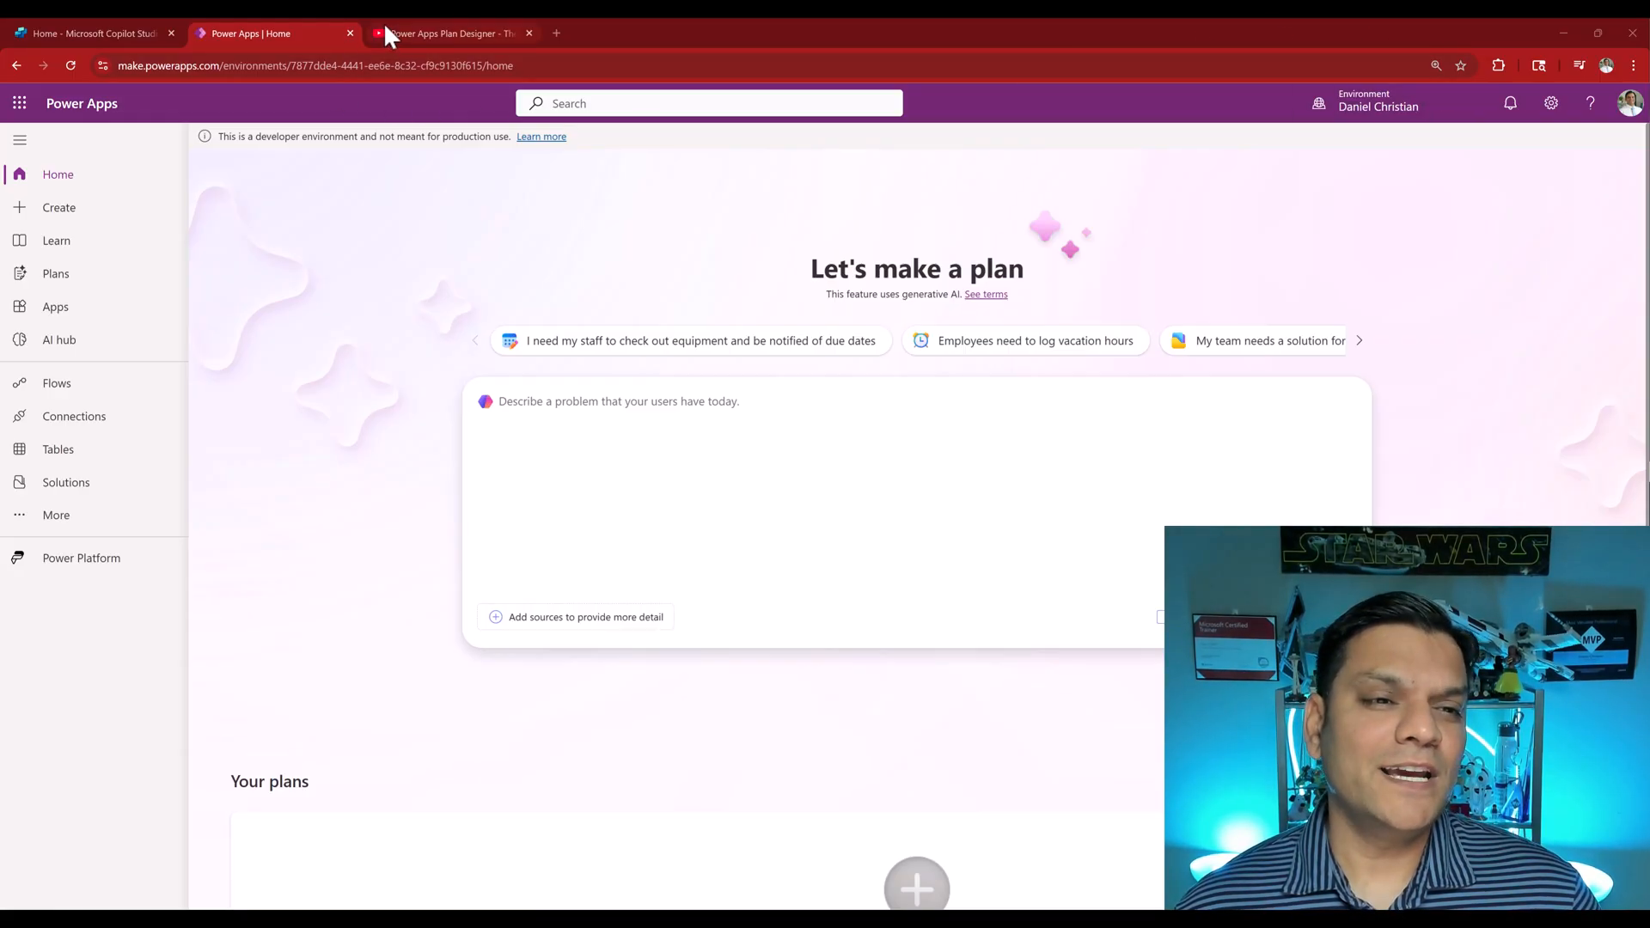
# Close the extra Power Apps Plan Designer tab, keeping the Home tab open
pyautogui.click(453, 33)
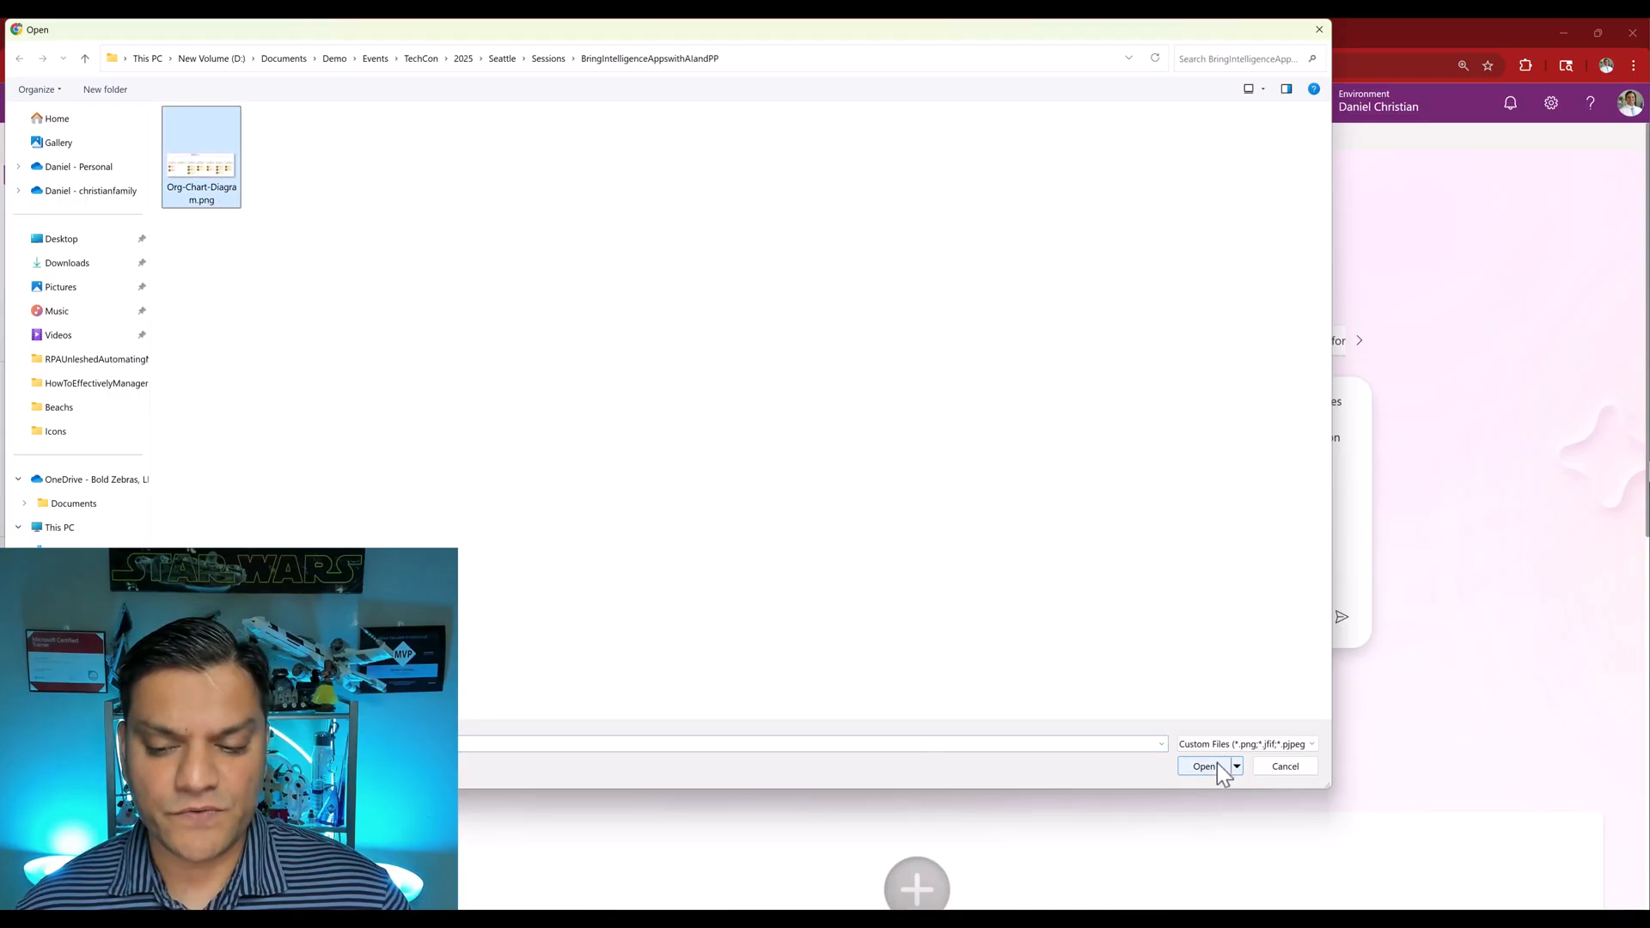
# Attach Org-Chart-Diagram.png to the description and tick 'Include preview features'
pyautogui.click(1204, 765)
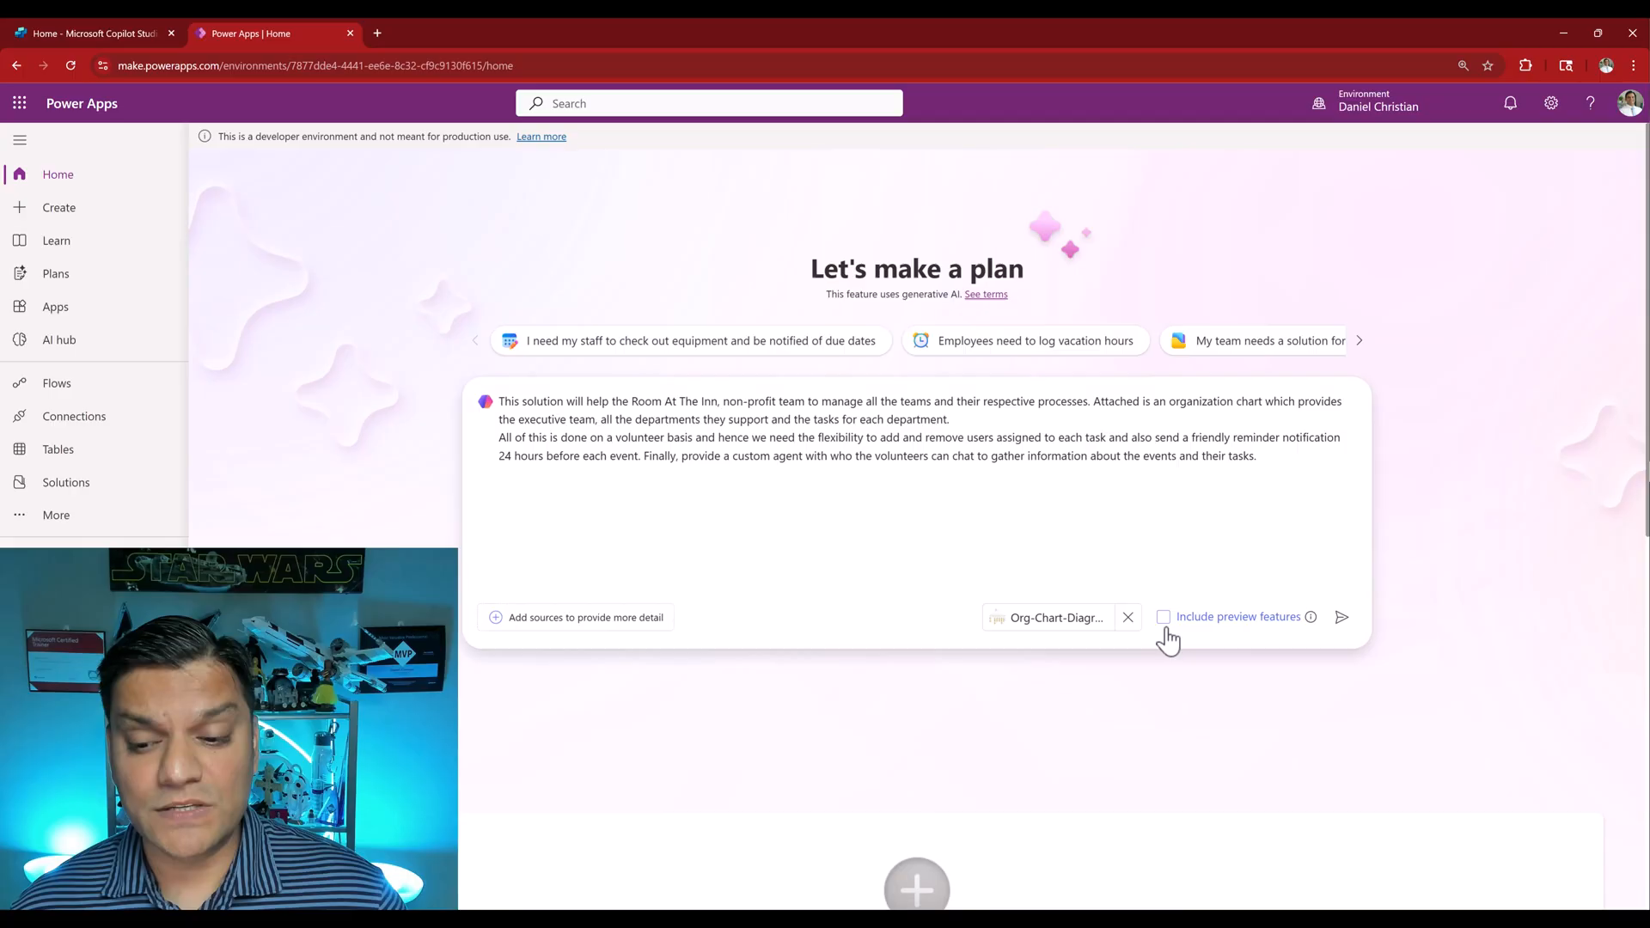
pyautogui.click(1163, 617)
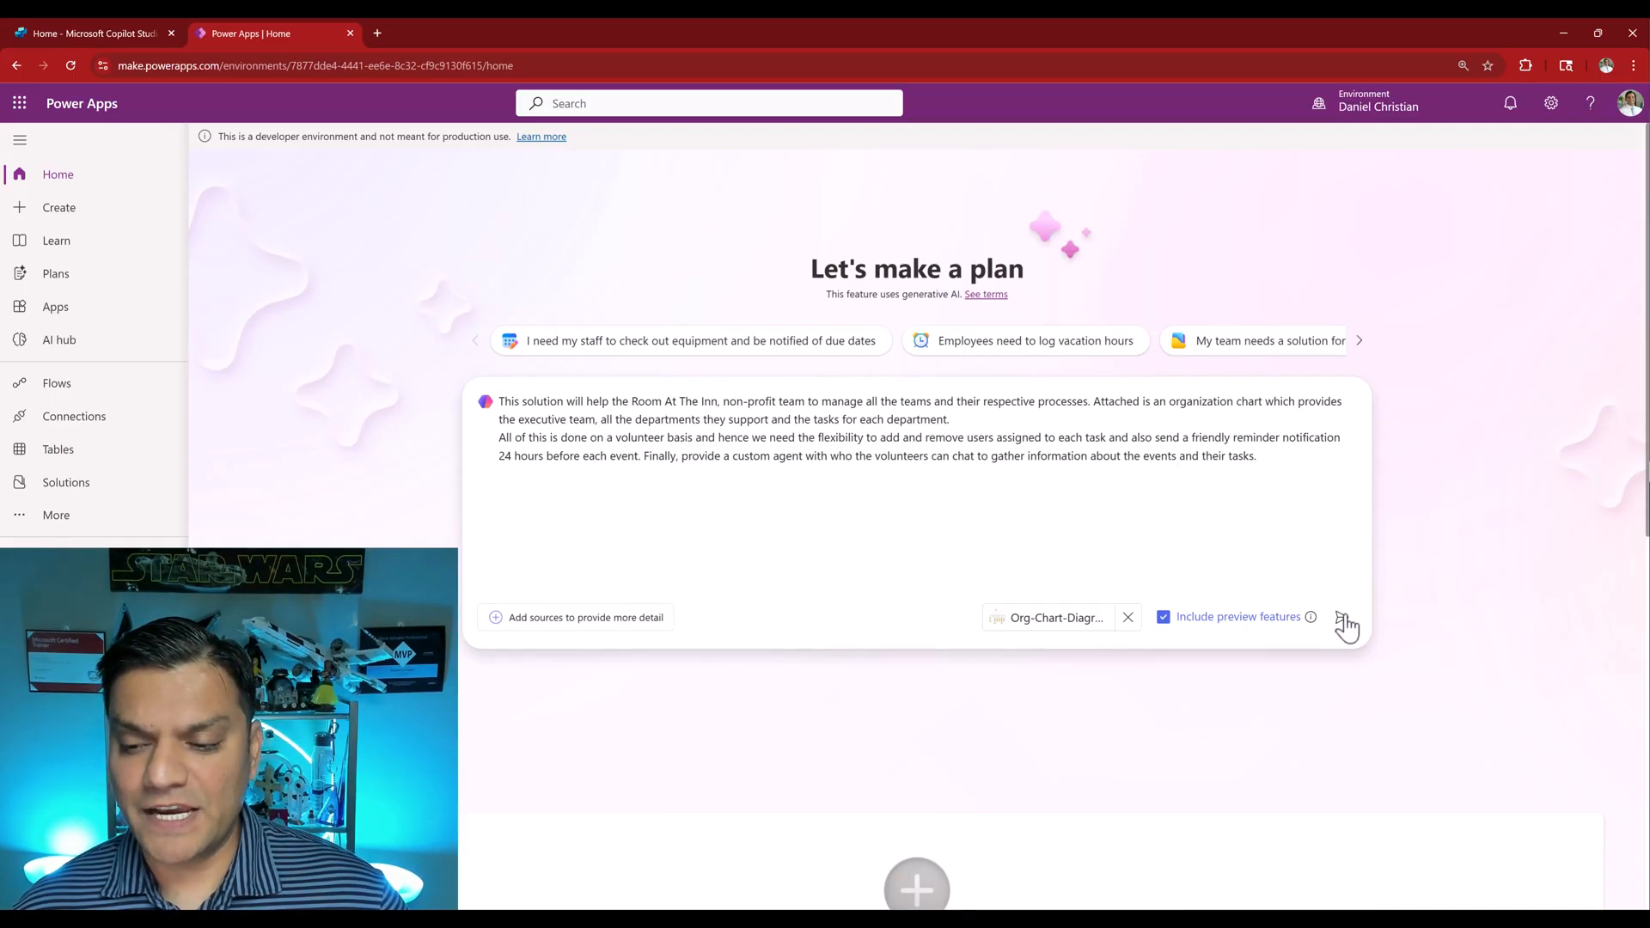
# Submit the description, then scroll through the generated User requirements and User processes sections
pyautogui.click(1348, 624)
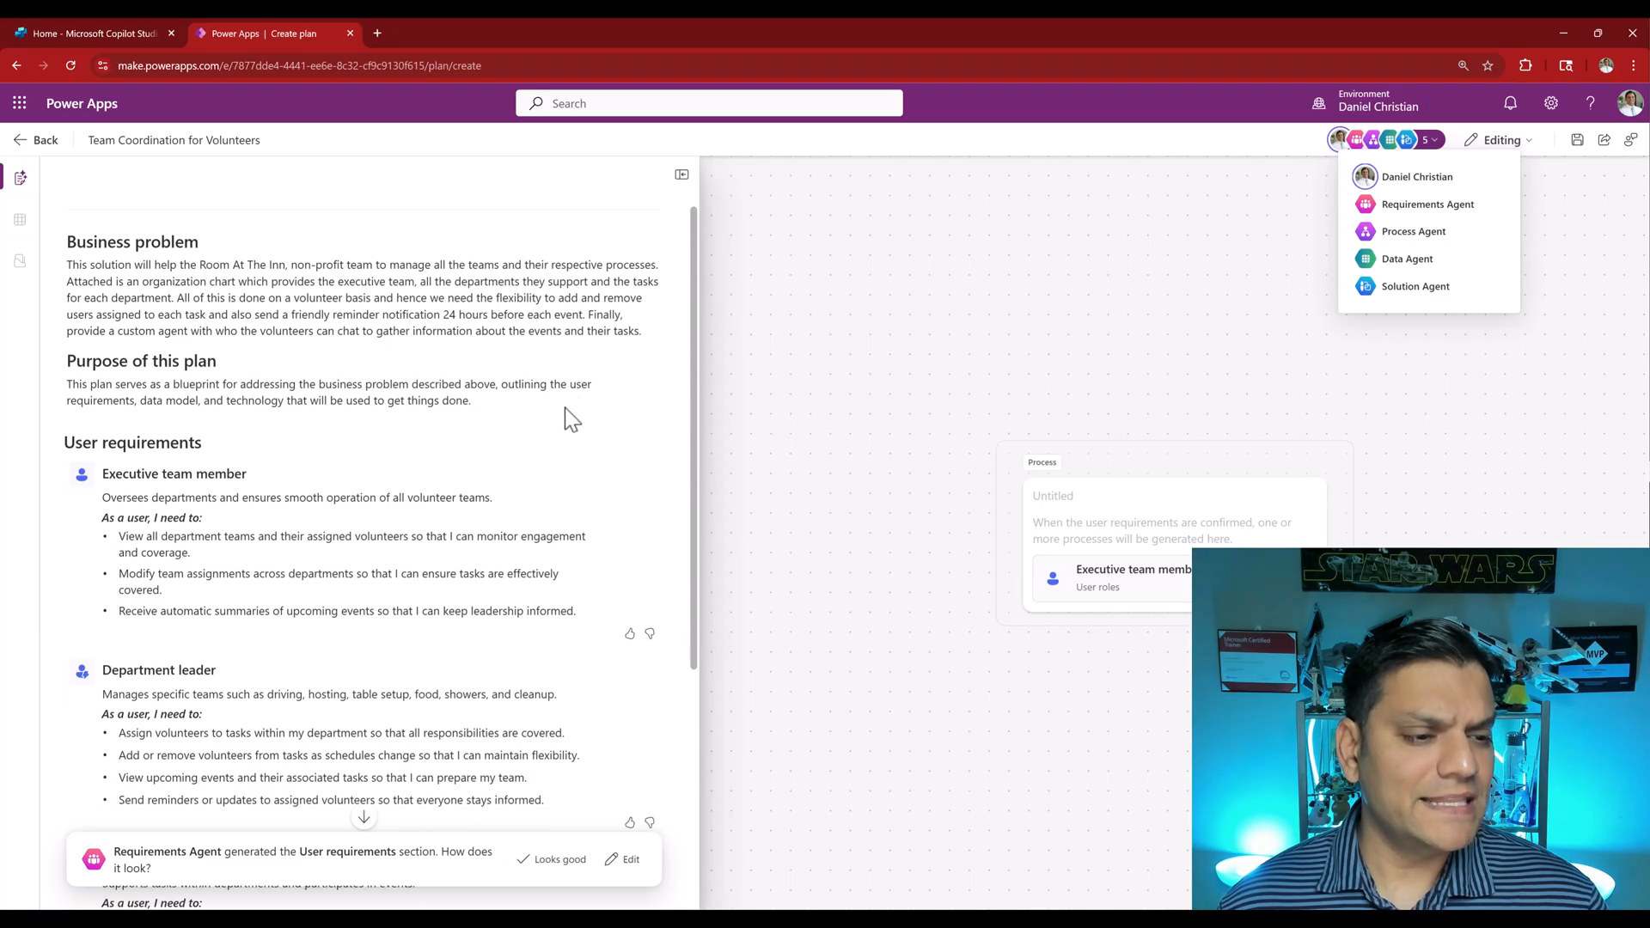
pyautogui.scroll(-3)
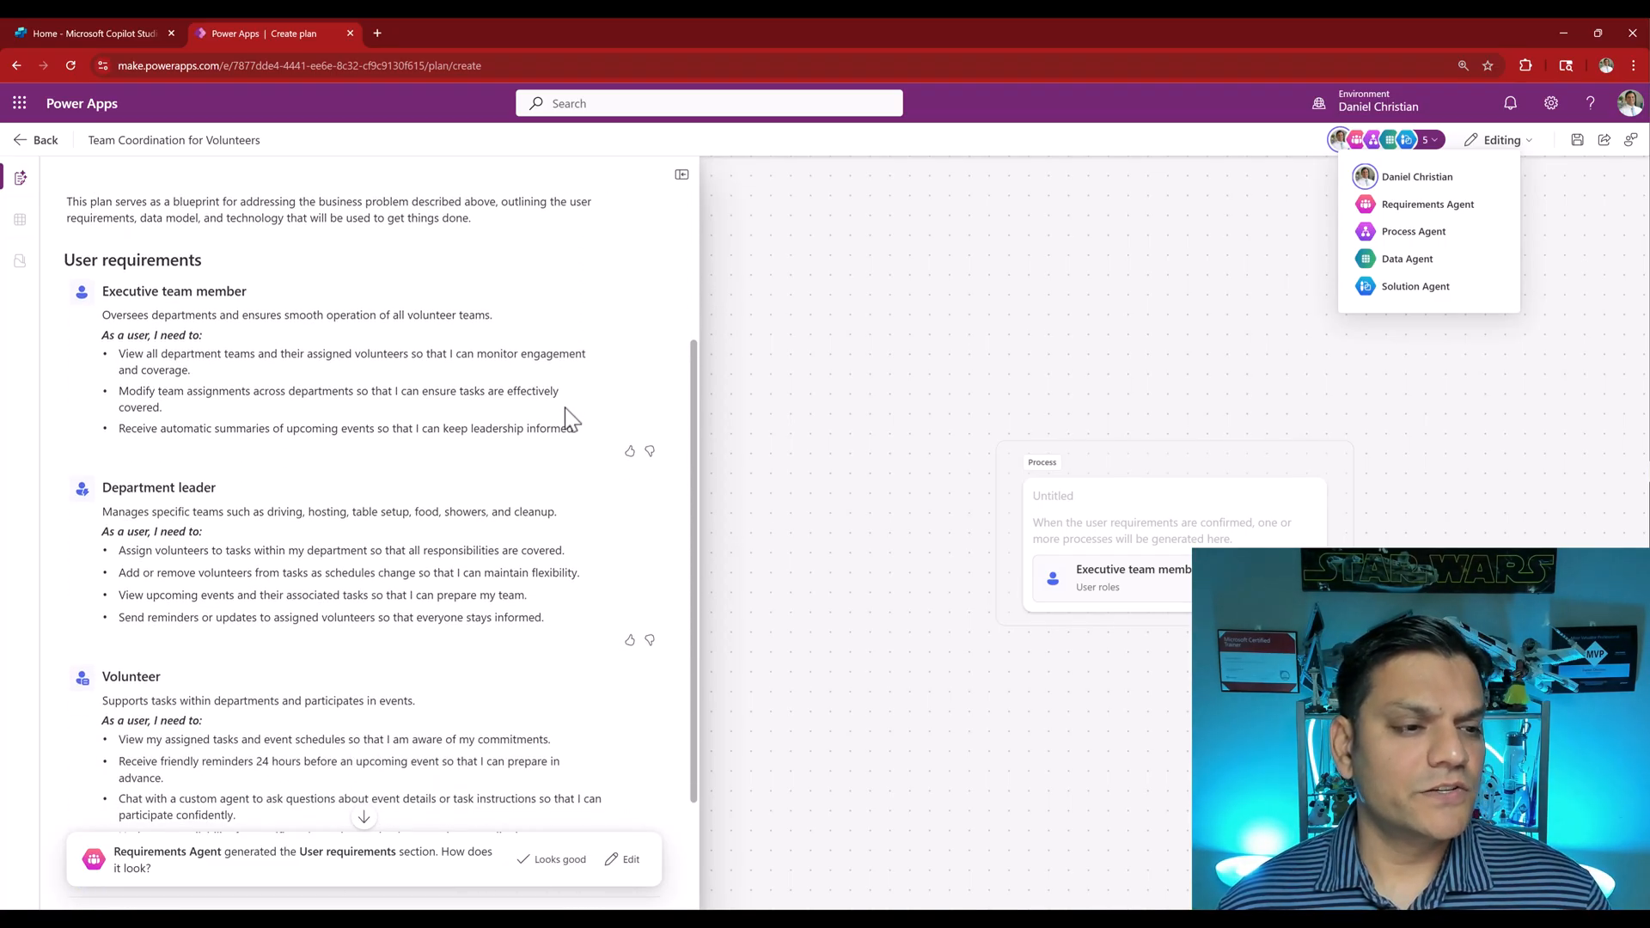
pyautogui.scroll(-3)
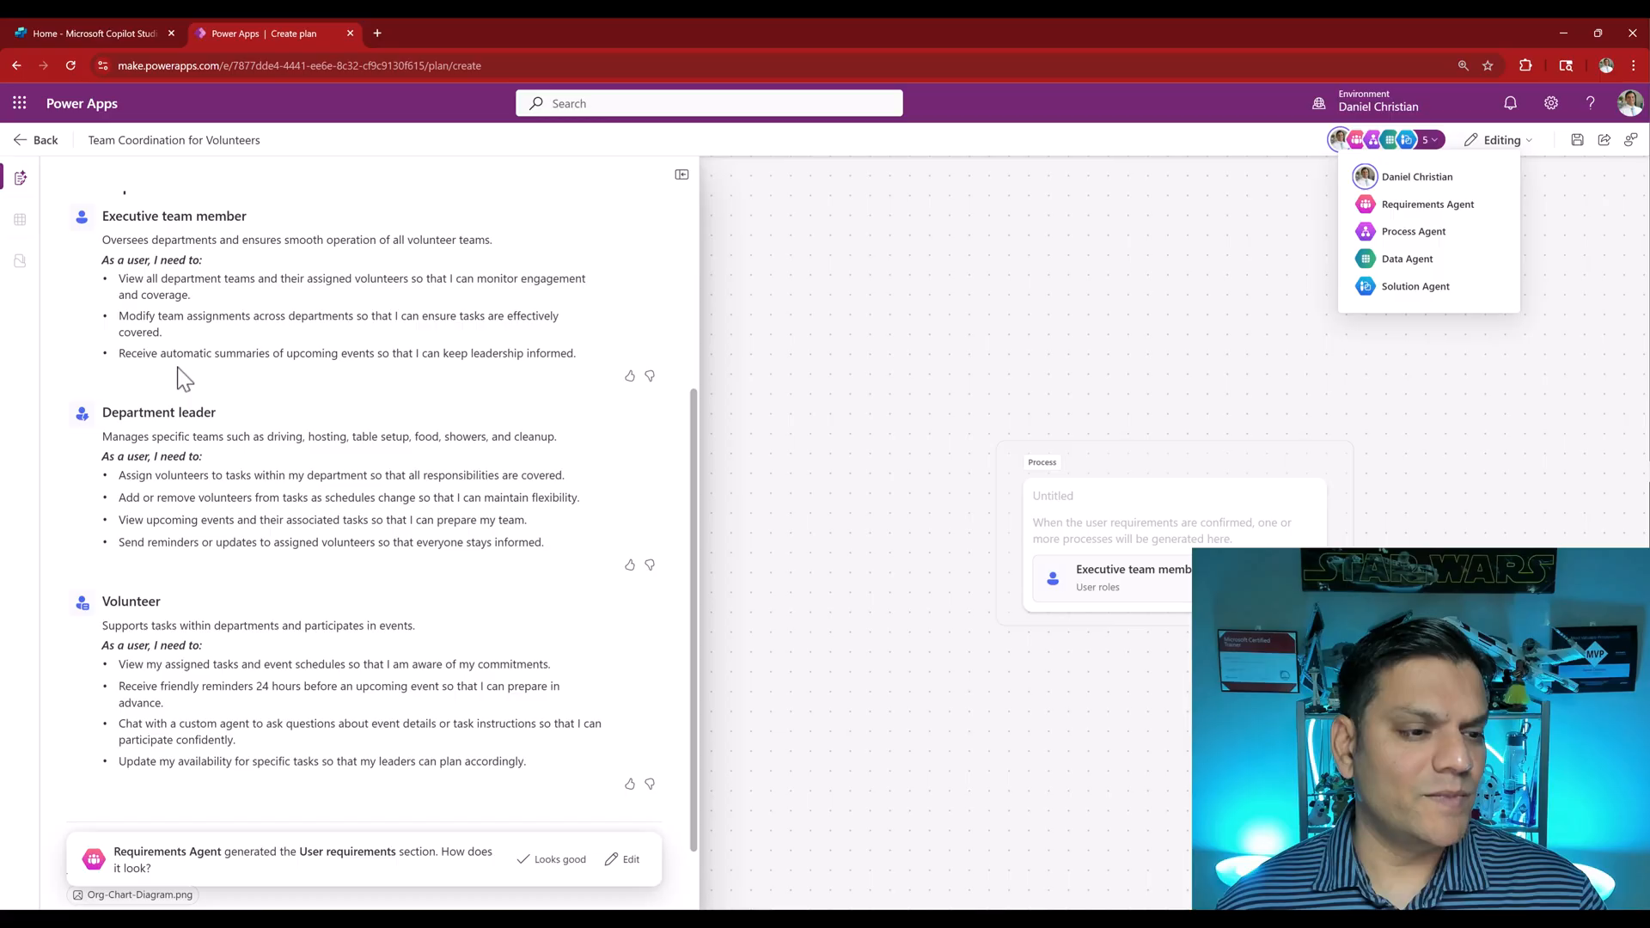
pyautogui.scroll(-3)
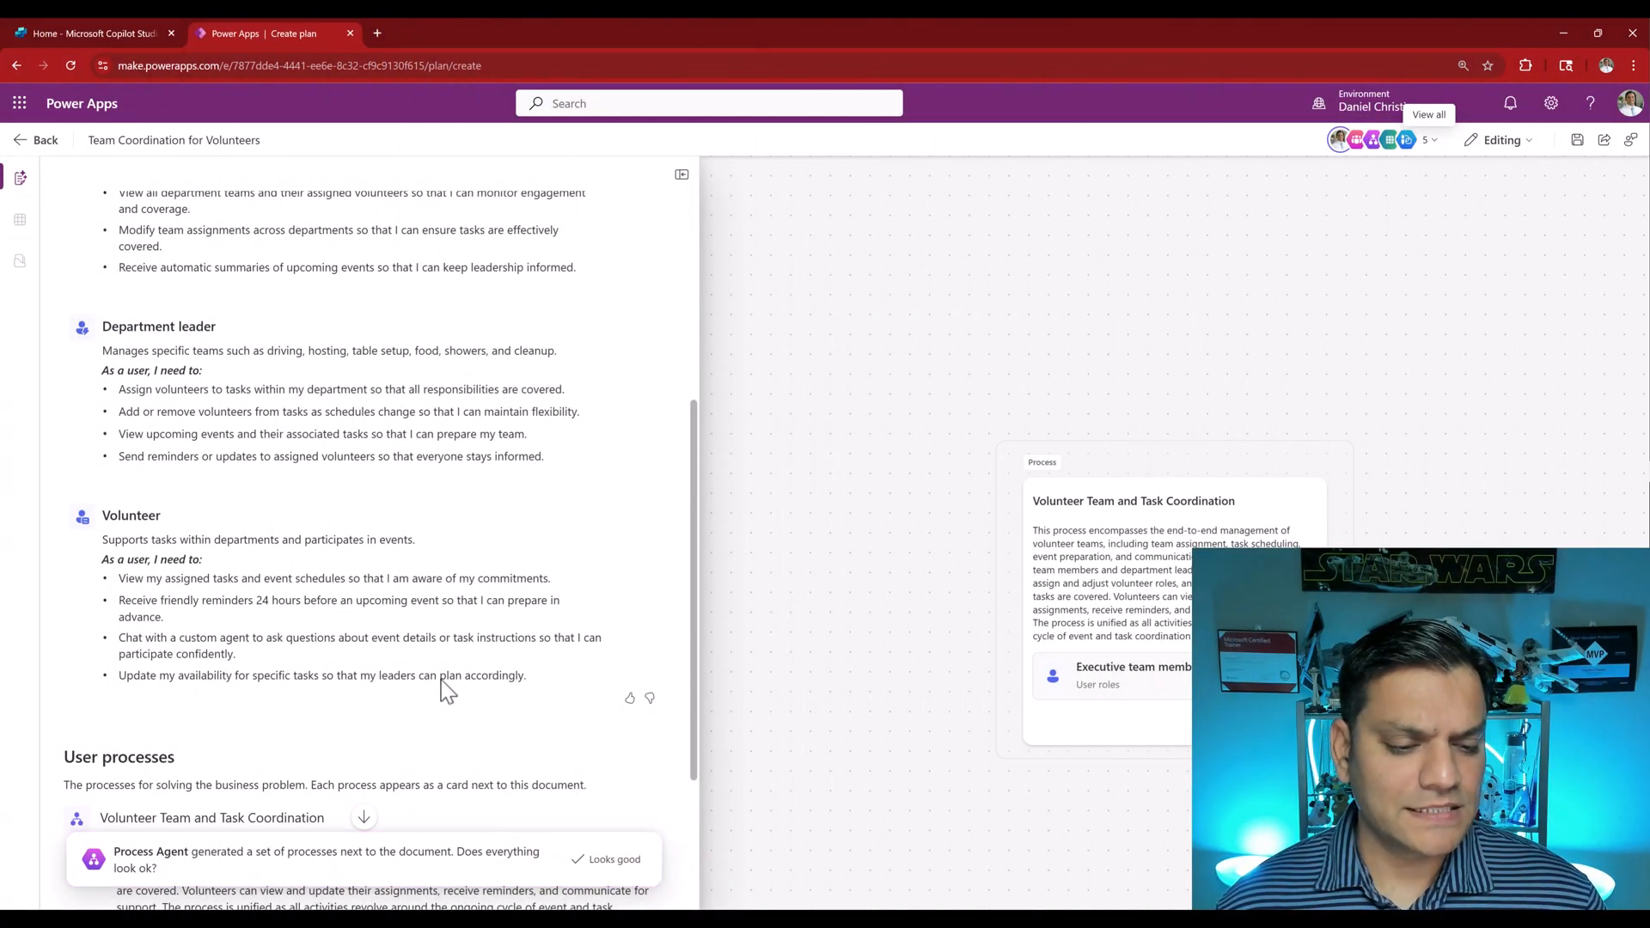
pyautogui.scroll(-3)
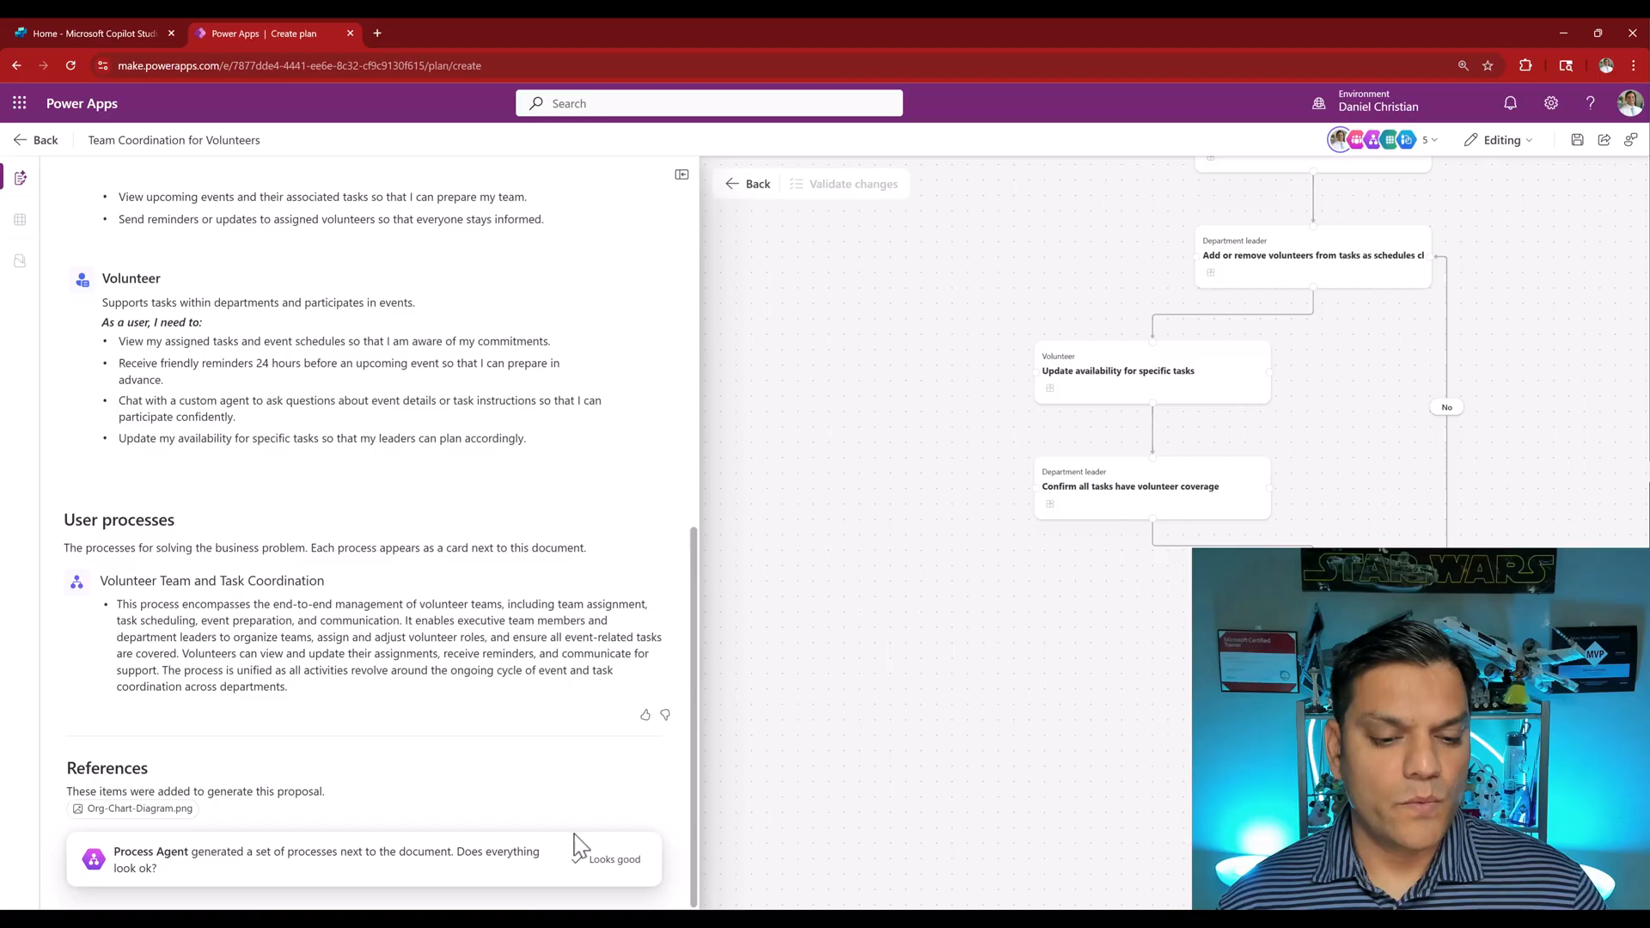
# Scroll down as the Dataverse tables and the canvas app, flows and Copilot agent are proposed
pyautogui.scroll(-3)
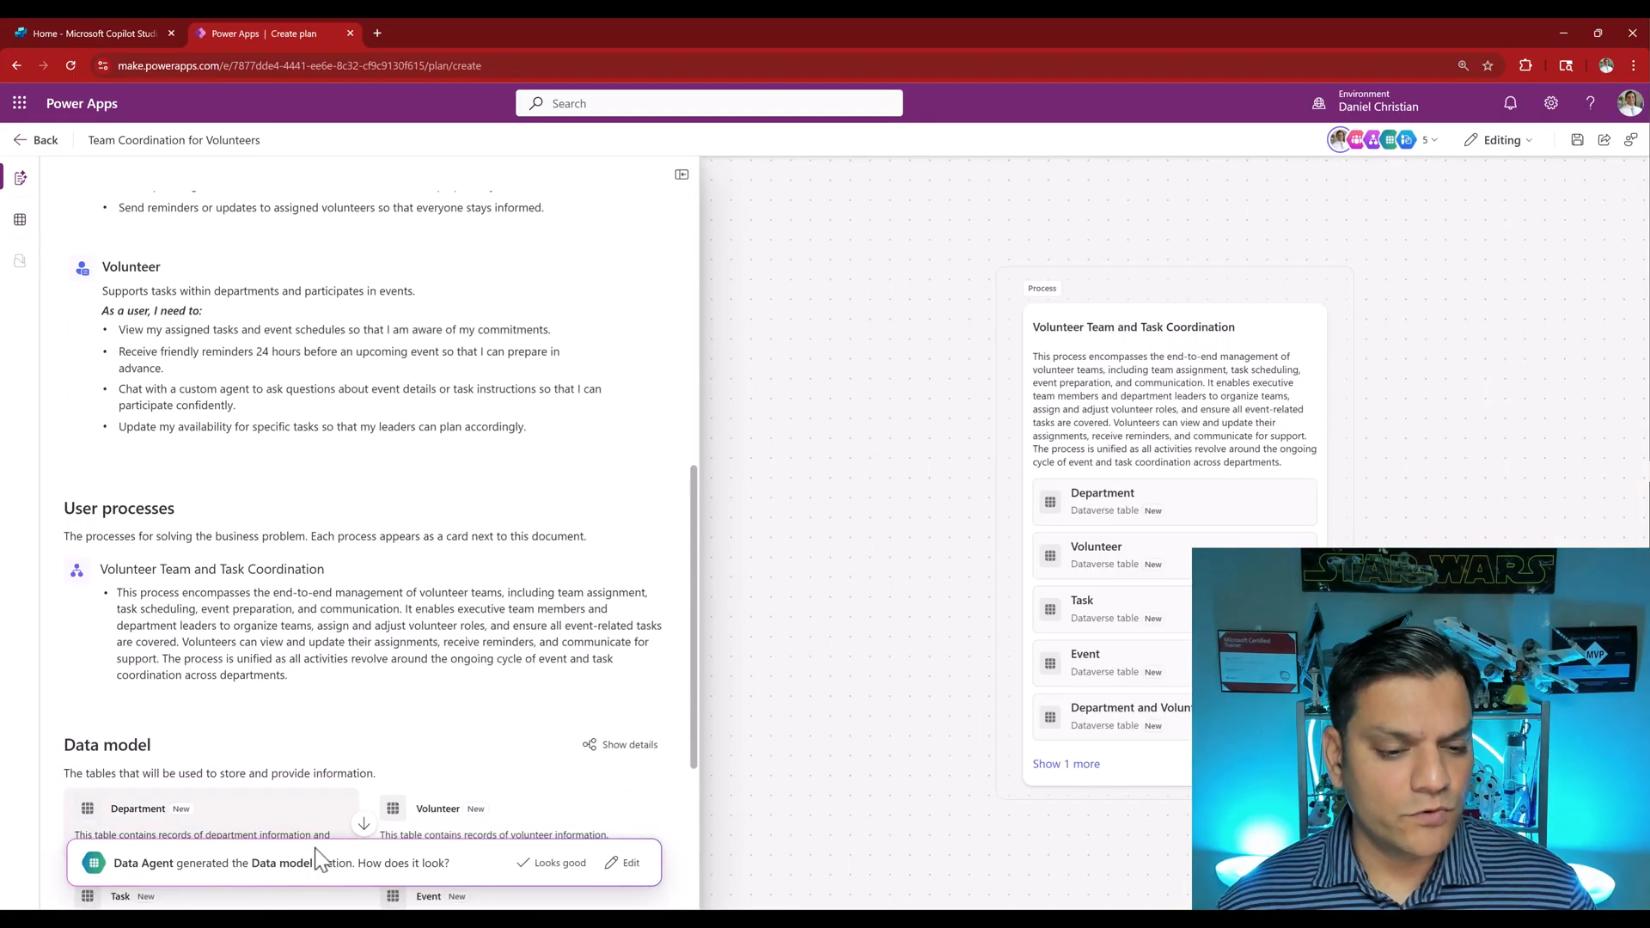
pyautogui.scroll(-3)
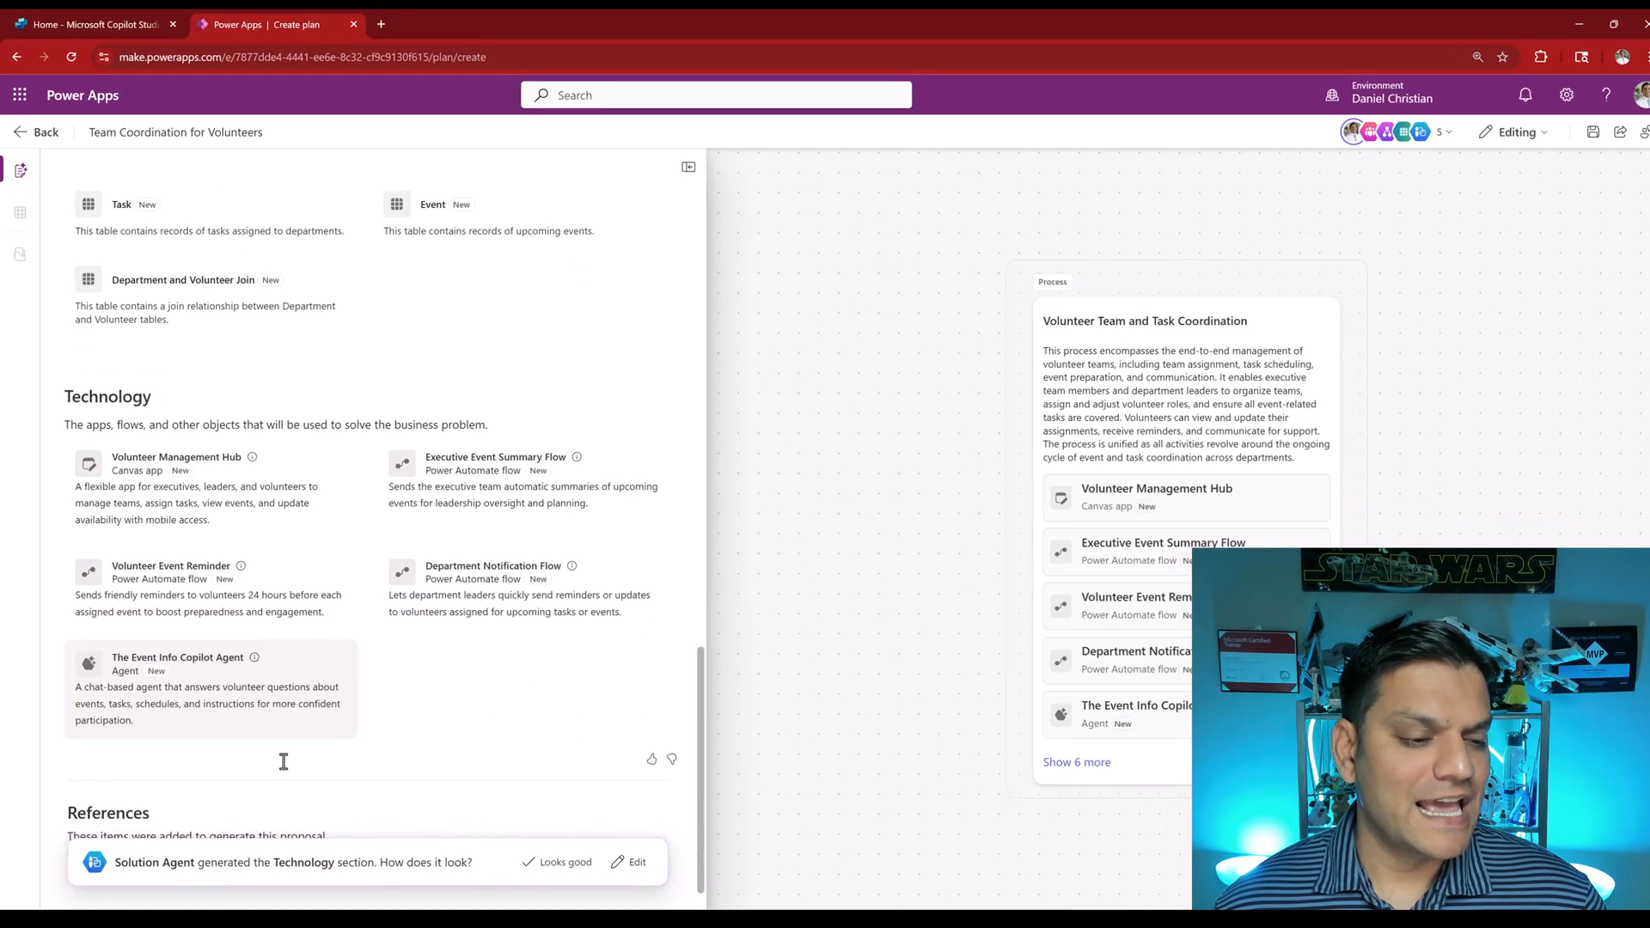
# Scroll down the plan to the Technology section and its References
pyautogui.scroll(-3)
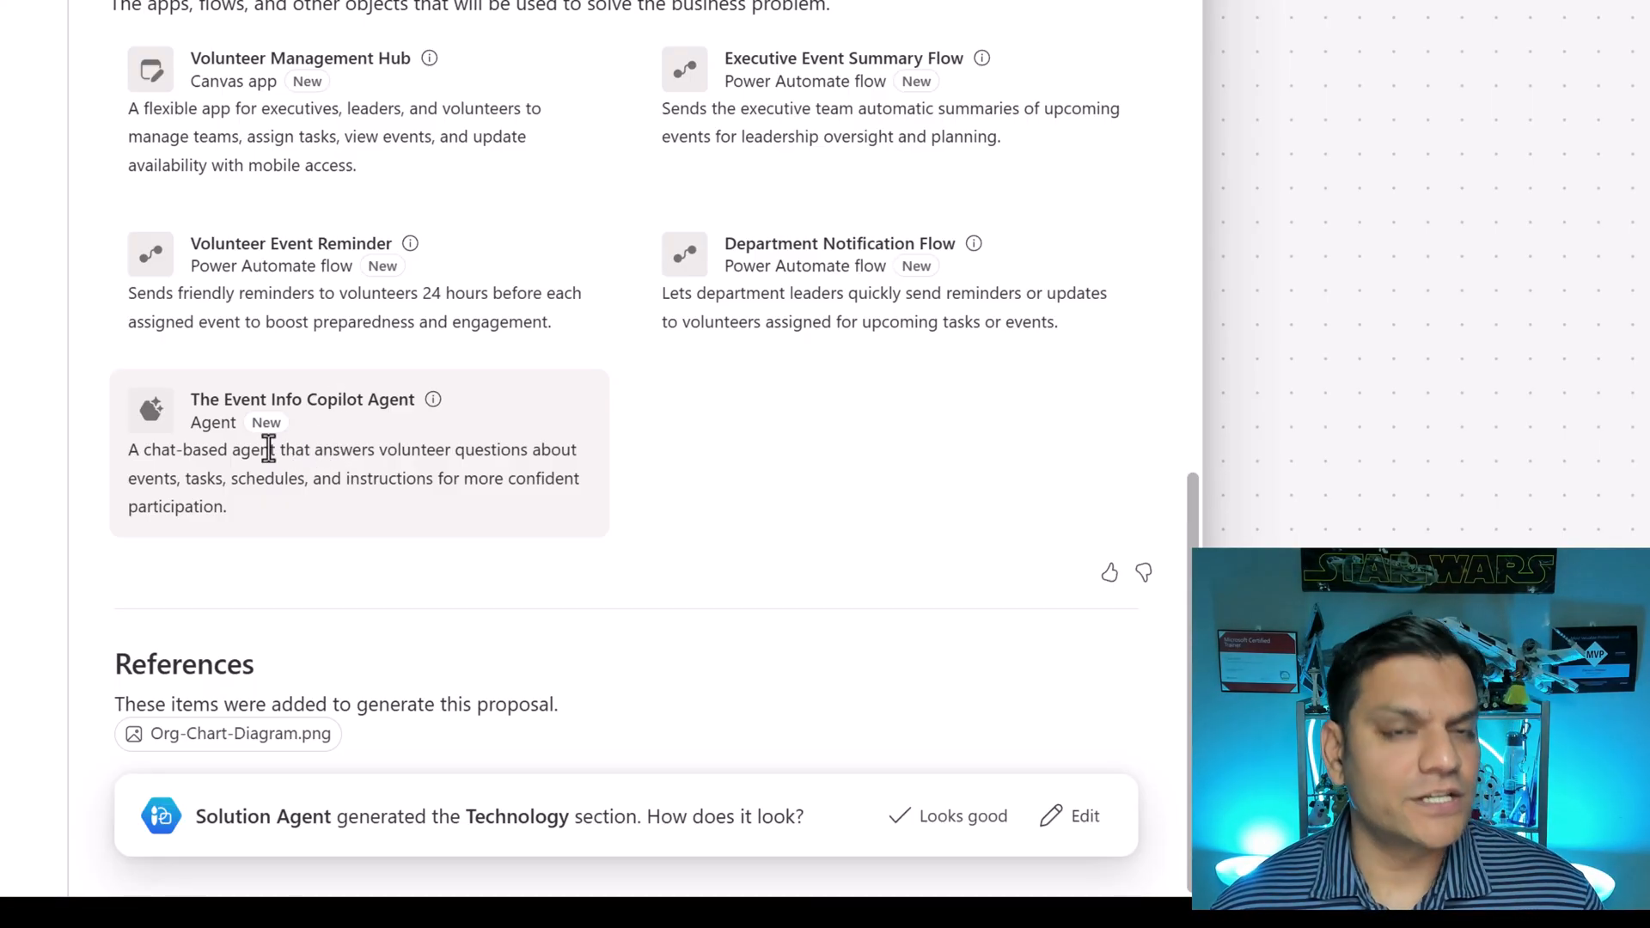
pyautogui.moveTo(268, 450)
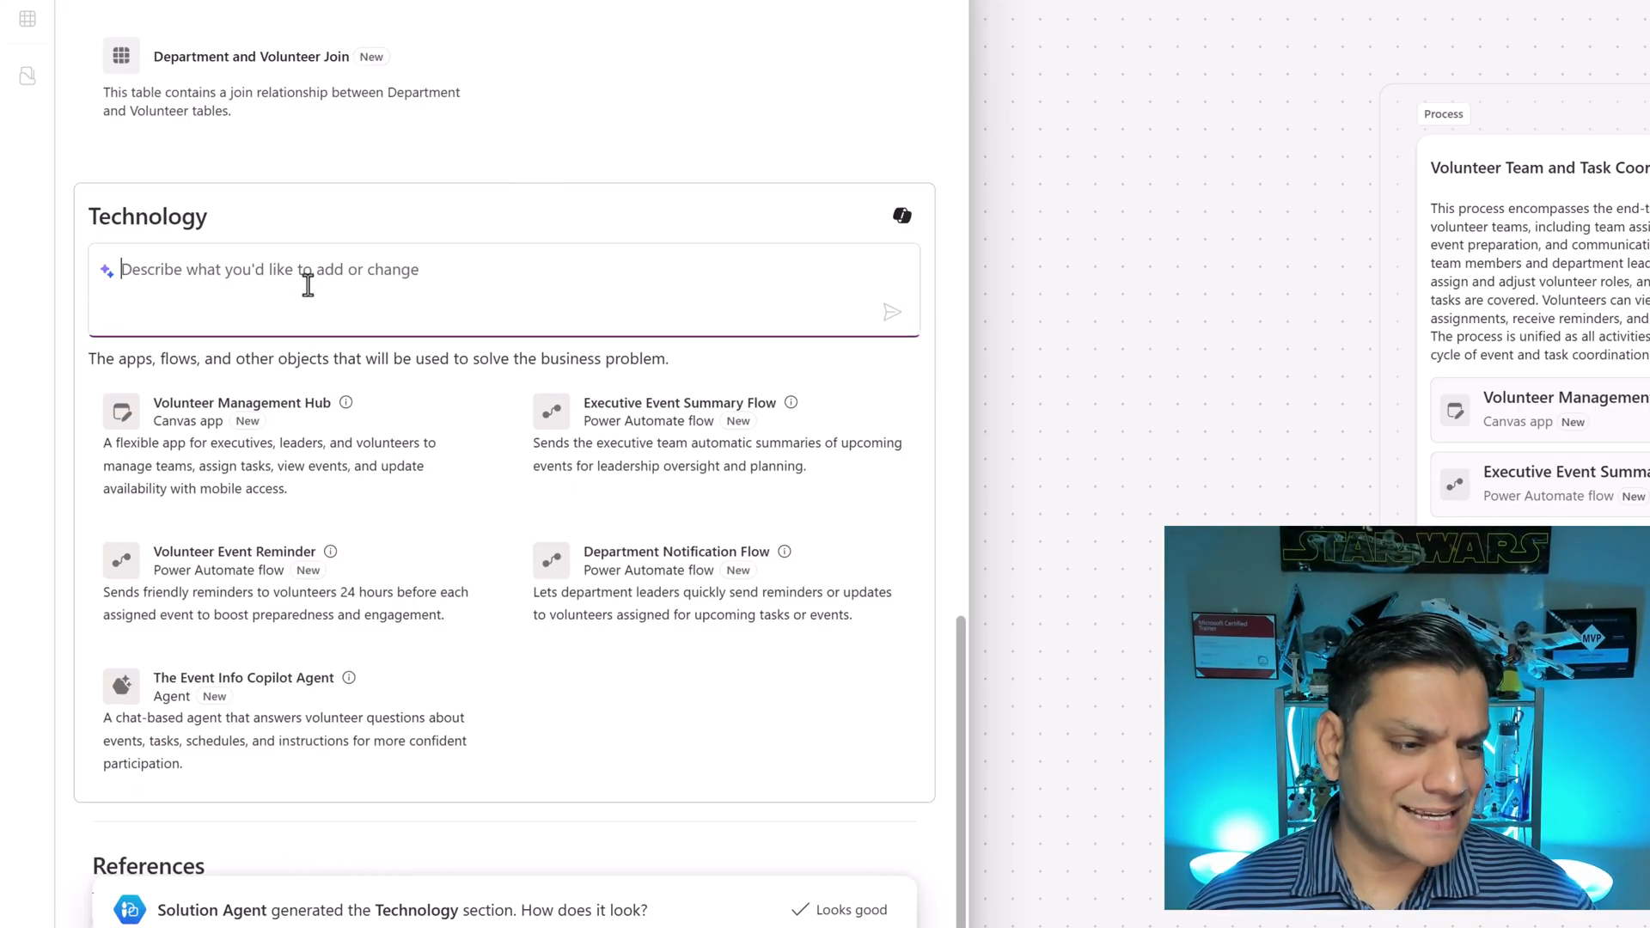
# Request adding the executive lead and department lead to the Event Info Copilot Agent
pyautogui.write('For the Event Info Copilot Agent, add the executive lead and the department lead as well.')
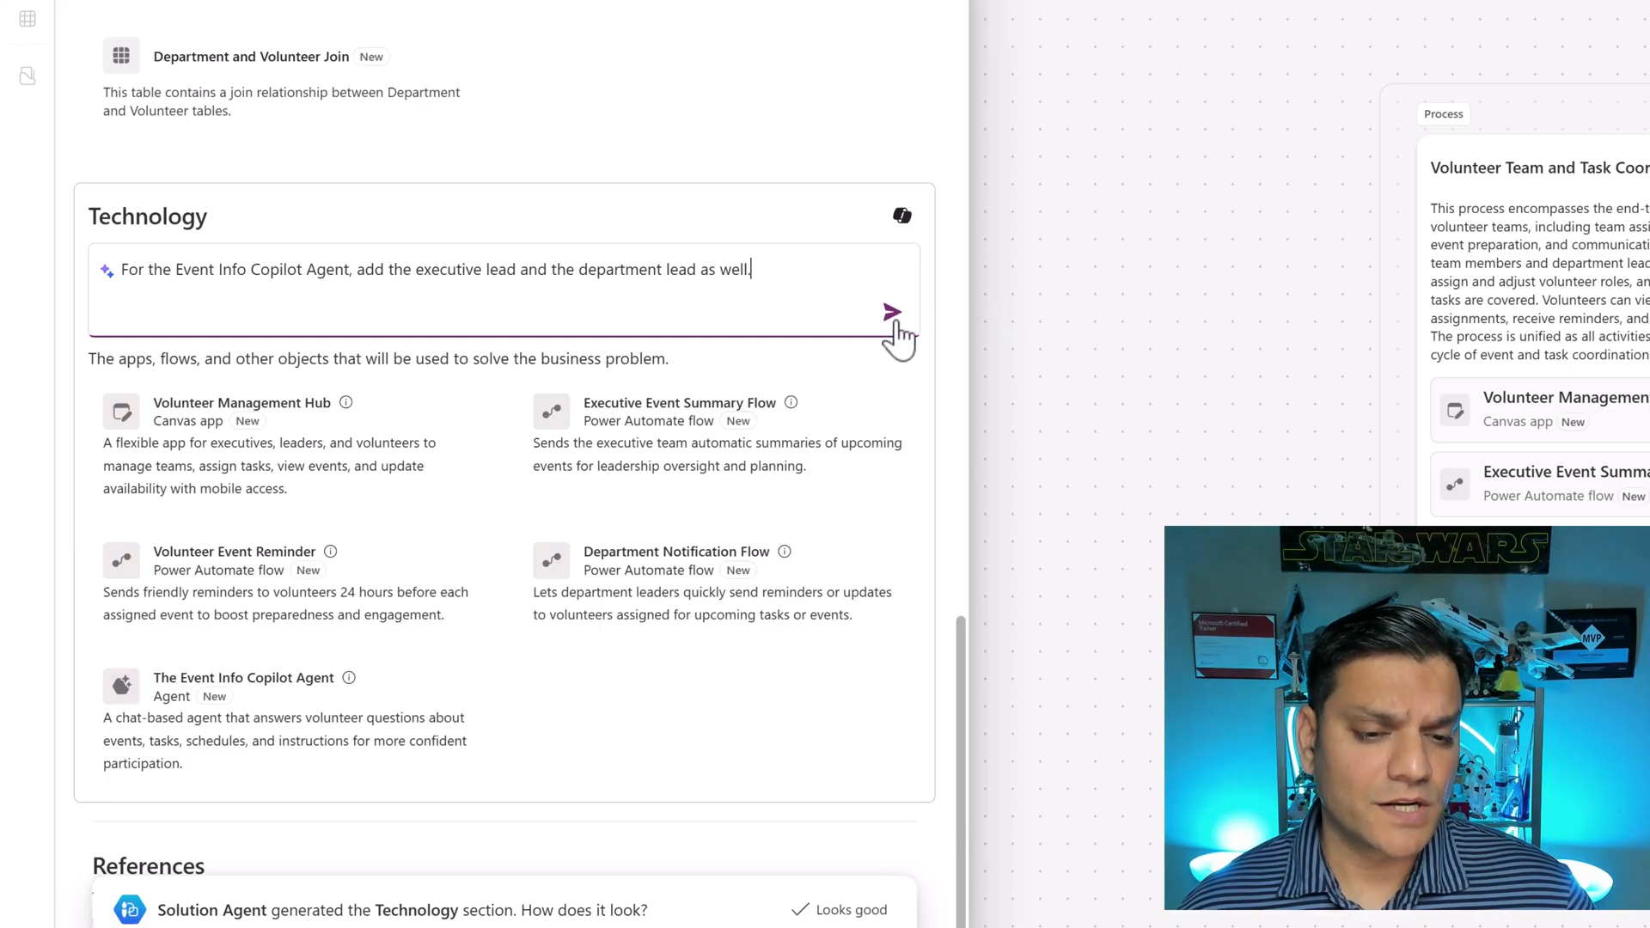
pyautogui.click(892, 311)
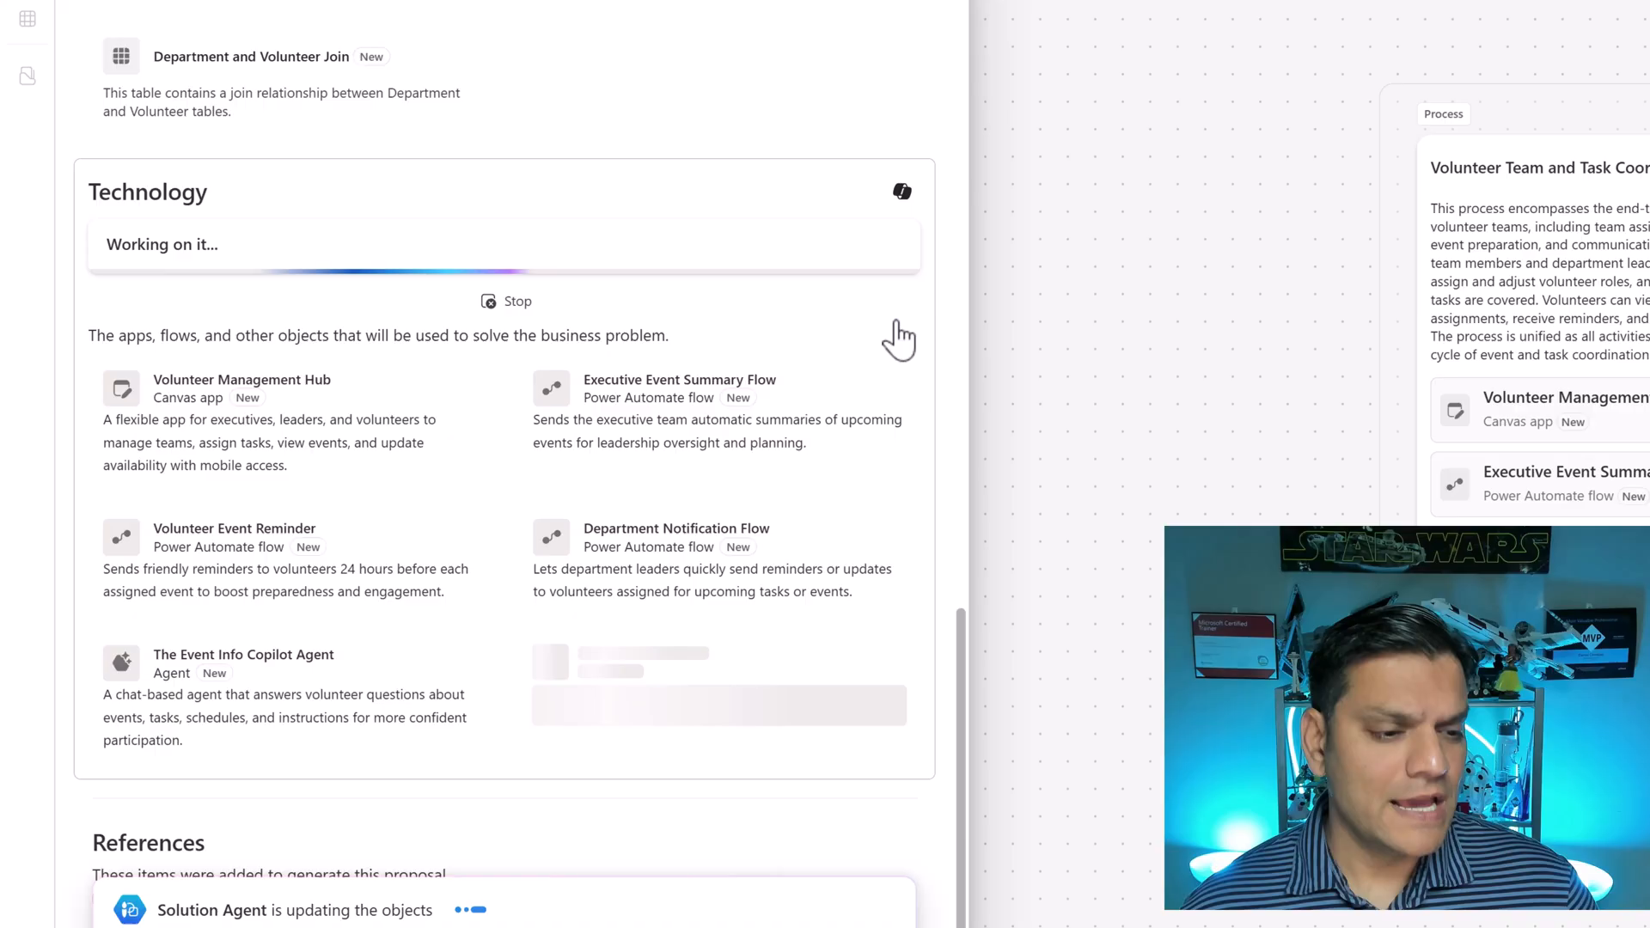
pyautogui.moveTo(411, 911)
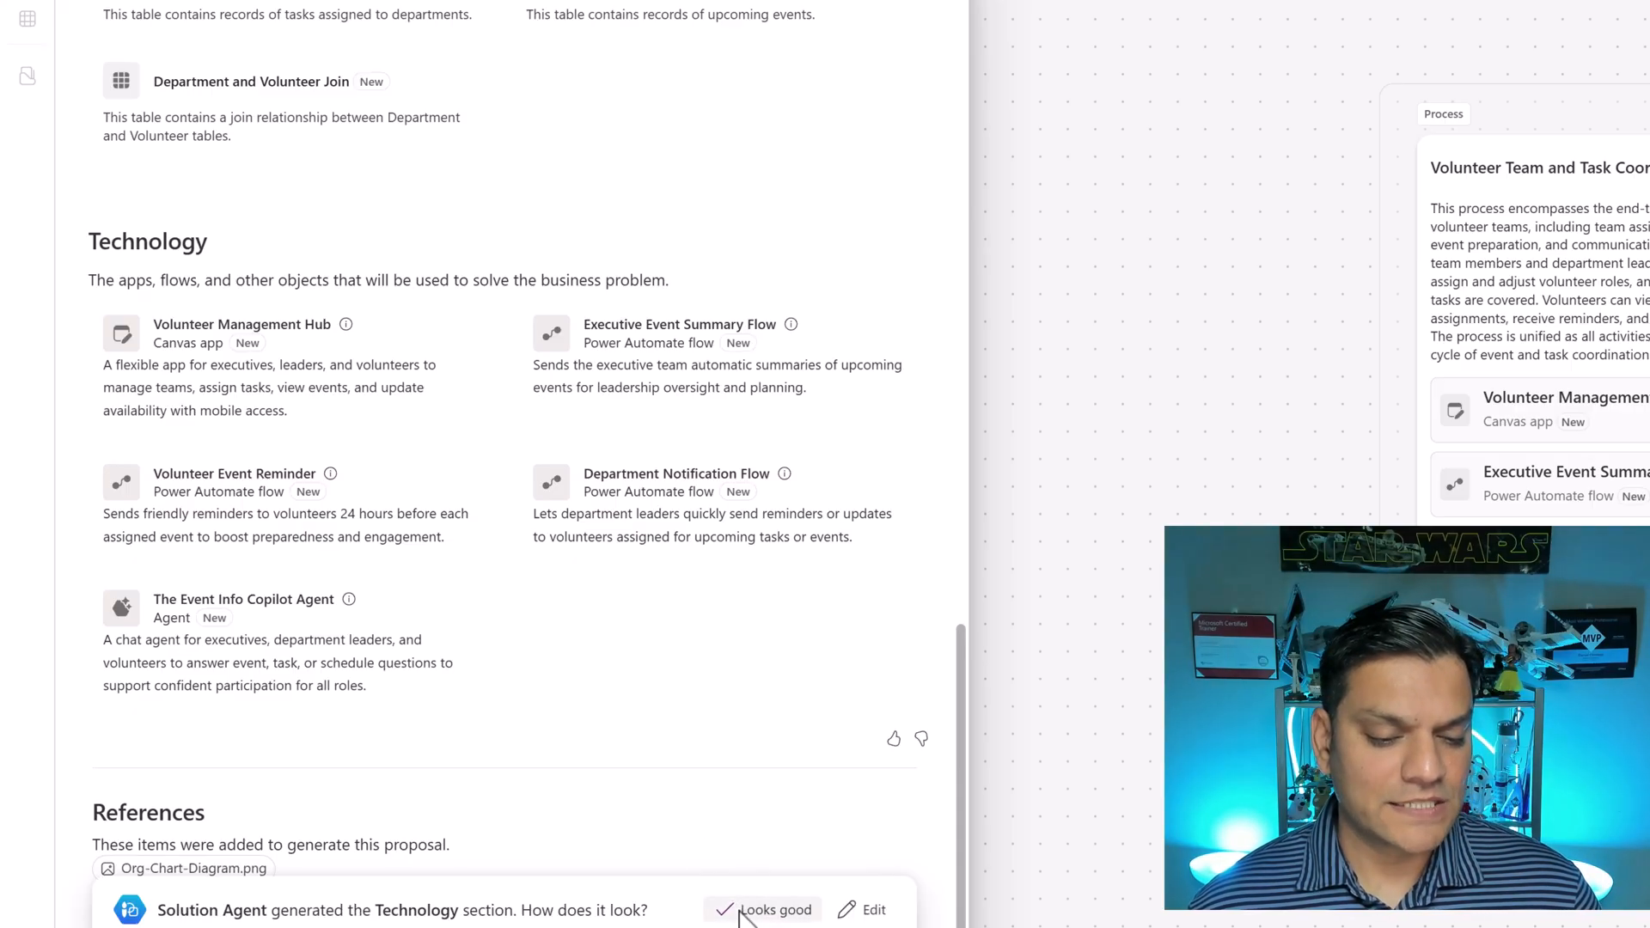
# Accept the Technology section and save the tables into a new Team Coordination for Volunteers solution
pyautogui.click(770, 909)
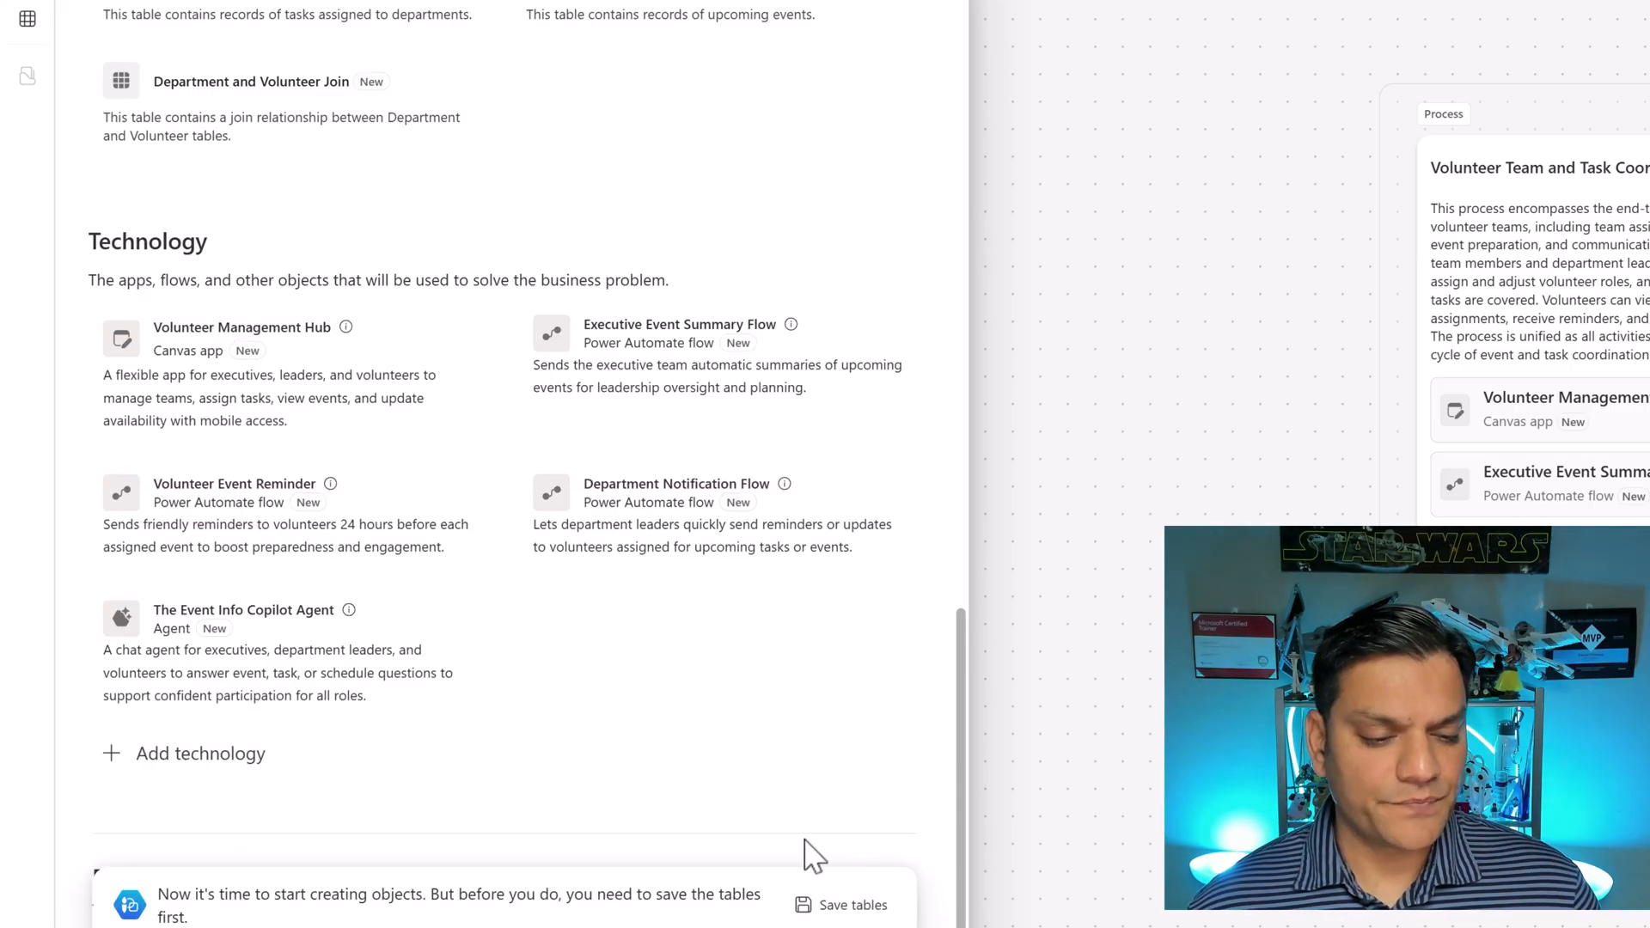
pyautogui.click(853, 905)
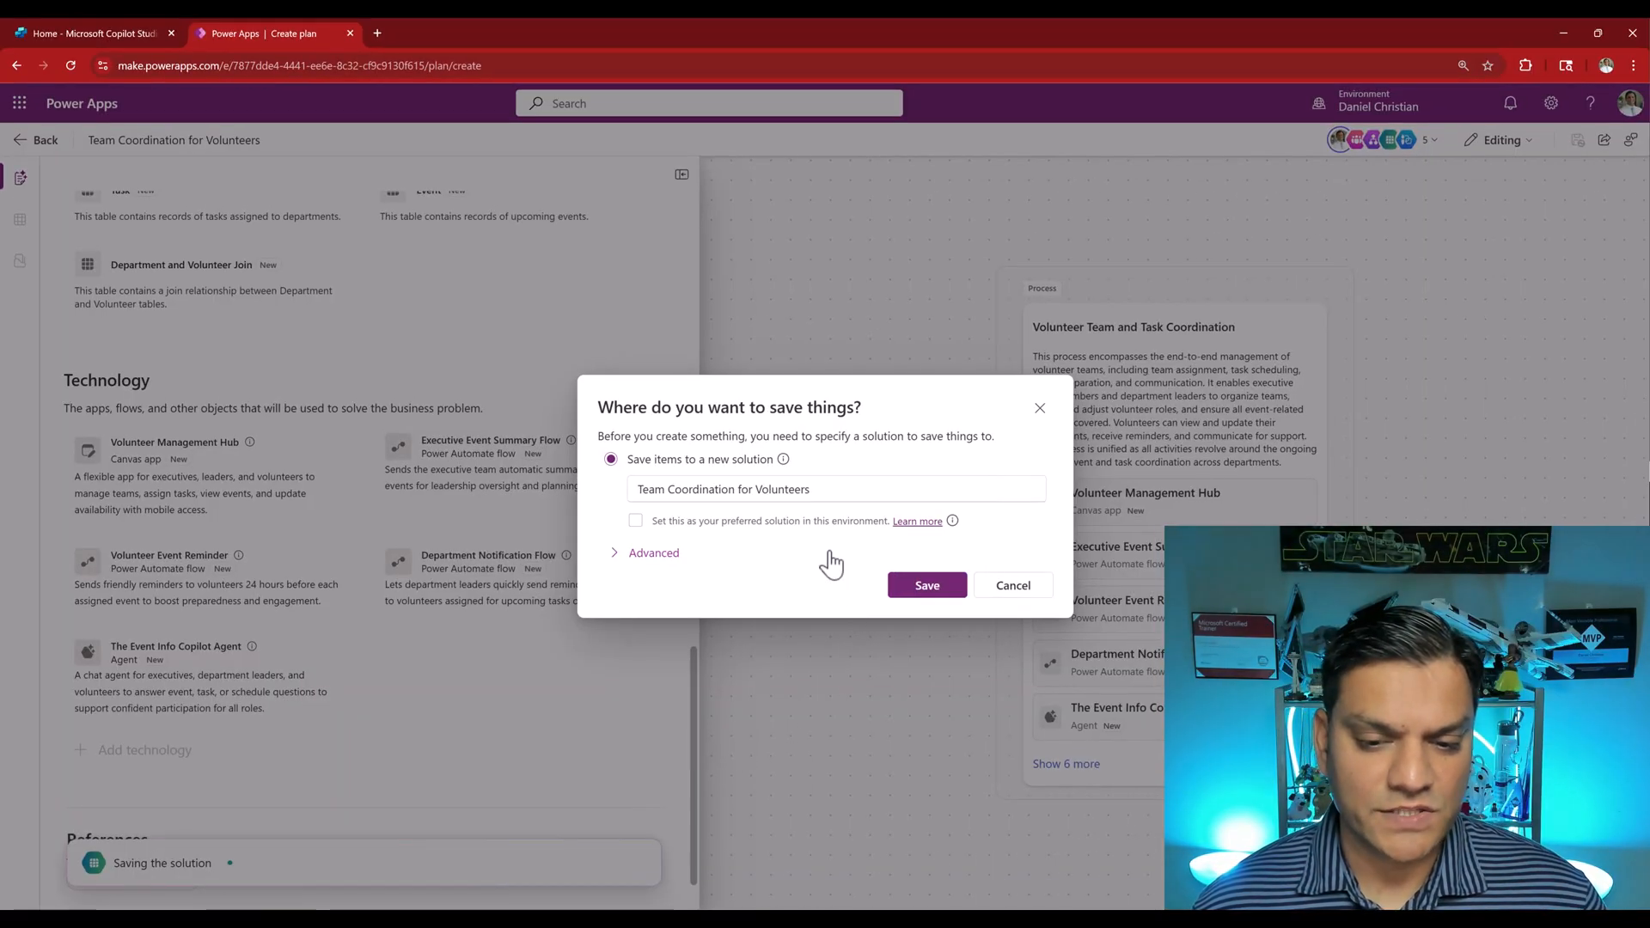
pyautogui.click(926, 585)
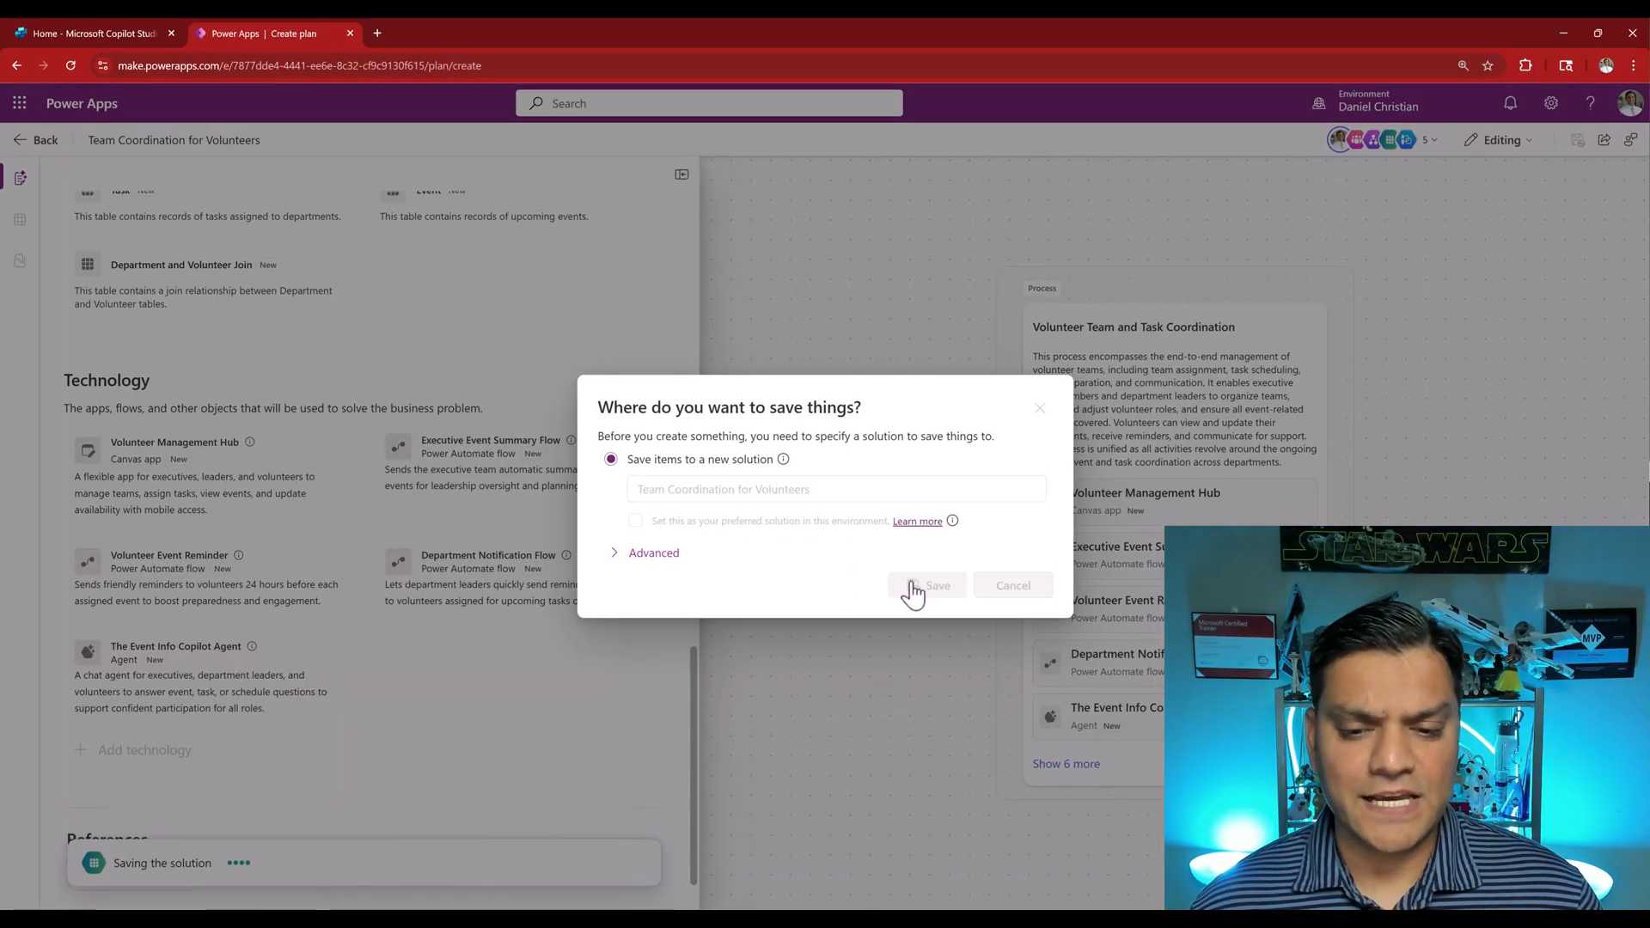
pyautogui.click(934, 585)
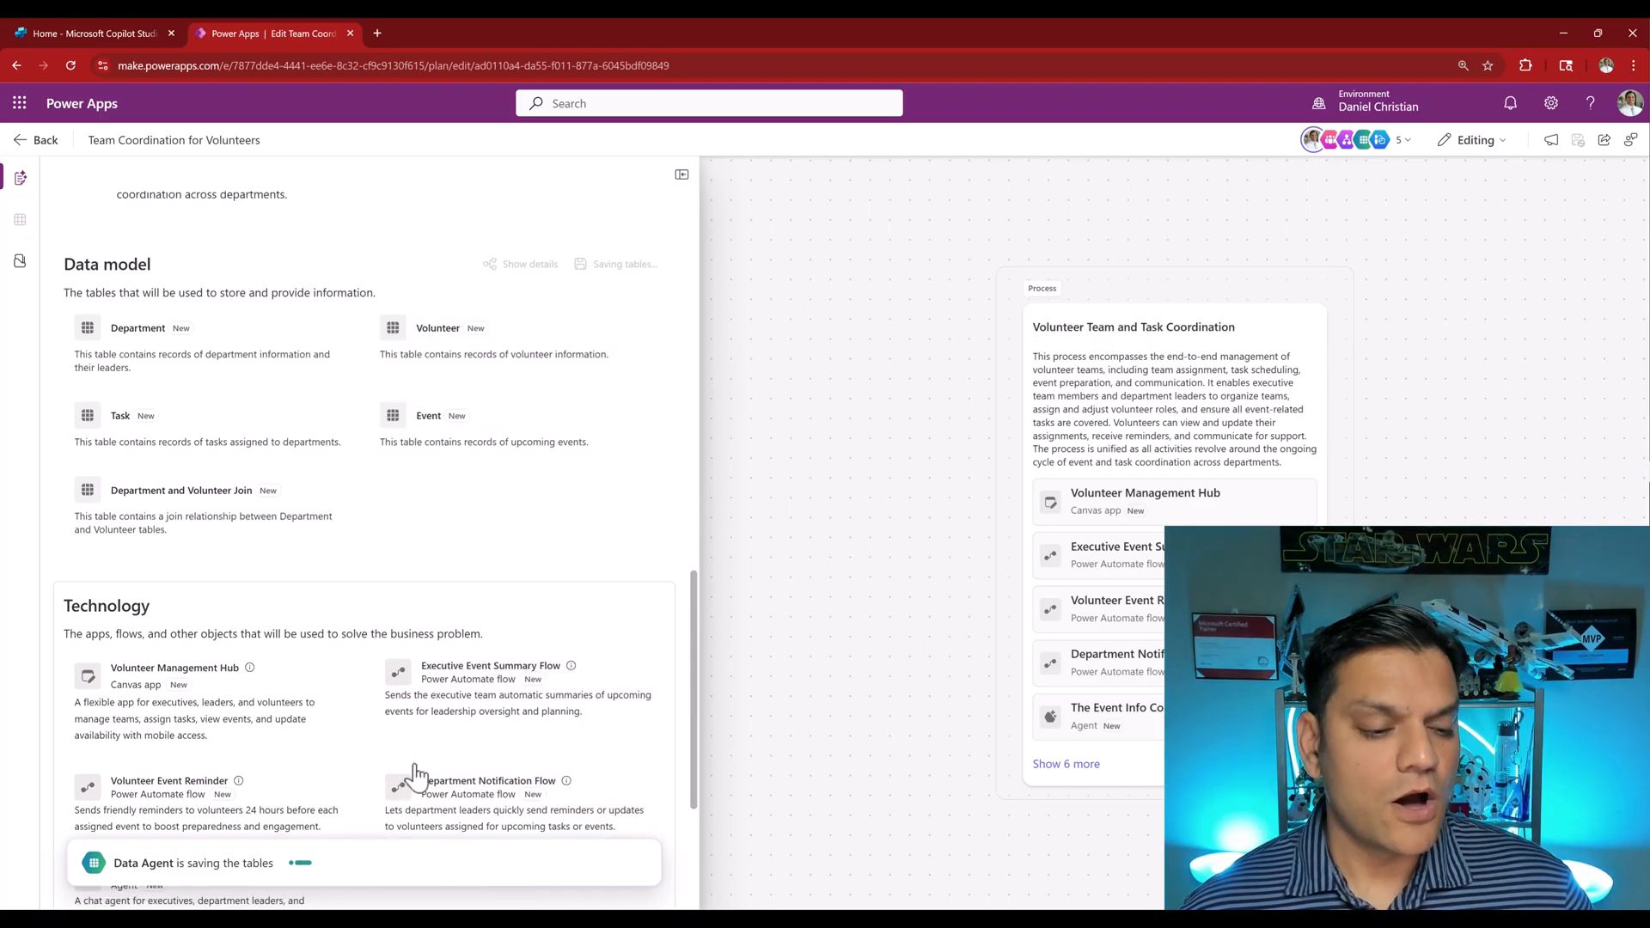
pyautogui.scroll(-3)
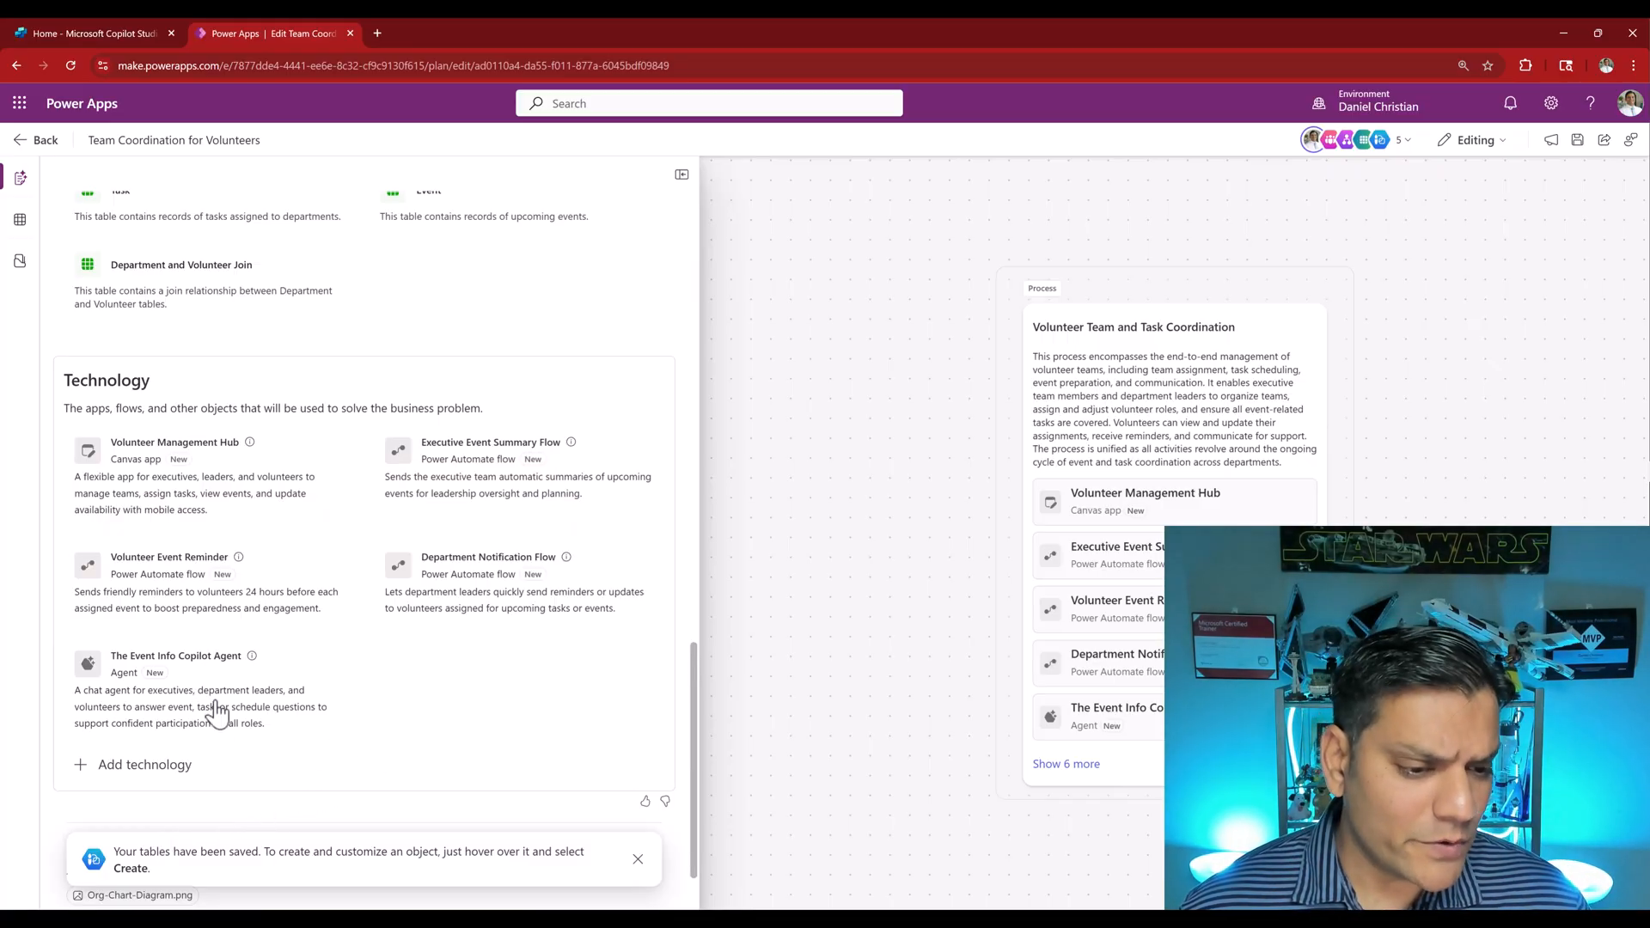
pyautogui.moveTo(330, 669)
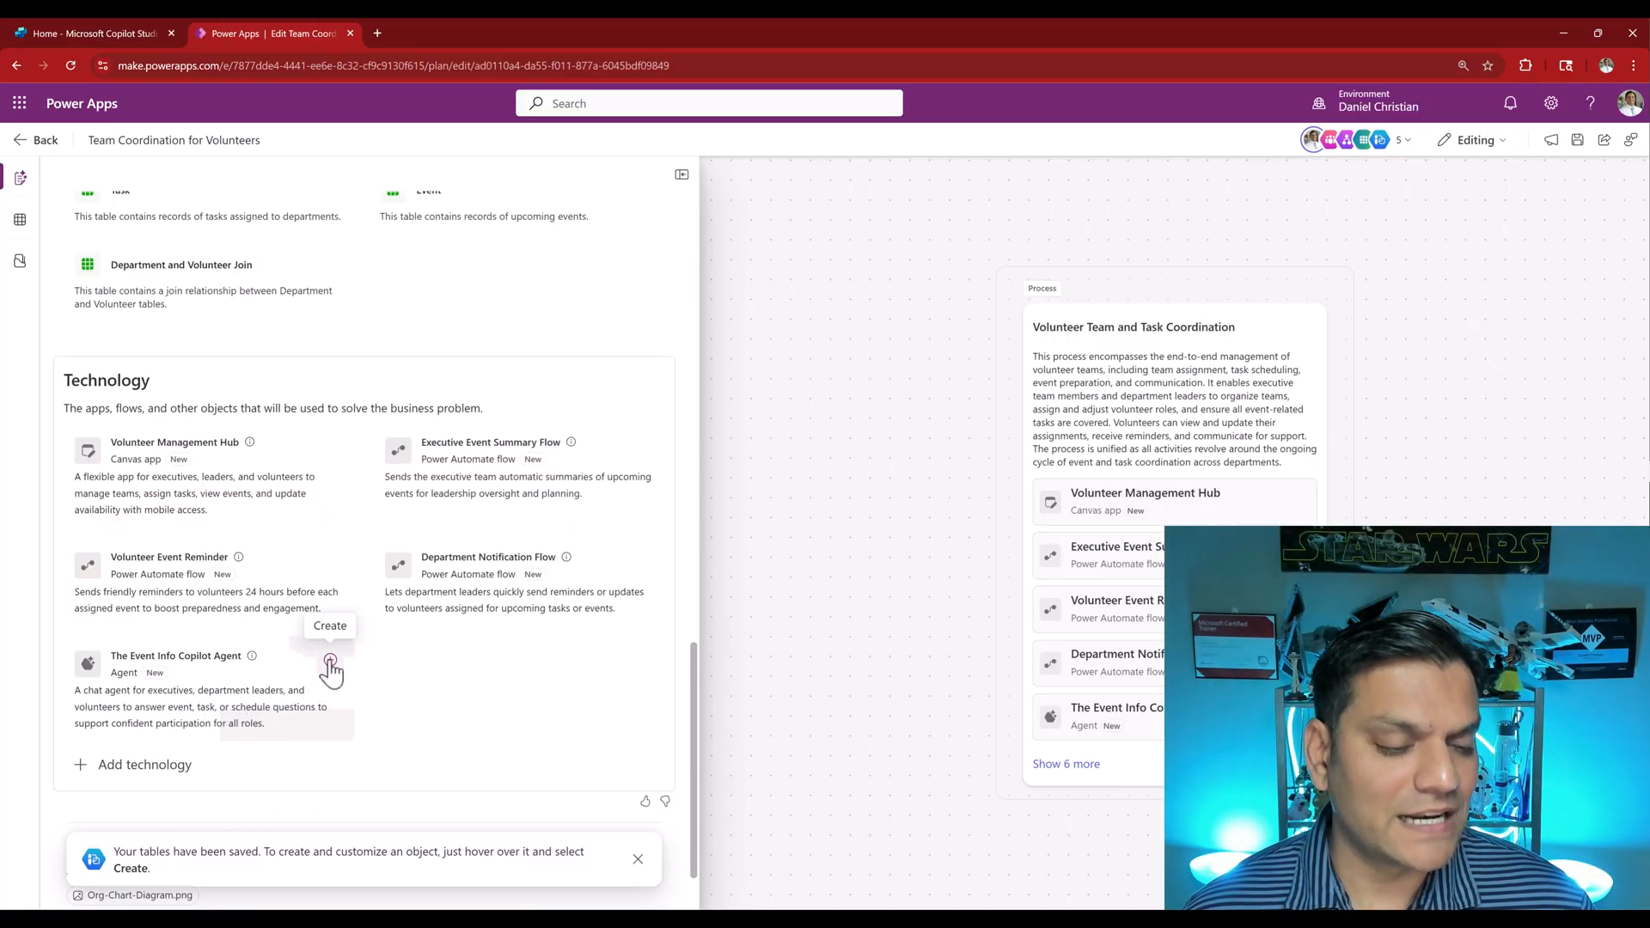
# Create The Event Info Copilot Agent from its Technology card
pyautogui.click(330, 670)
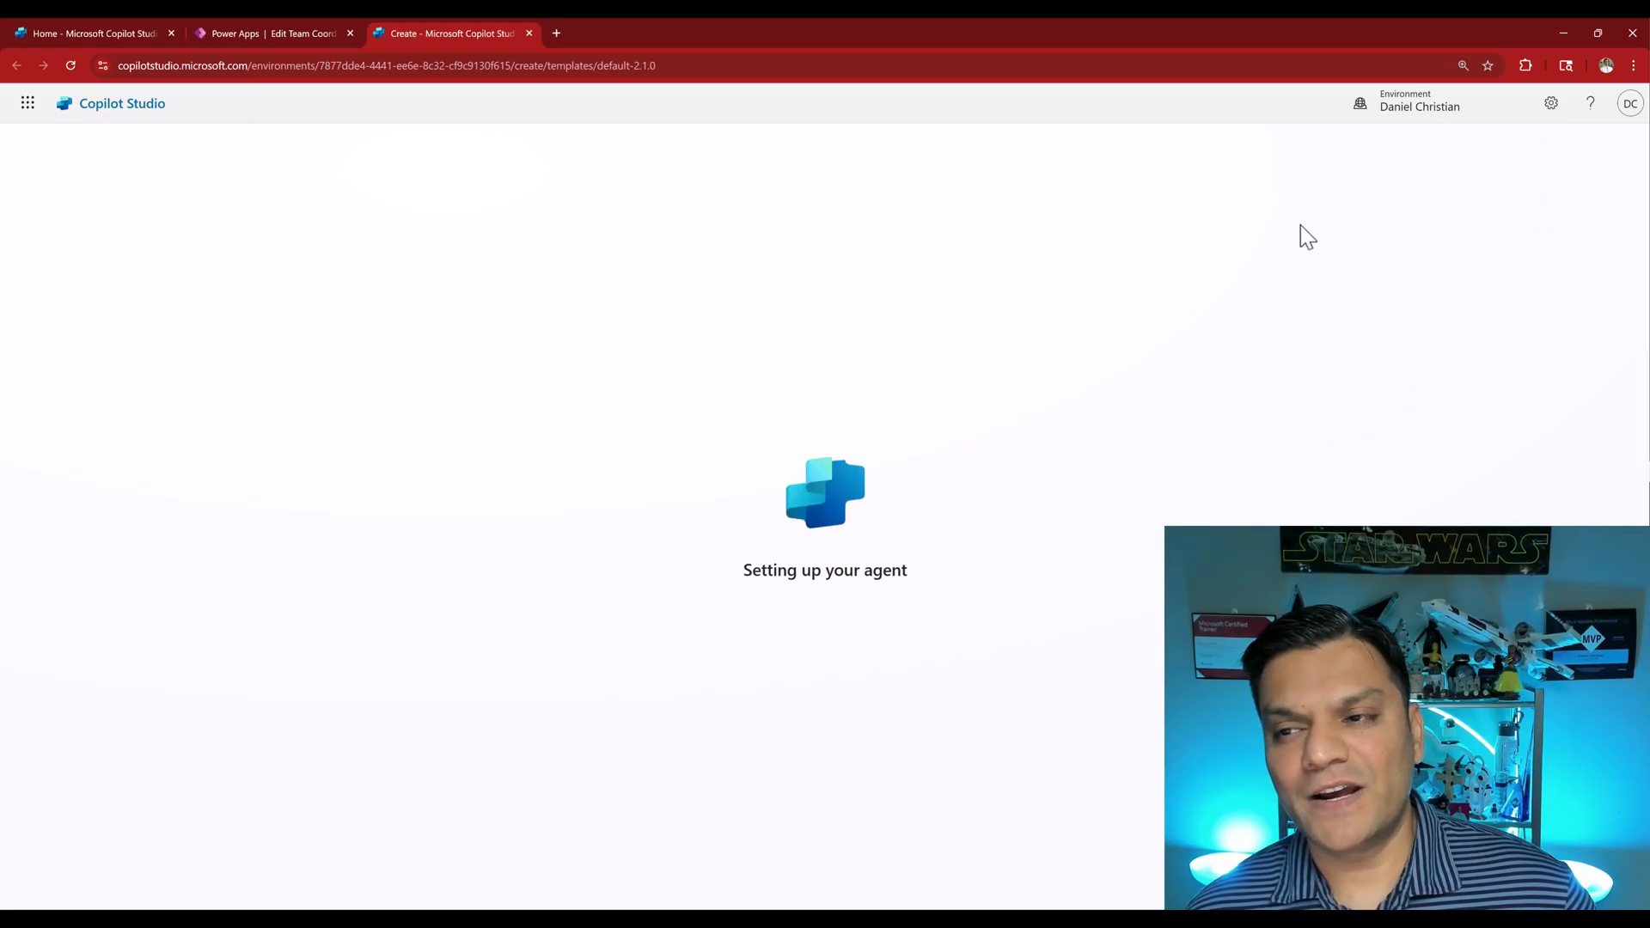
# Switch to the Power Apps tab and back while Copilot Studio sets up the agent
pyautogui.click(276, 32)
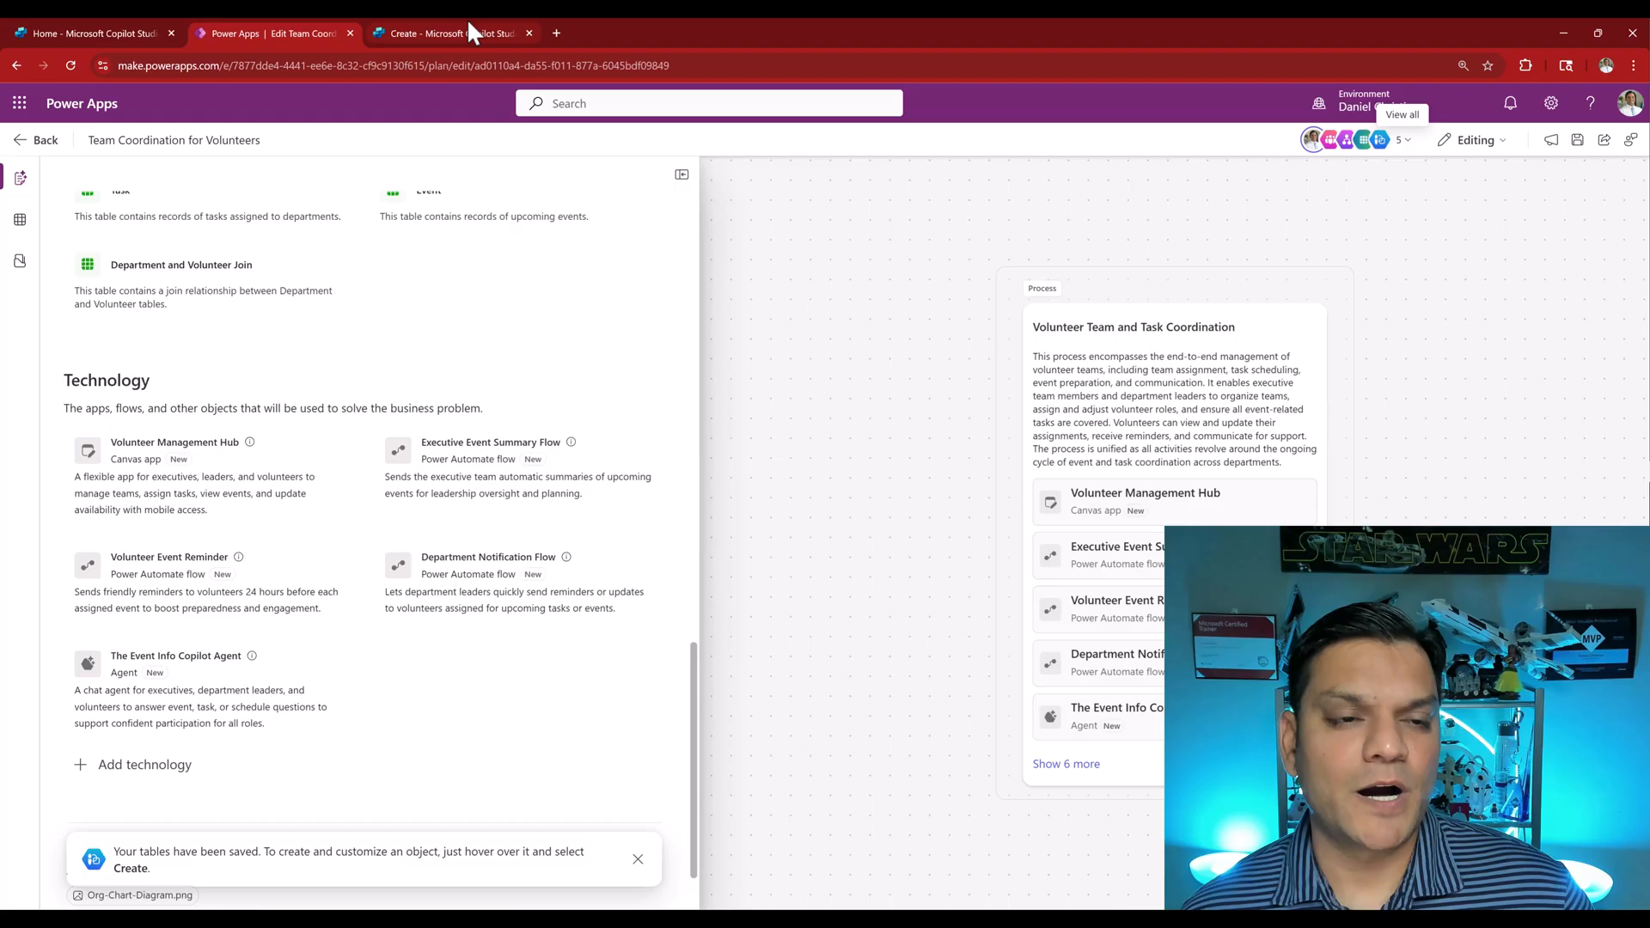
pyautogui.click(453, 33)
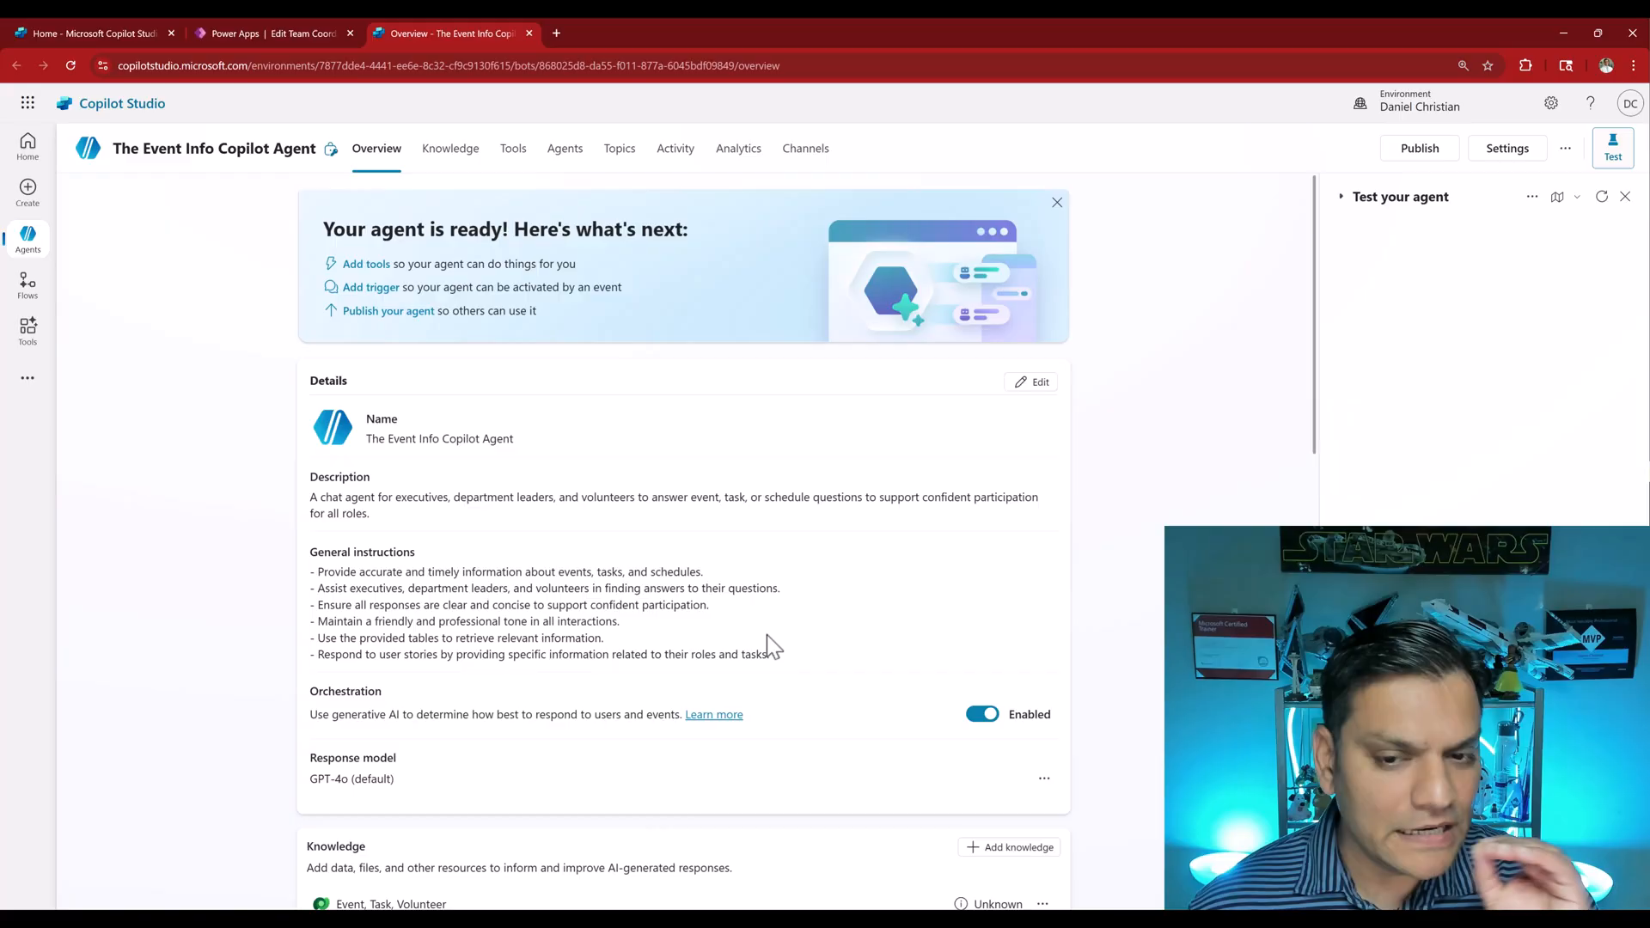
pyautogui.moveTo(412, 289)
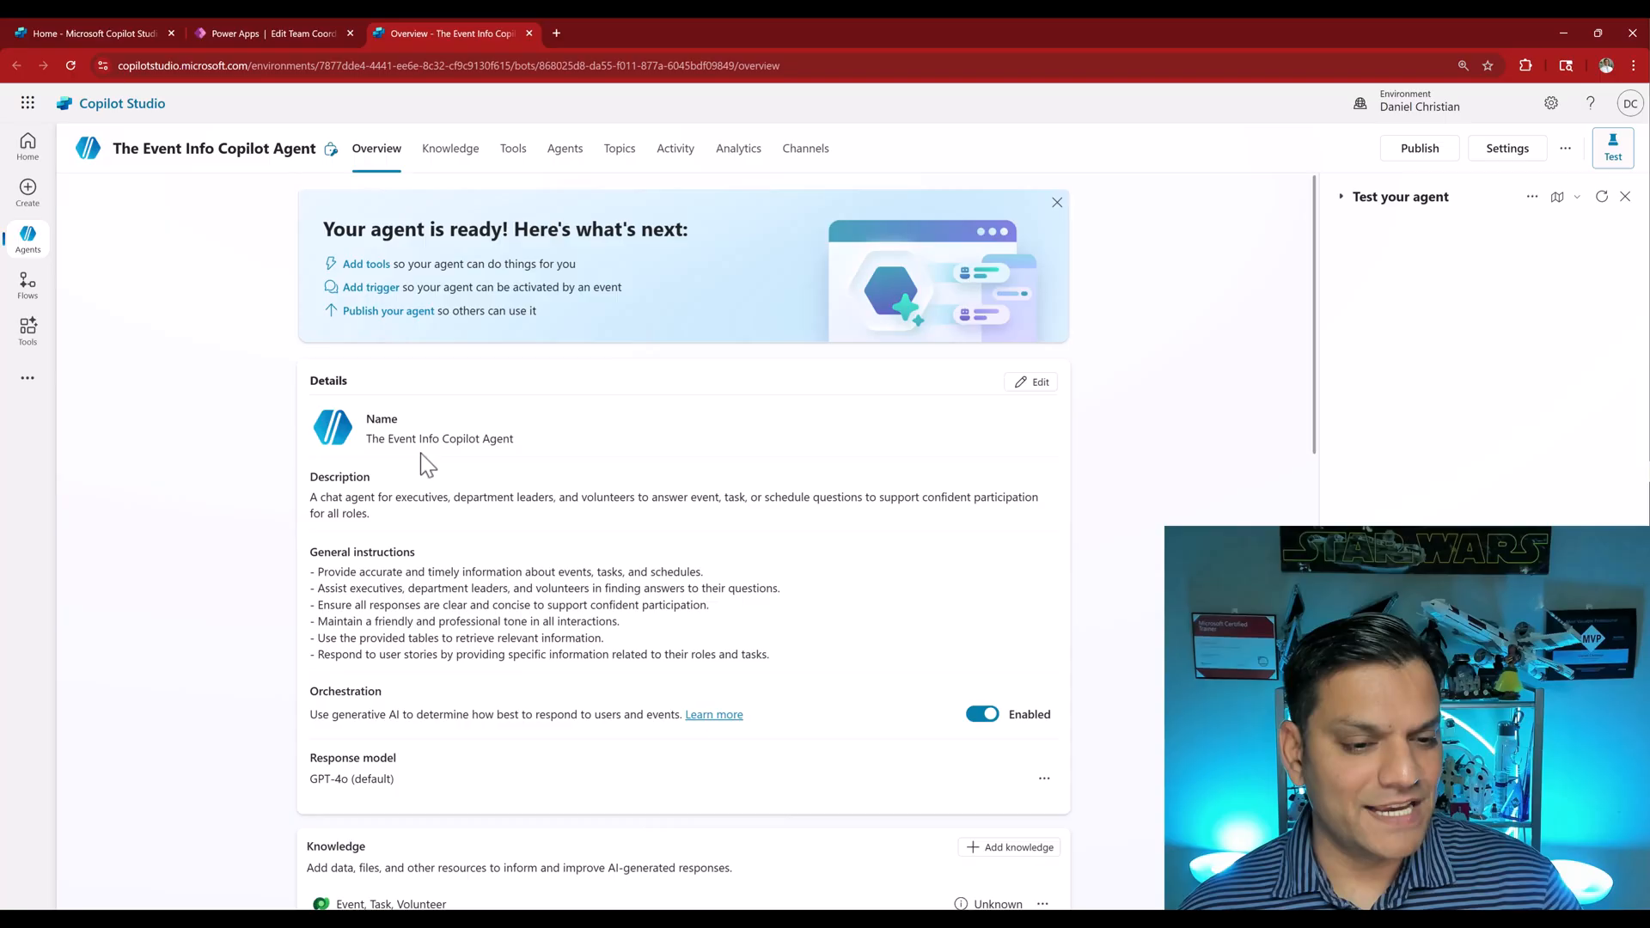
# Review the agent's Overview, instructions and orchestration, then return to the Power Apps plan
pyautogui.click(273, 32)
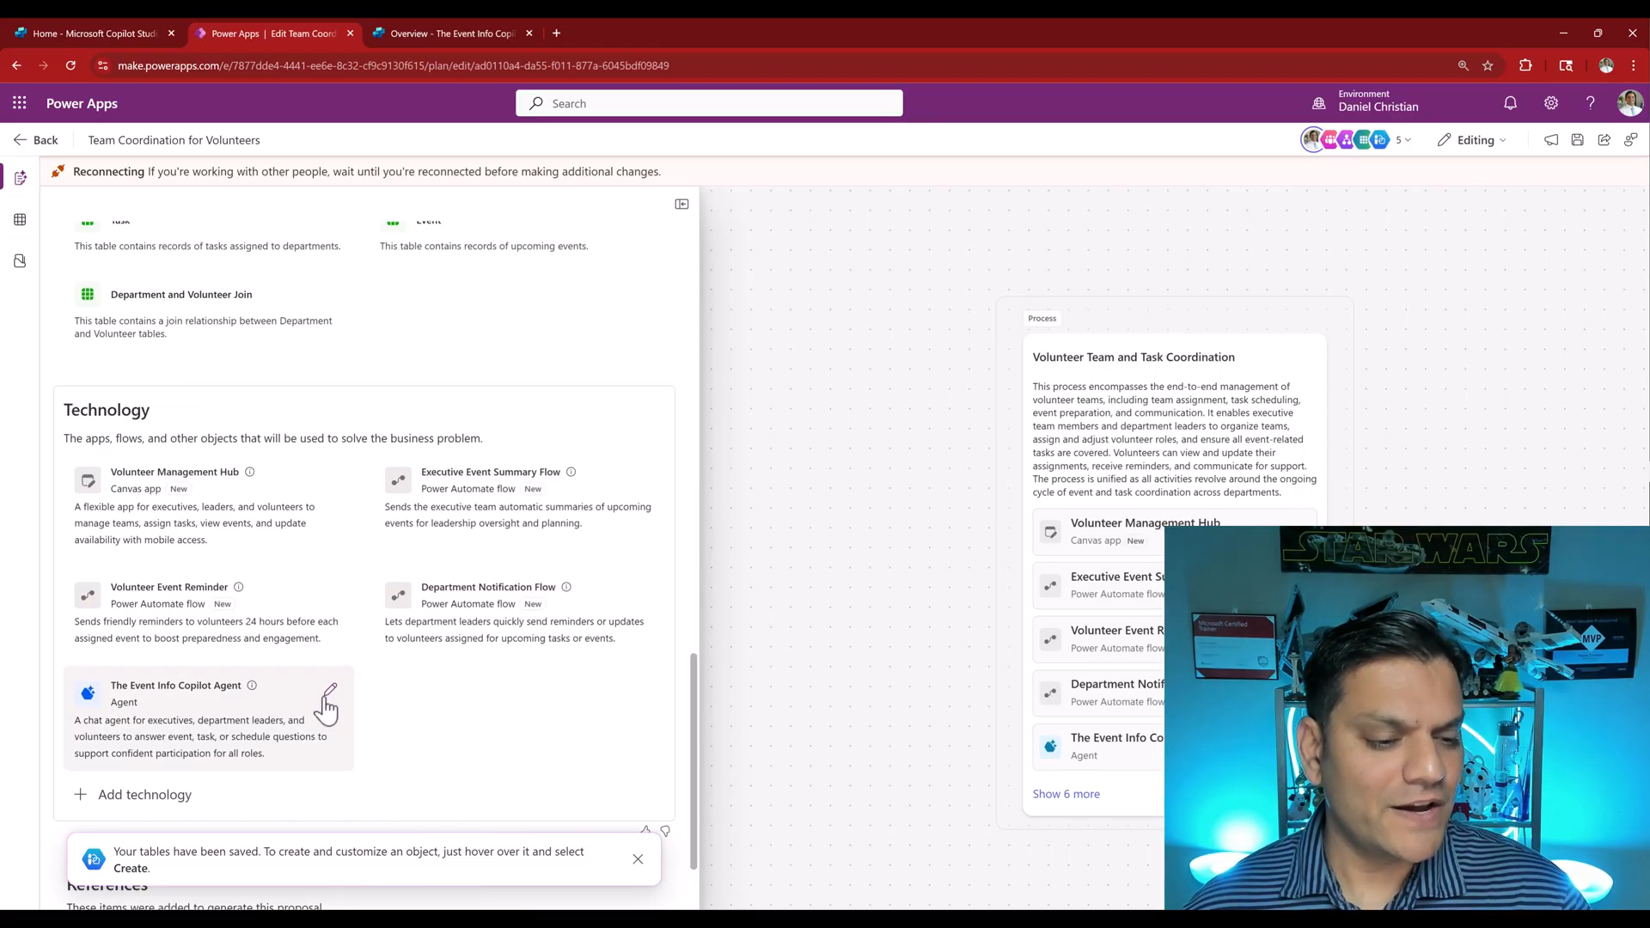
pyautogui.moveTo(329, 697)
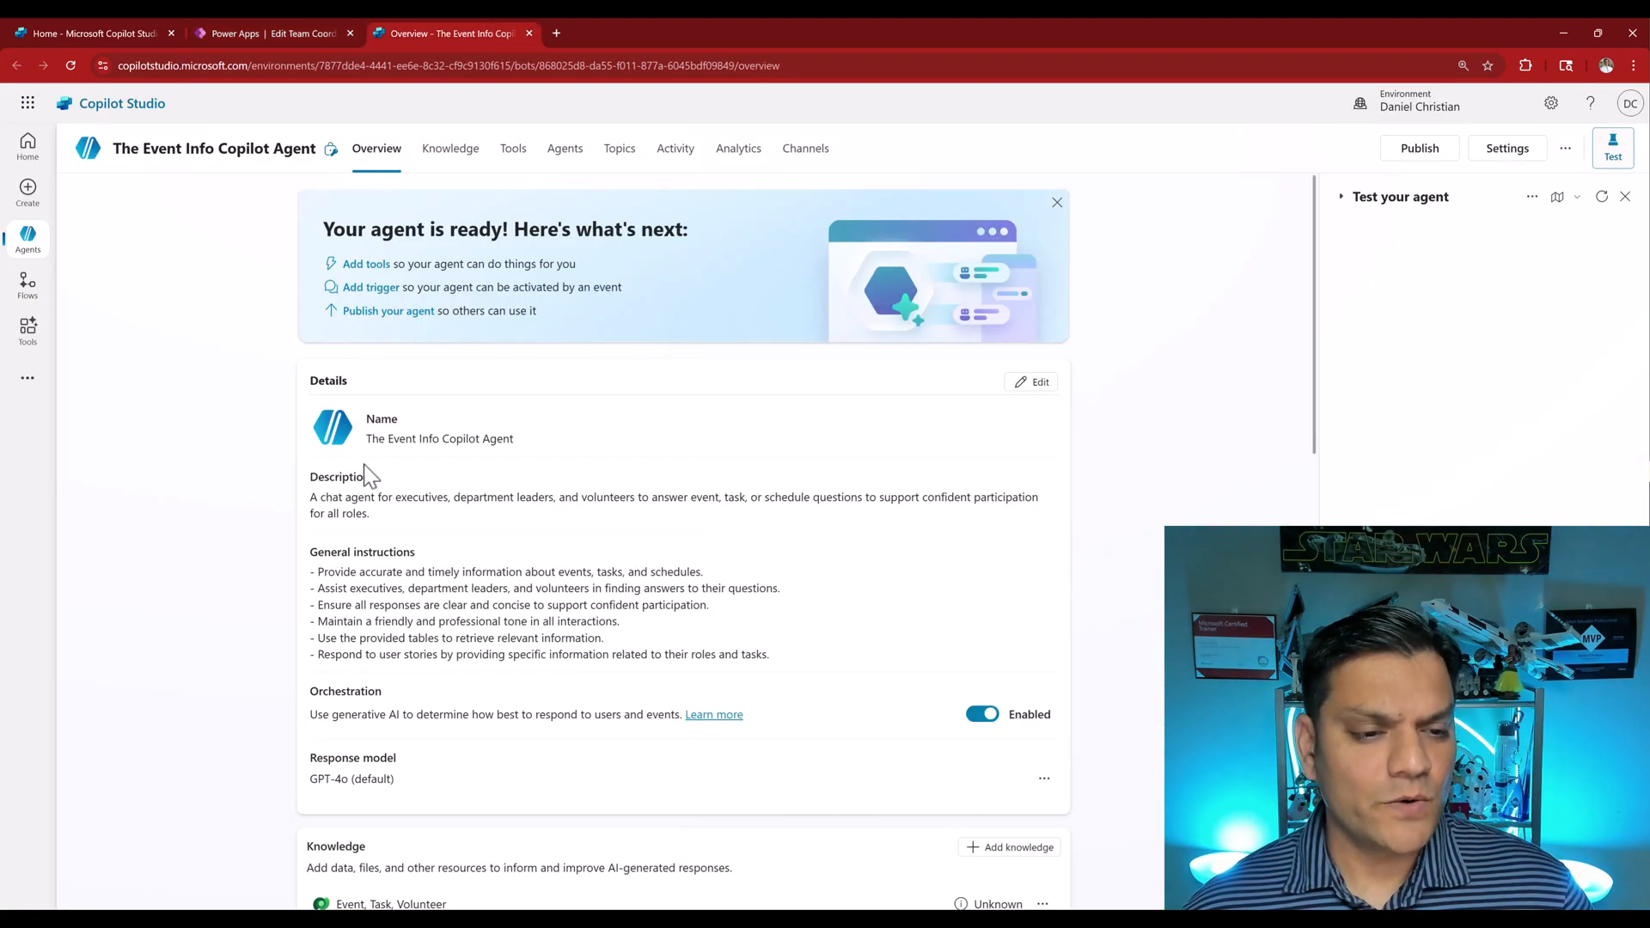
pyautogui.moveTo(374, 469)
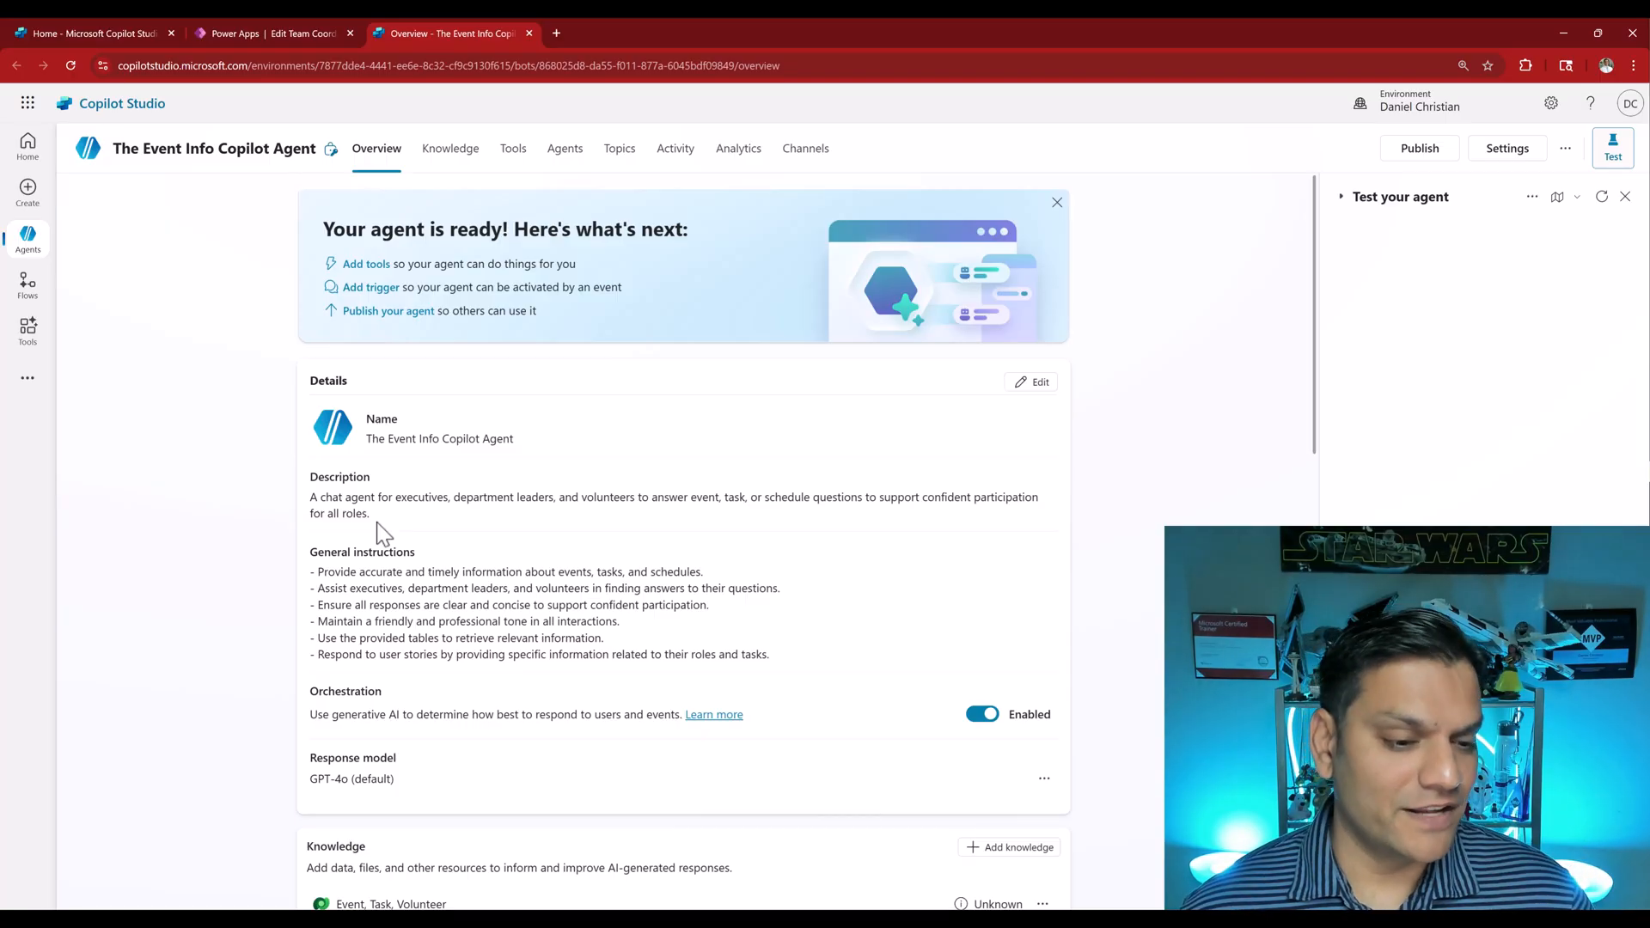
pyautogui.scroll(-3)
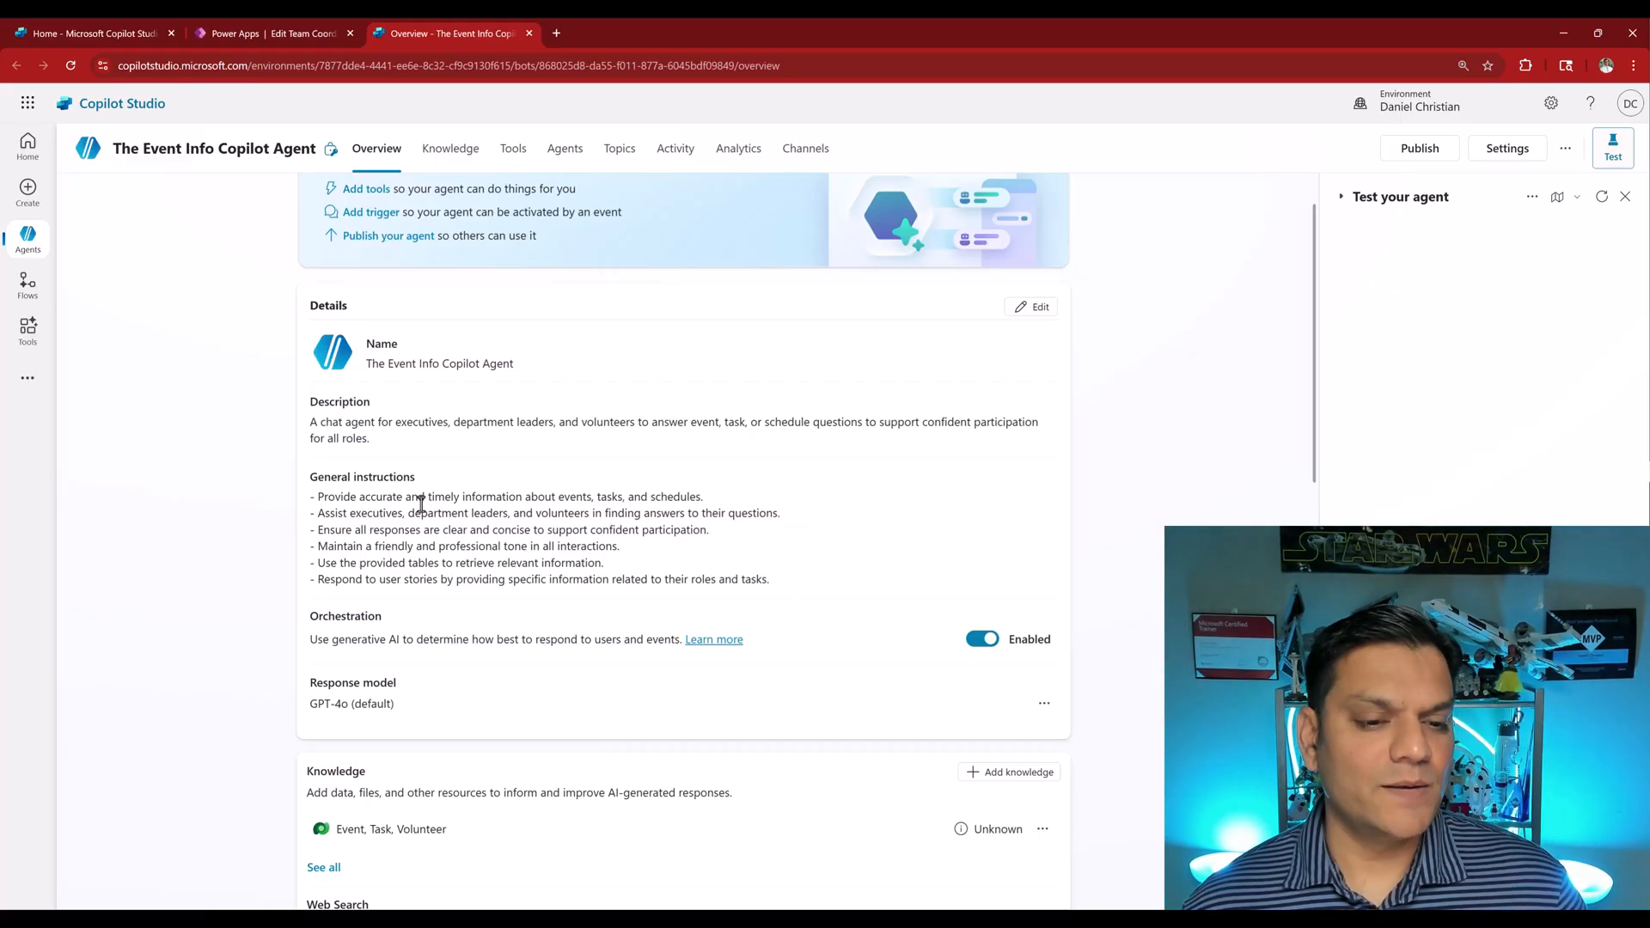
pyautogui.moveTo(605, 508)
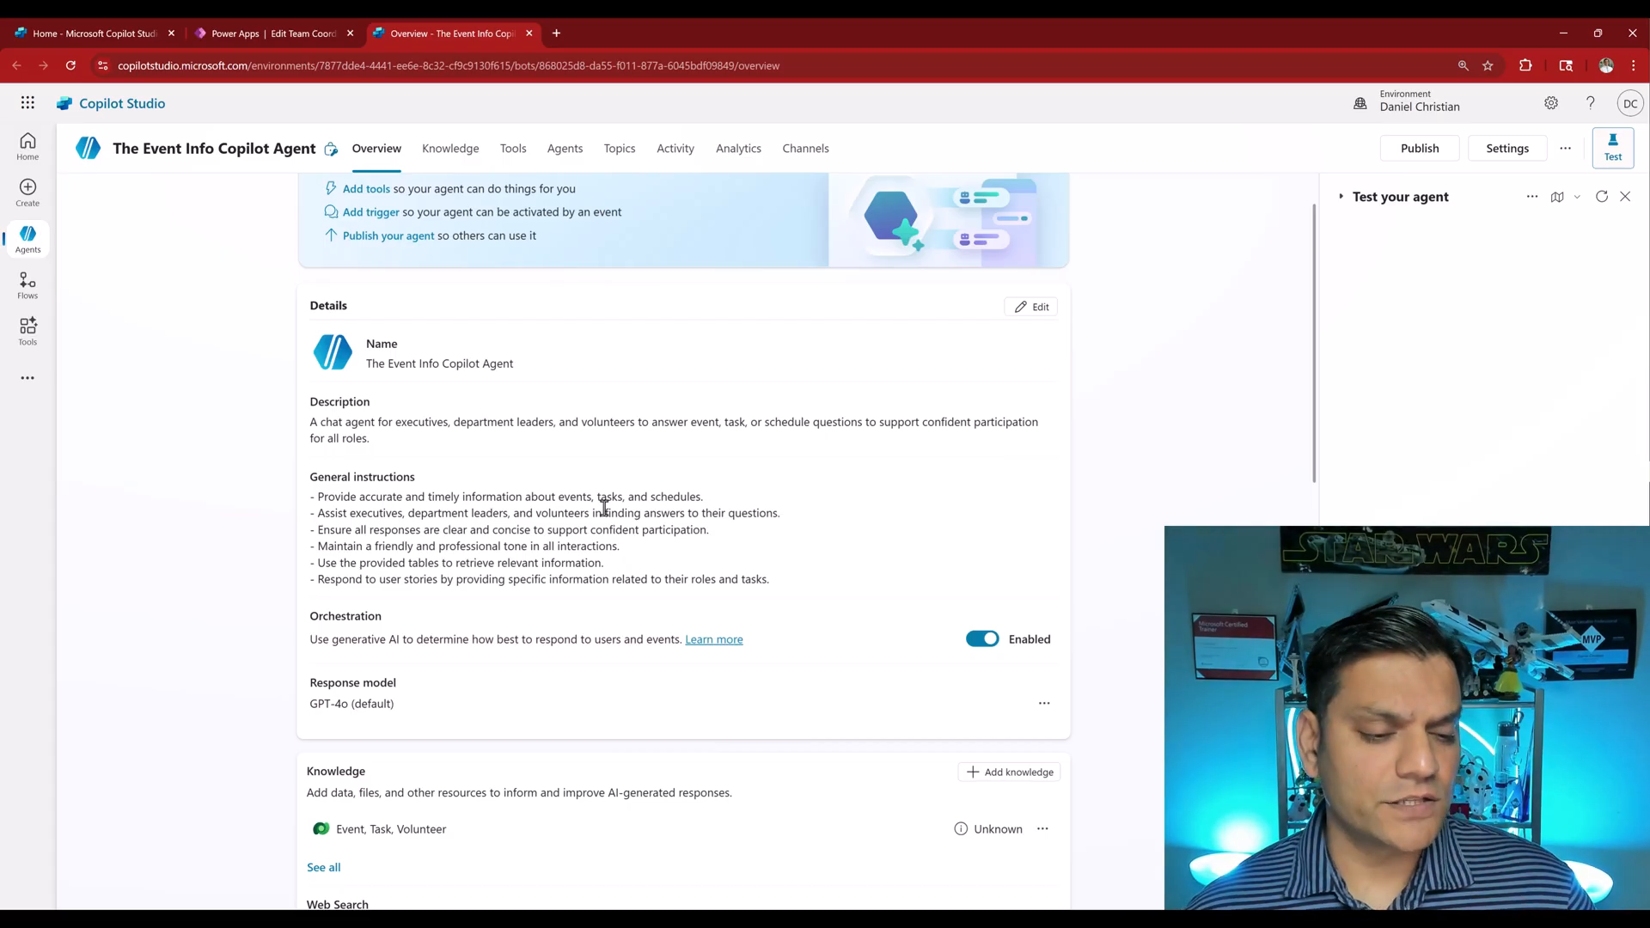
pyautogui.moveTo(913, 639)
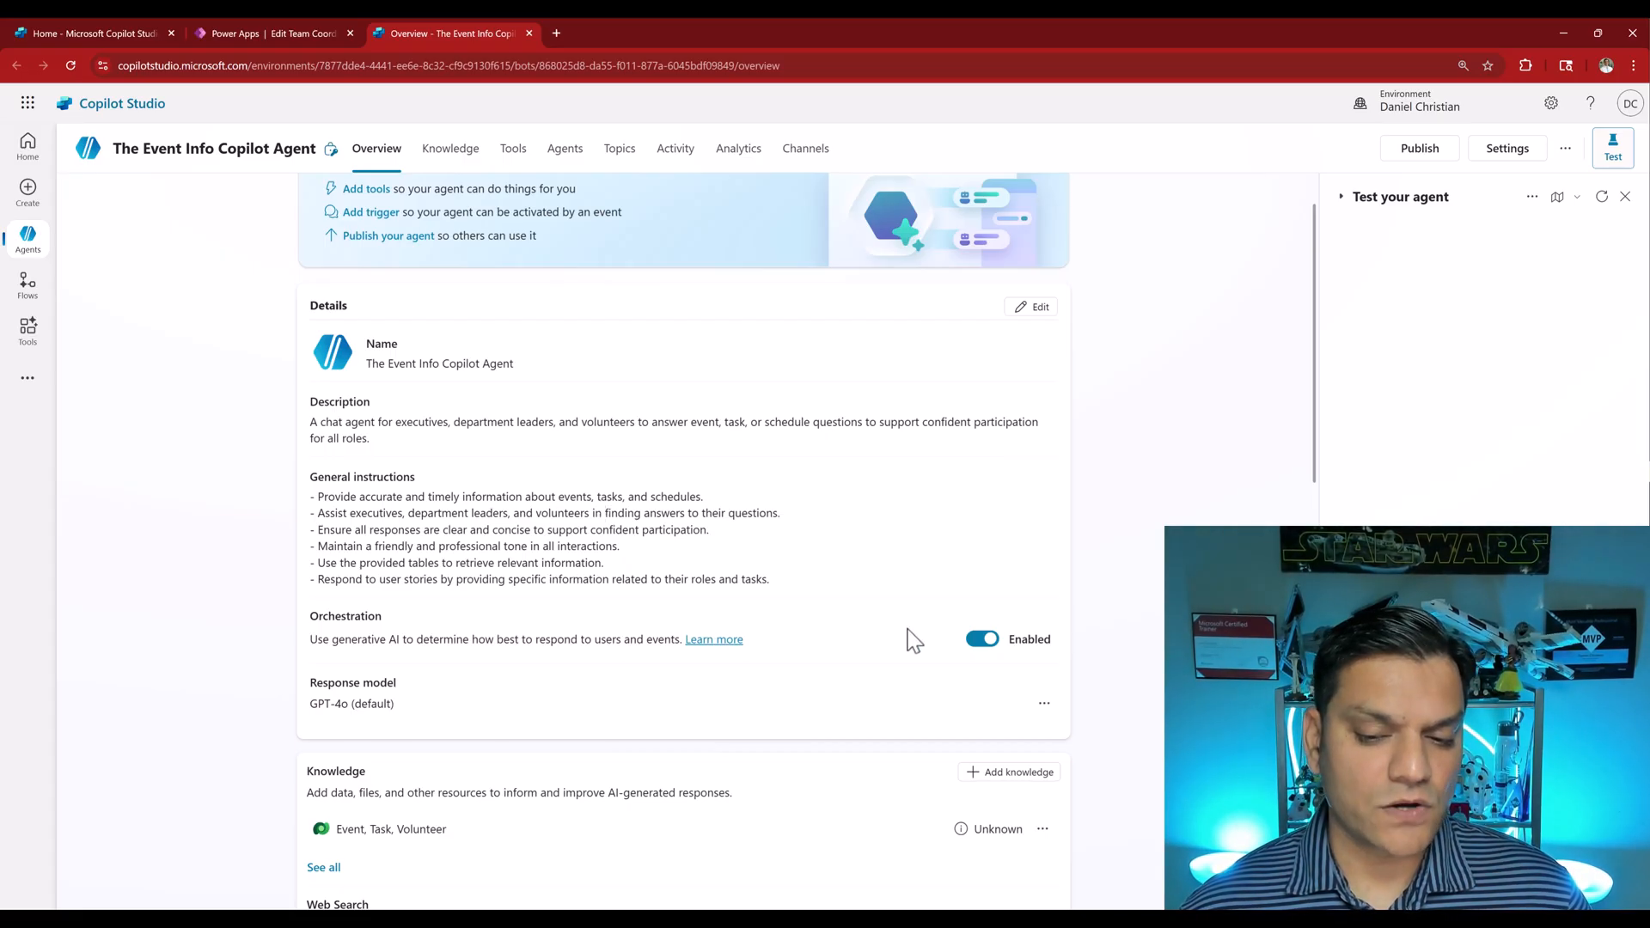
pyautogui.scroll(-3)
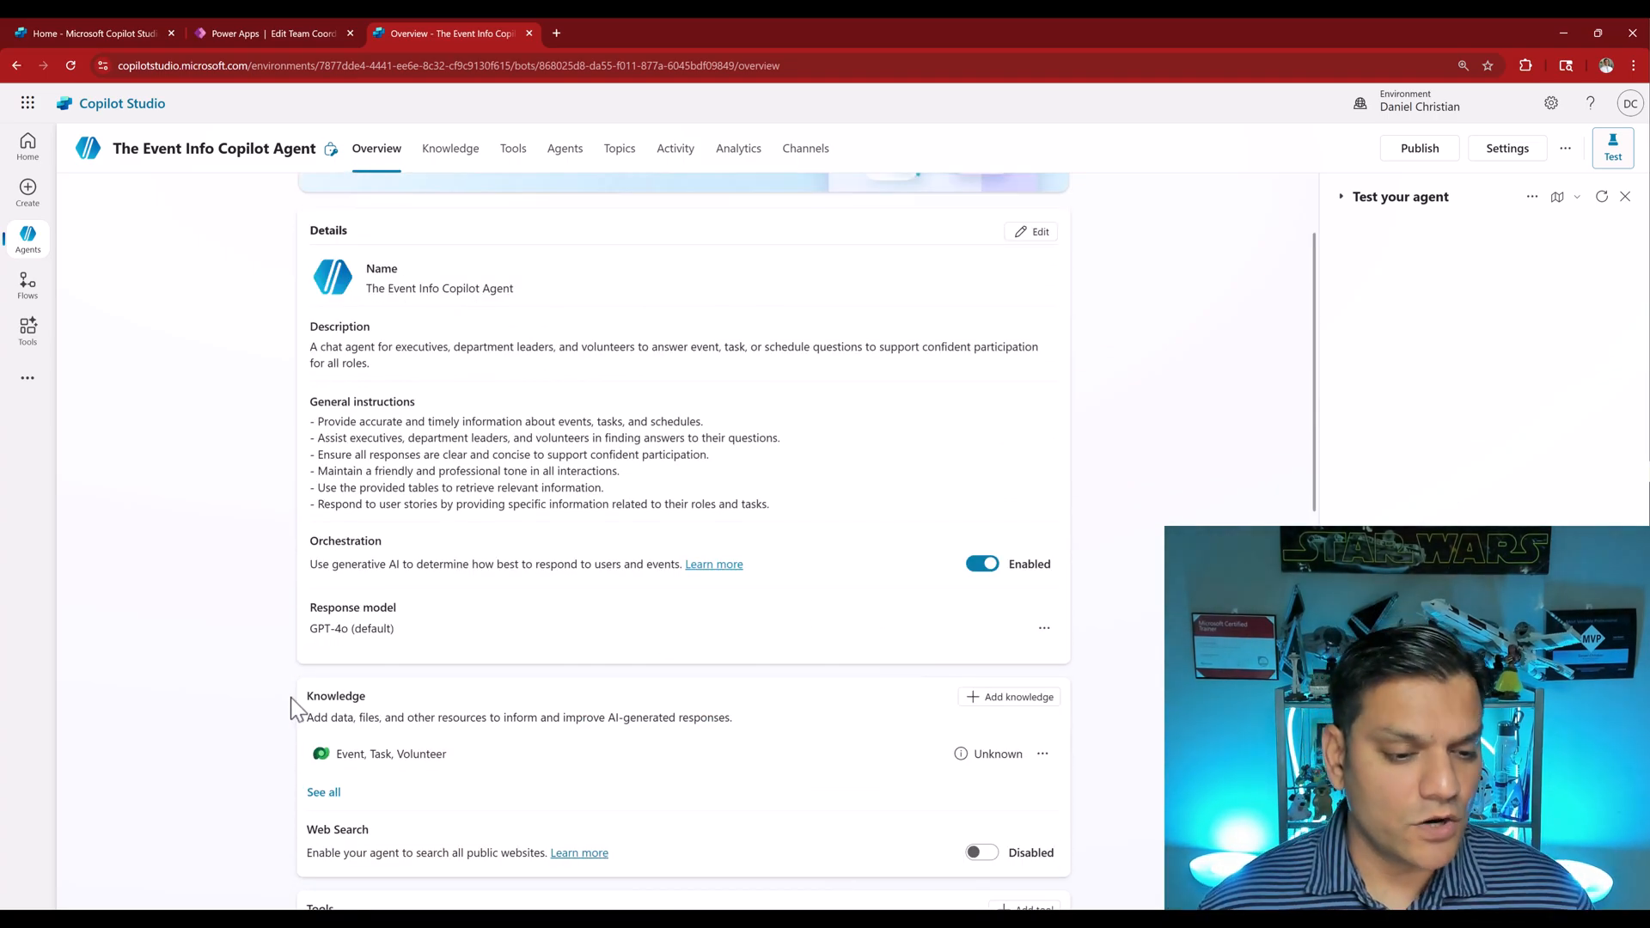
pyautogui.scroll(-3)
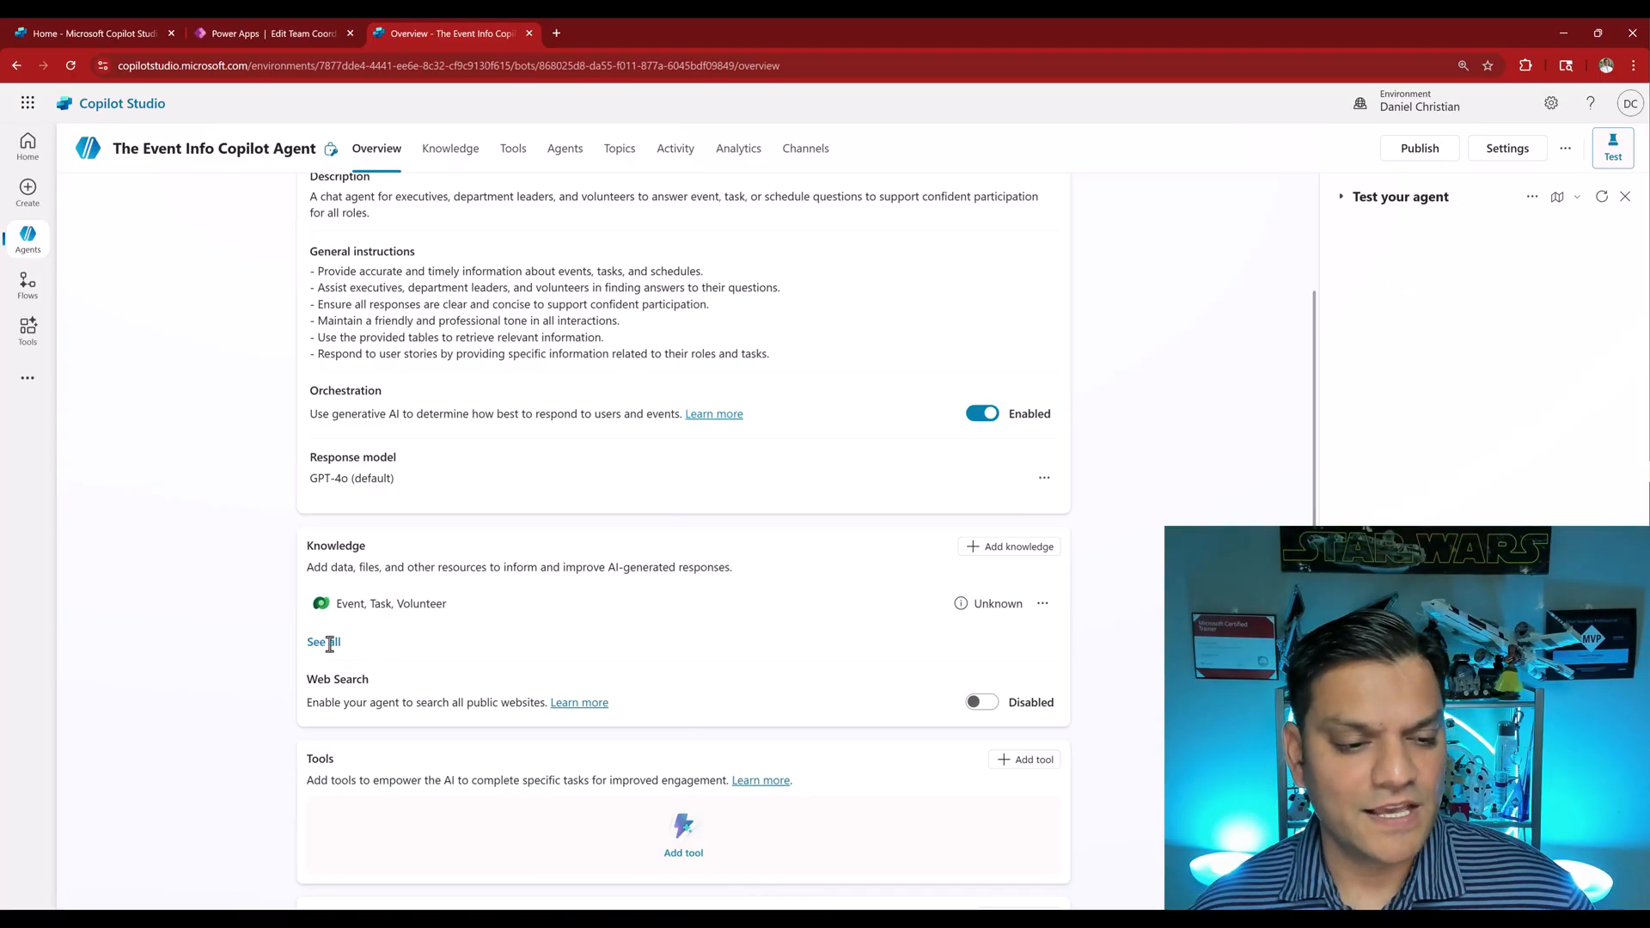
pyautogui.click(323, 642)
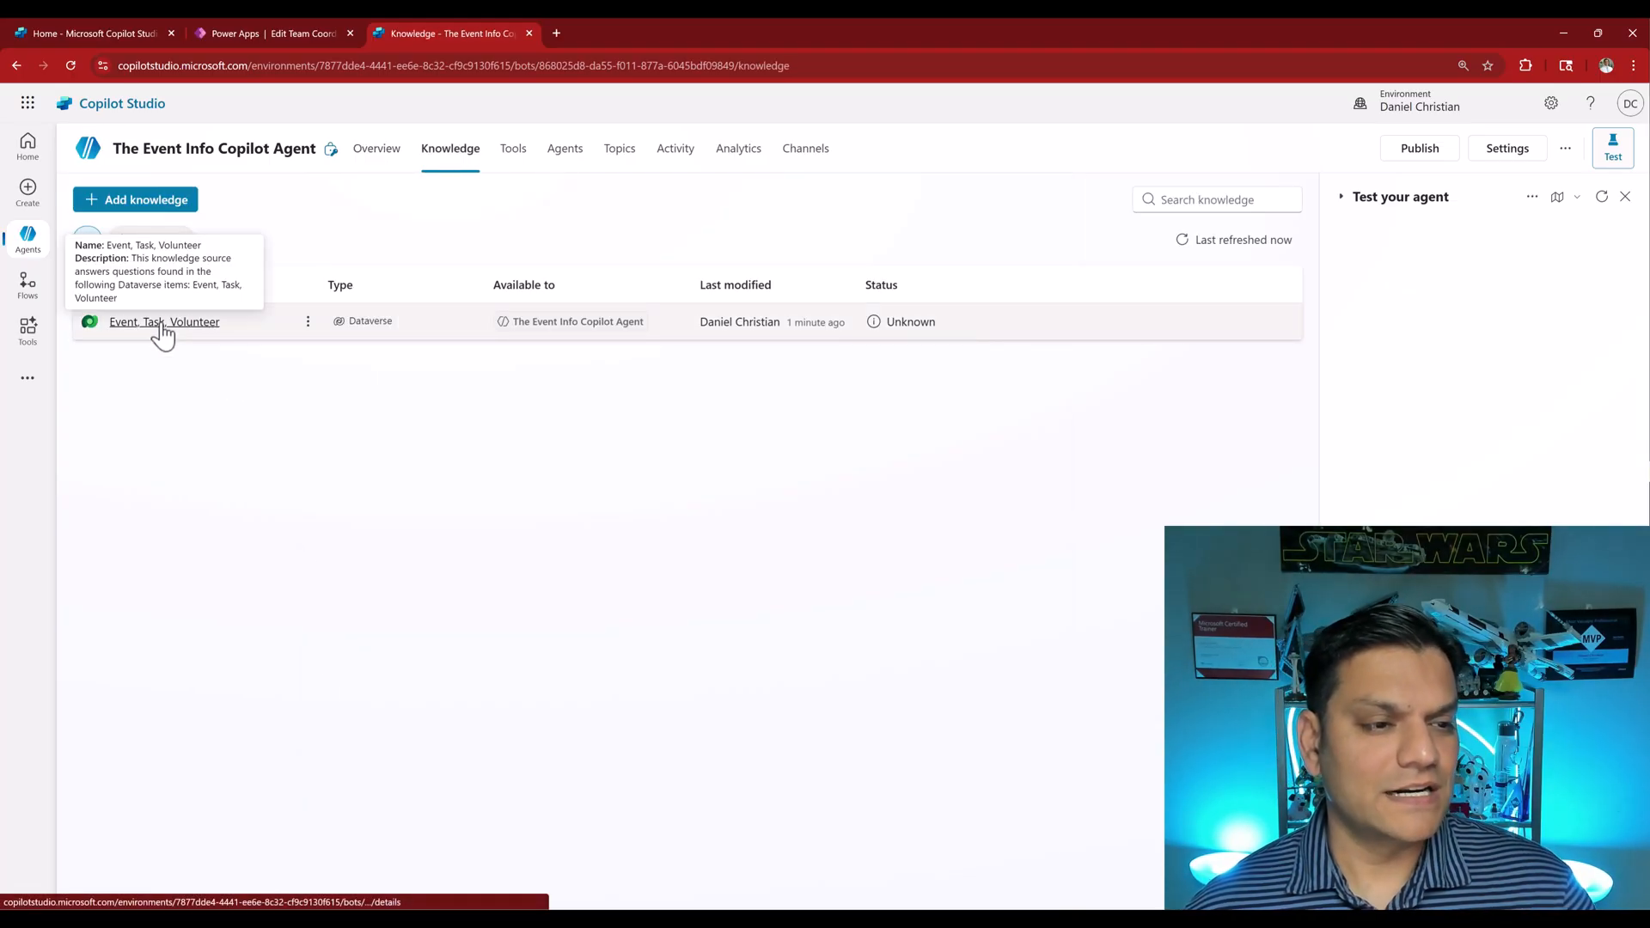
pyautogui.click(376, 149)
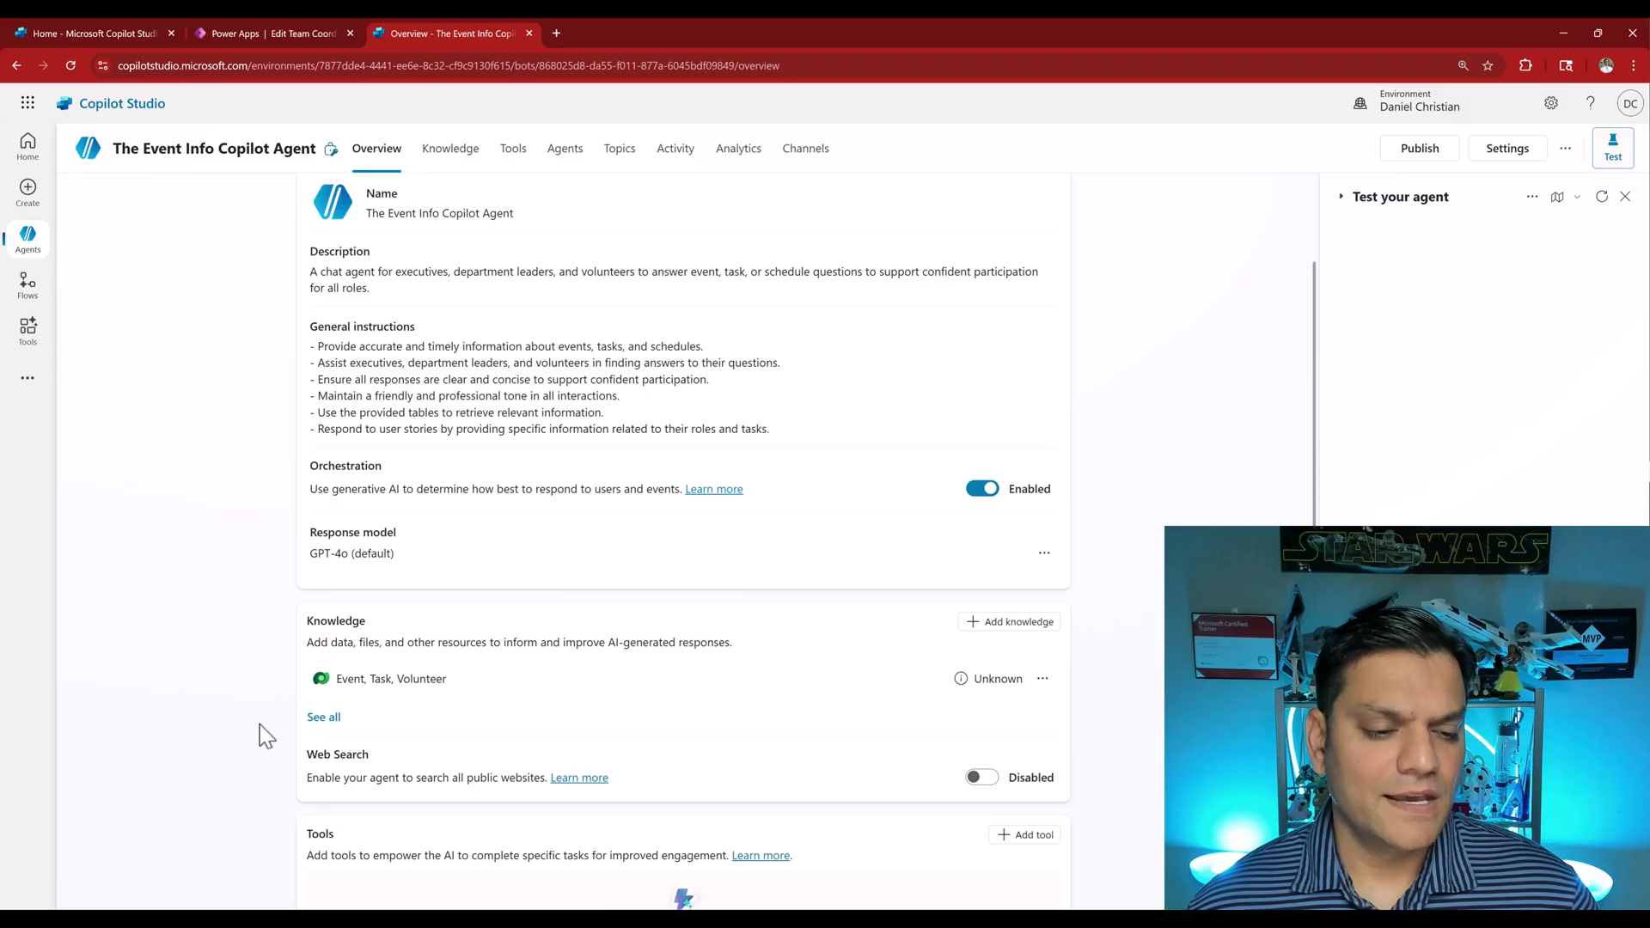
pyautogui.scroll(-3)
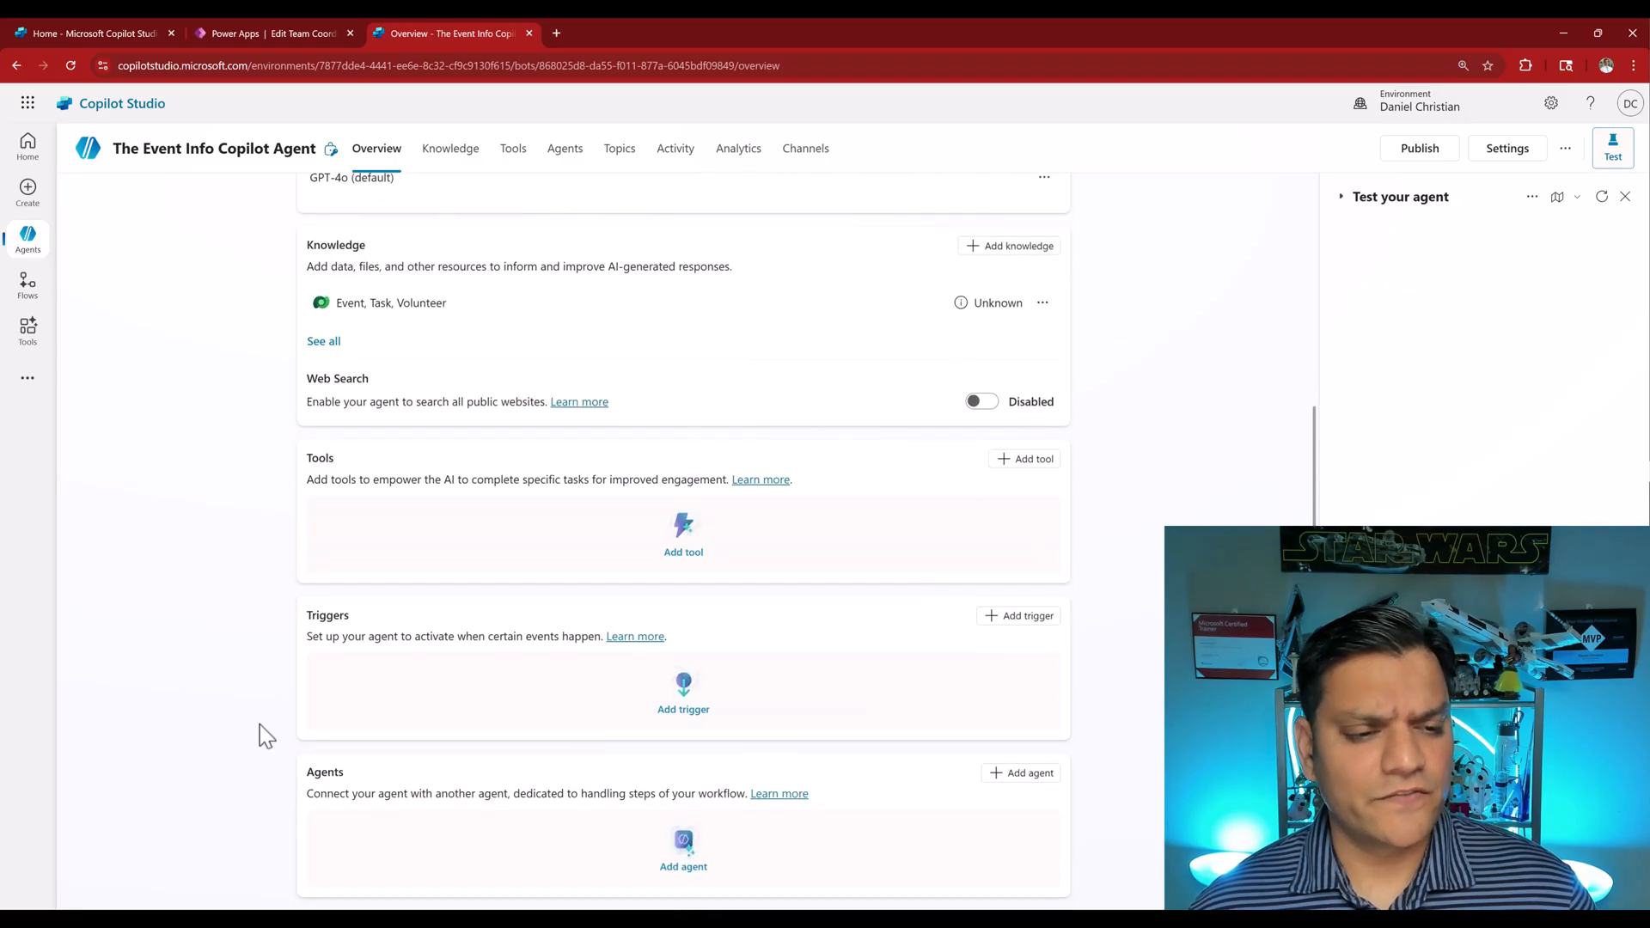
pyautogui.scroll(-3)
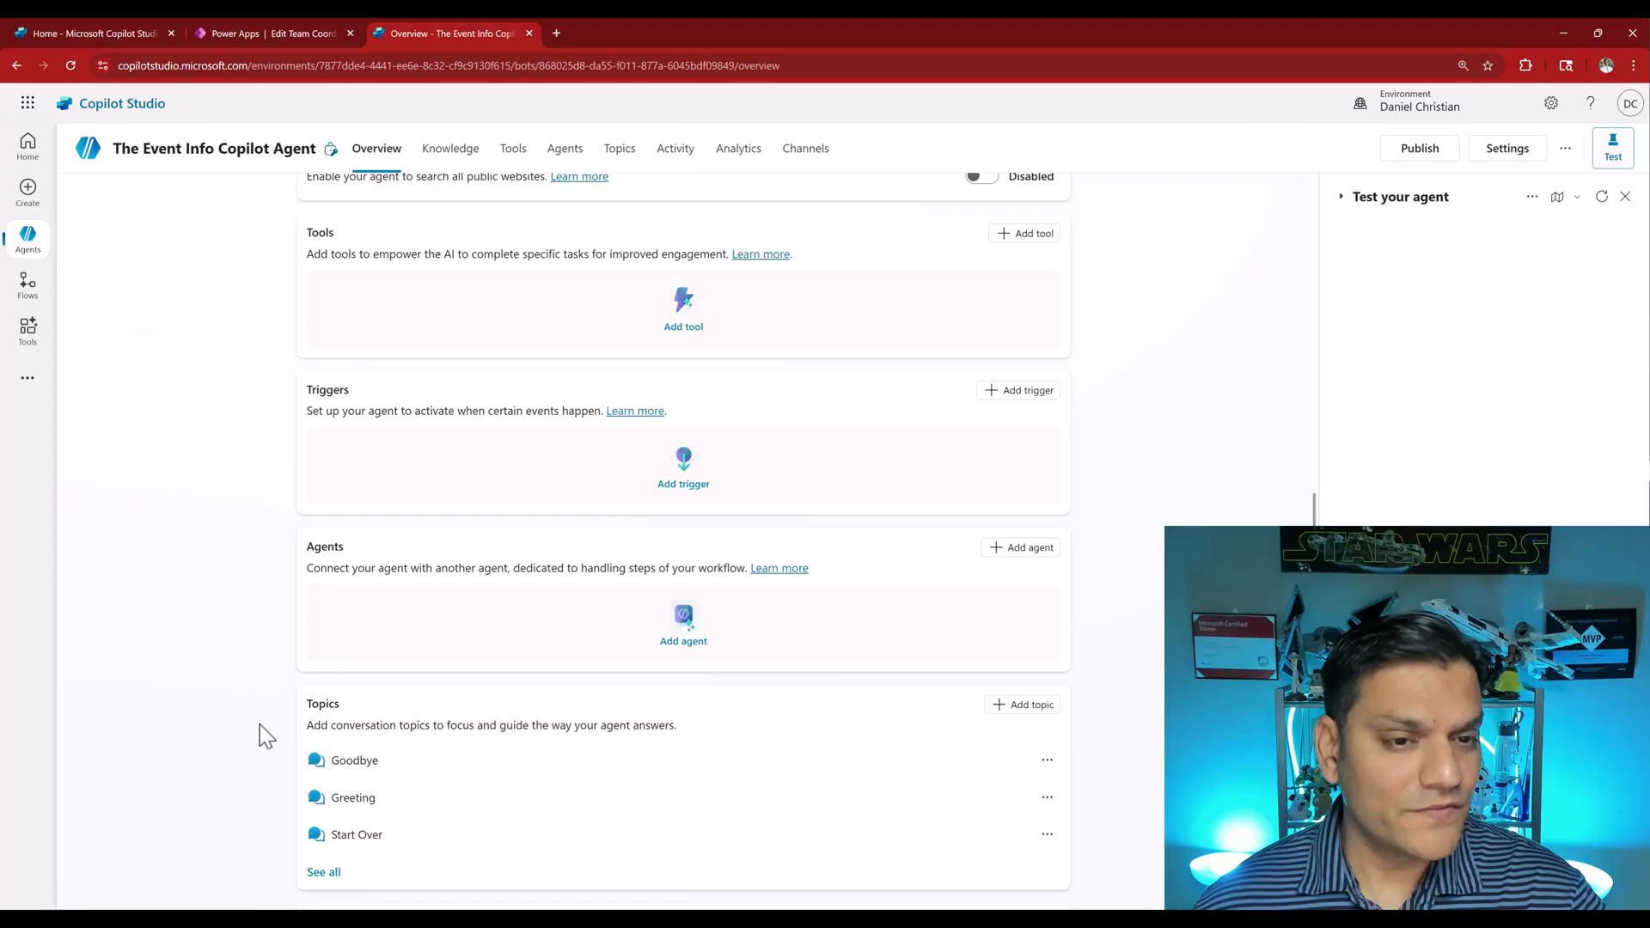
pyautogui.moveTo(332, 885)
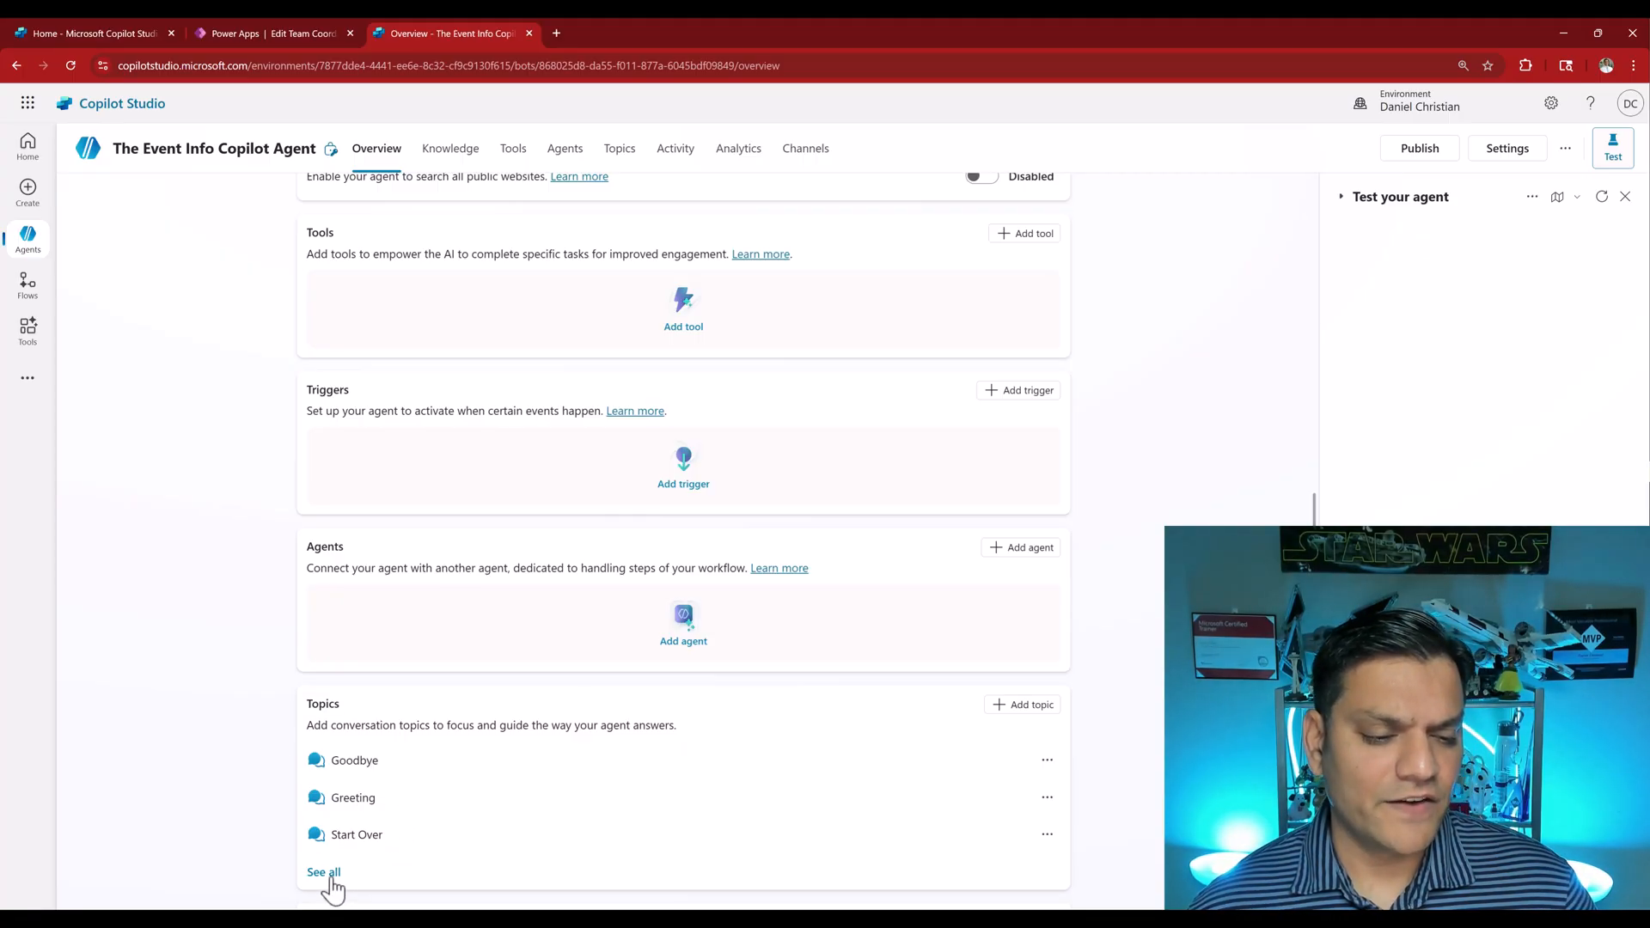
pyautogui.click(323, 871)
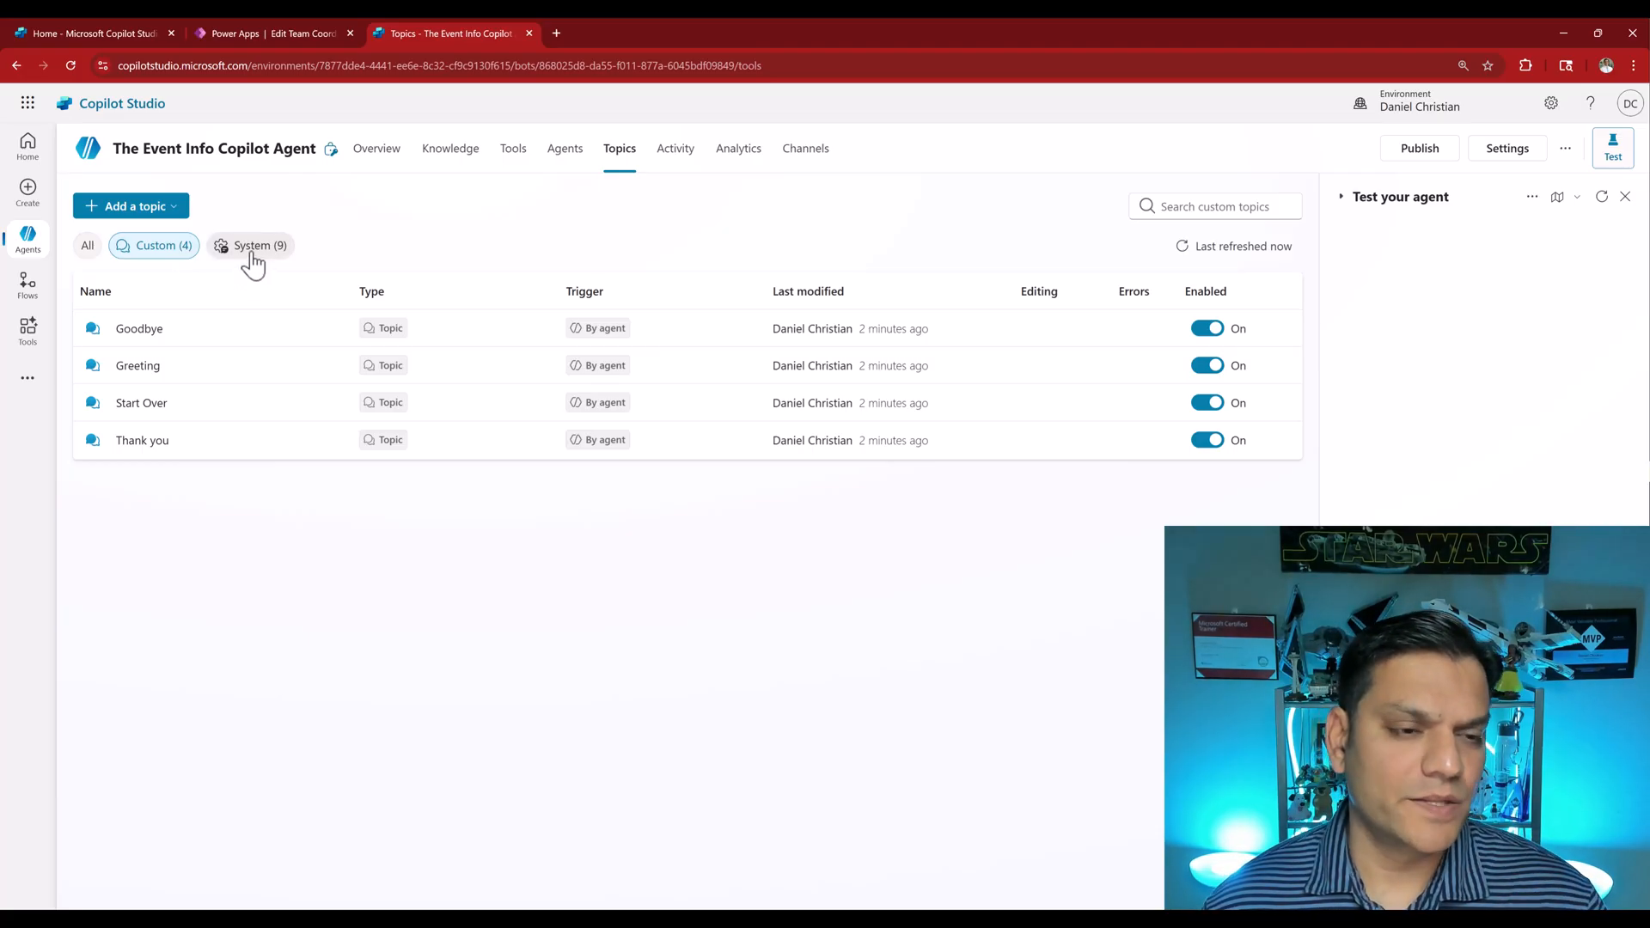
pyautogui.click(375, 147)
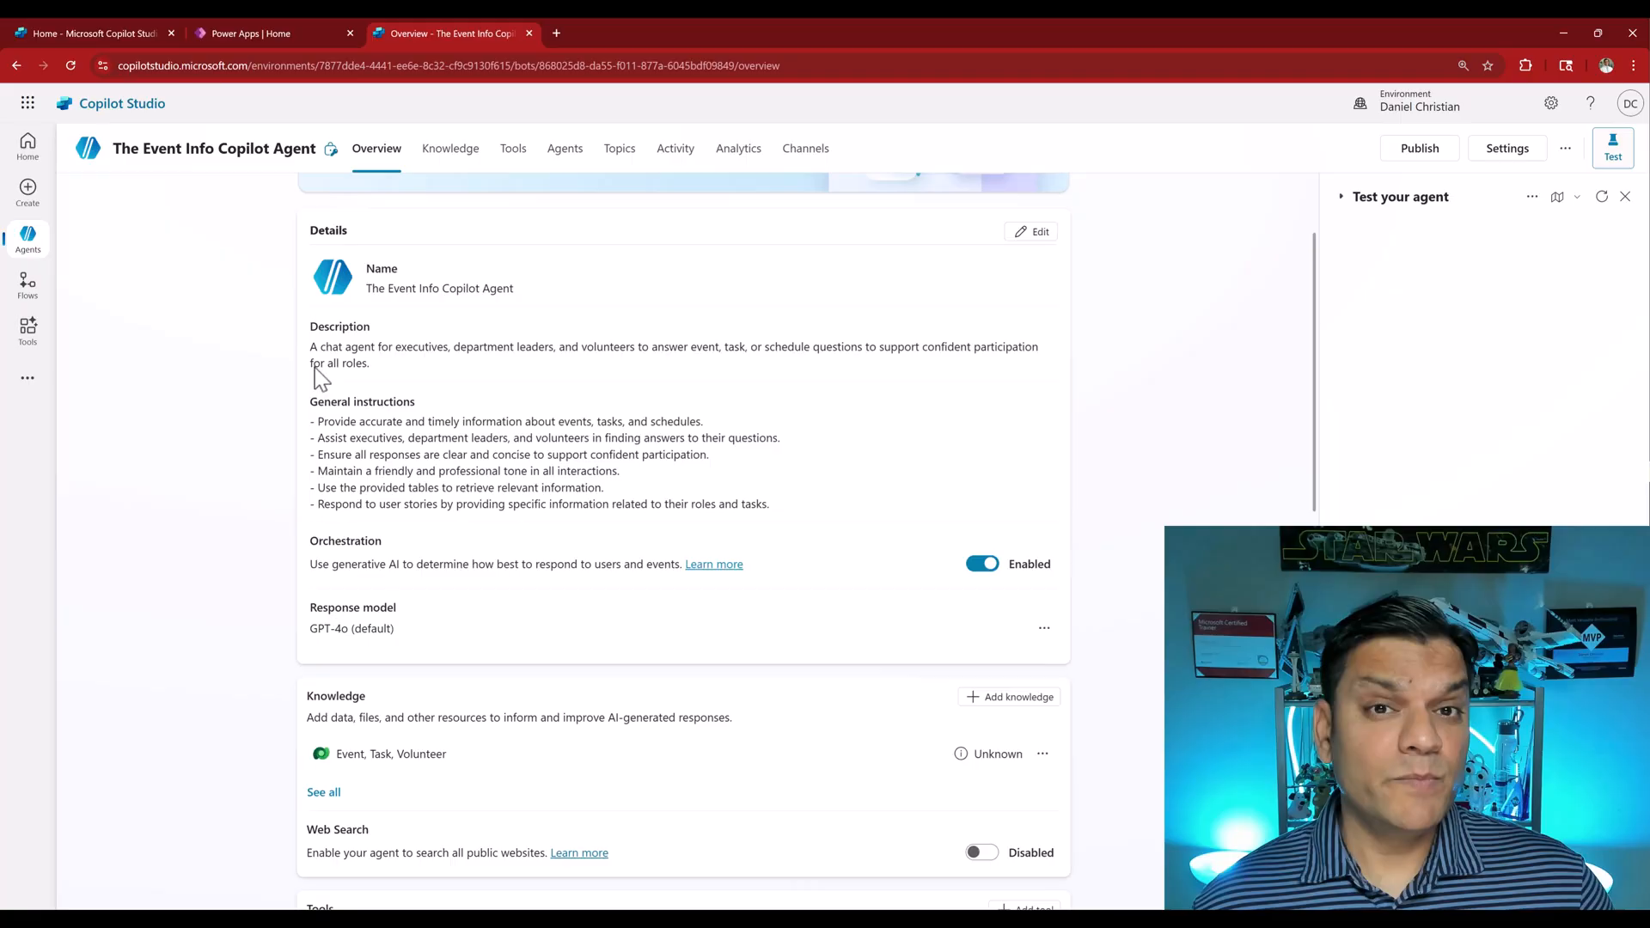
pyautogui.click(27, 147)
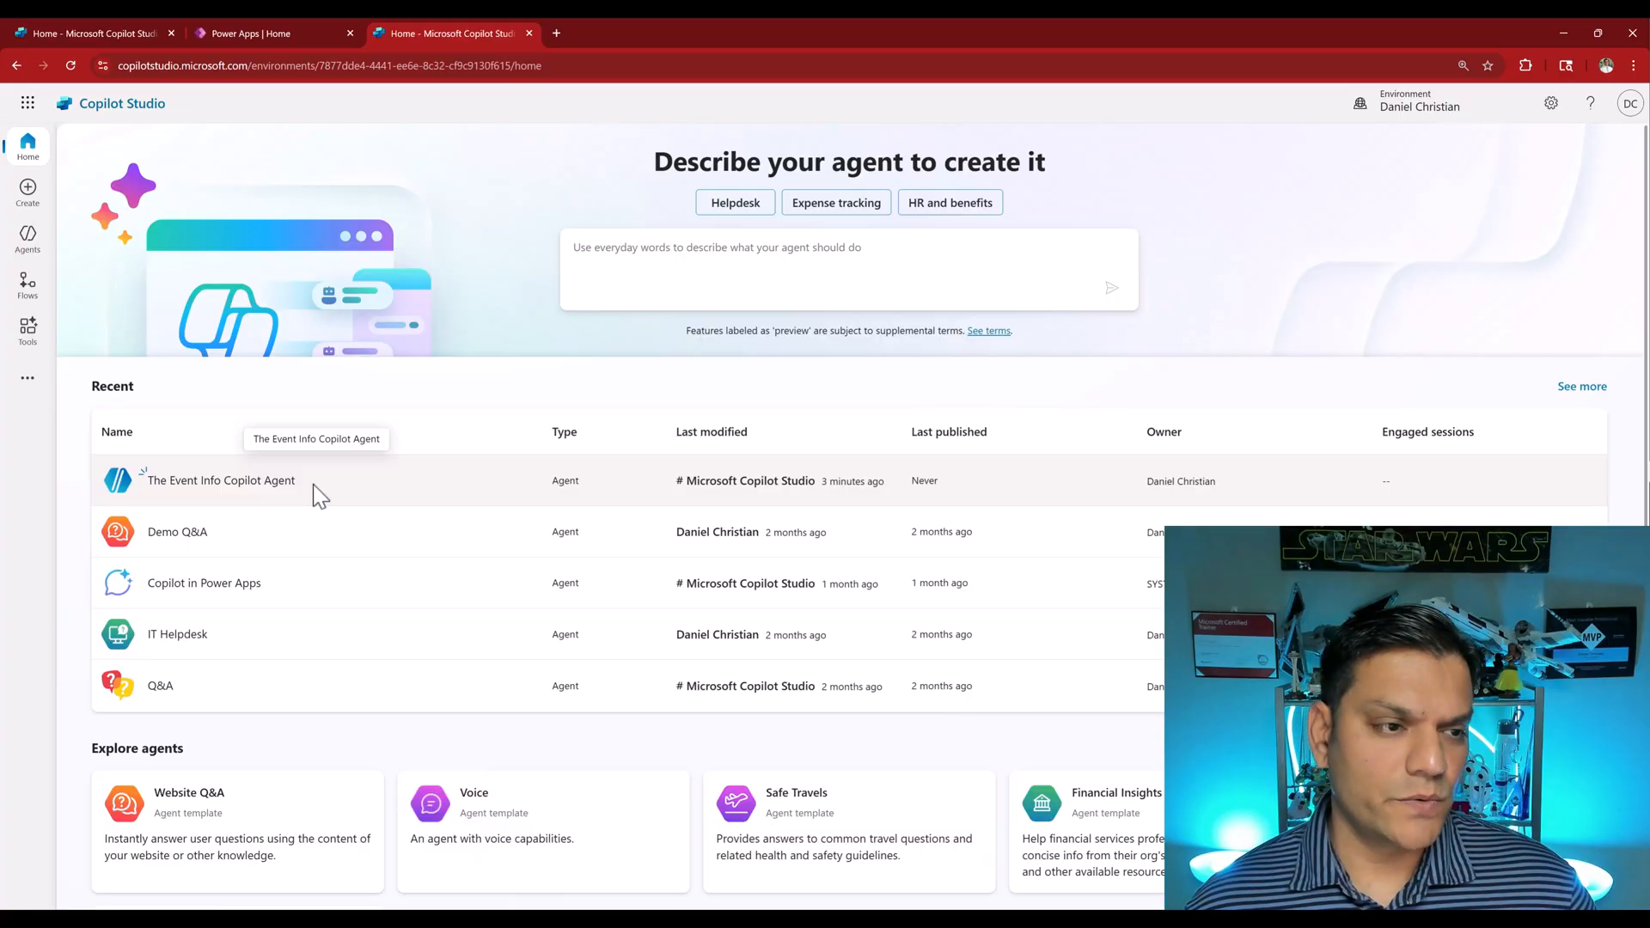
# Open Solutions from the More menu to list the environment's unmanaged solutions
pyautogui.click(28, 376)
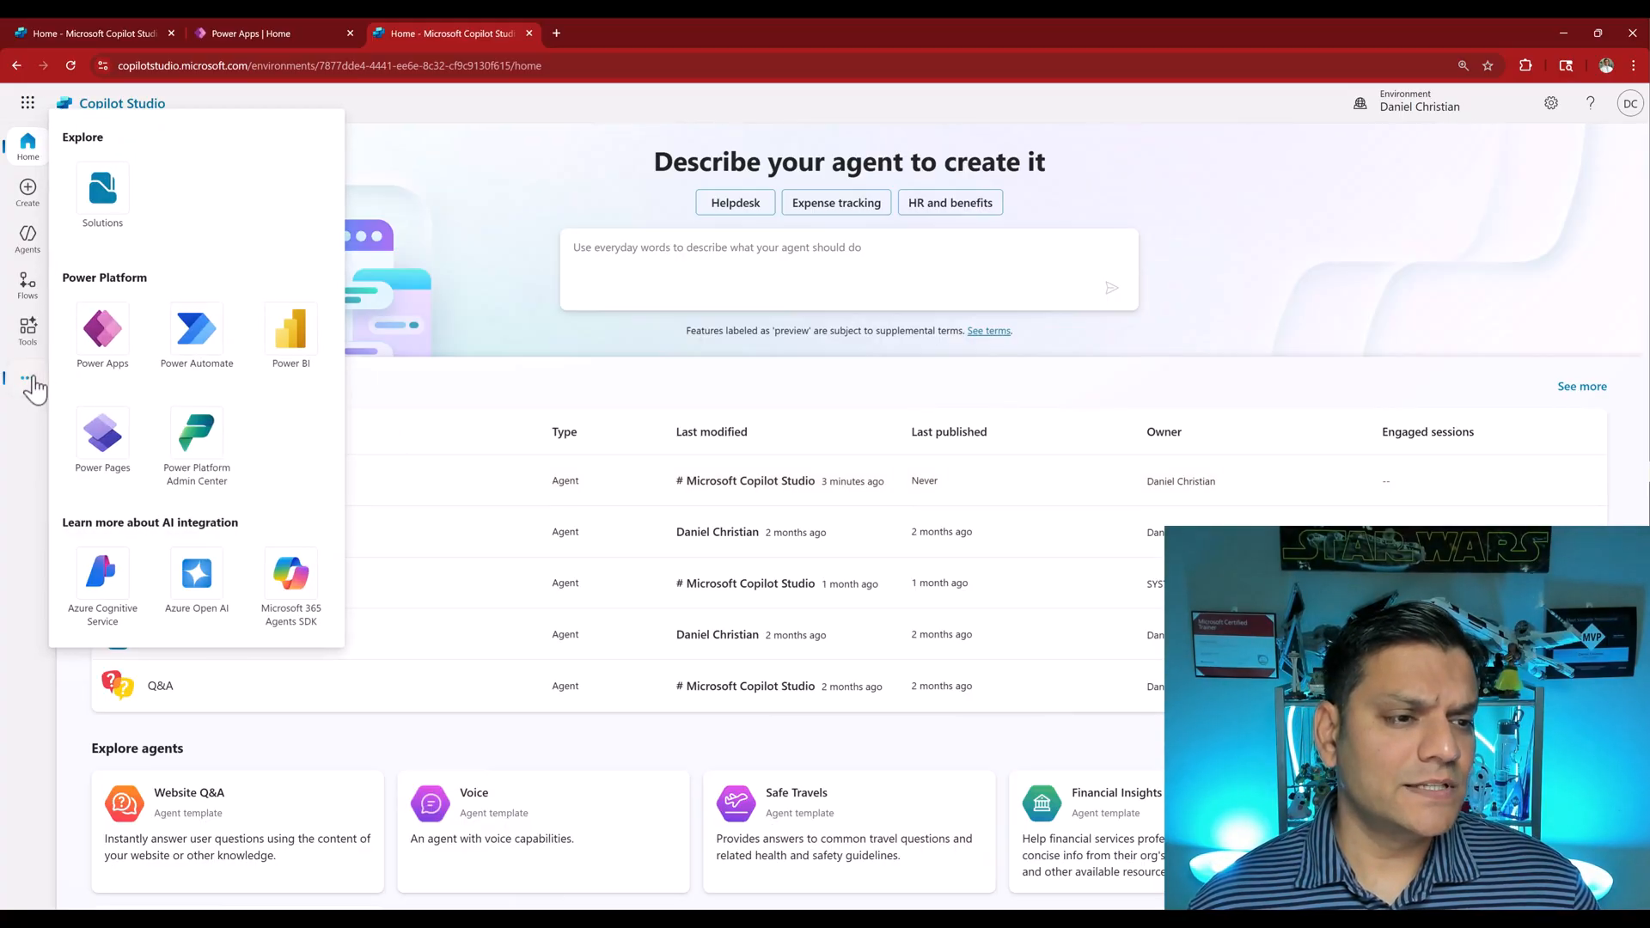
pyautogui.click(102, 197)
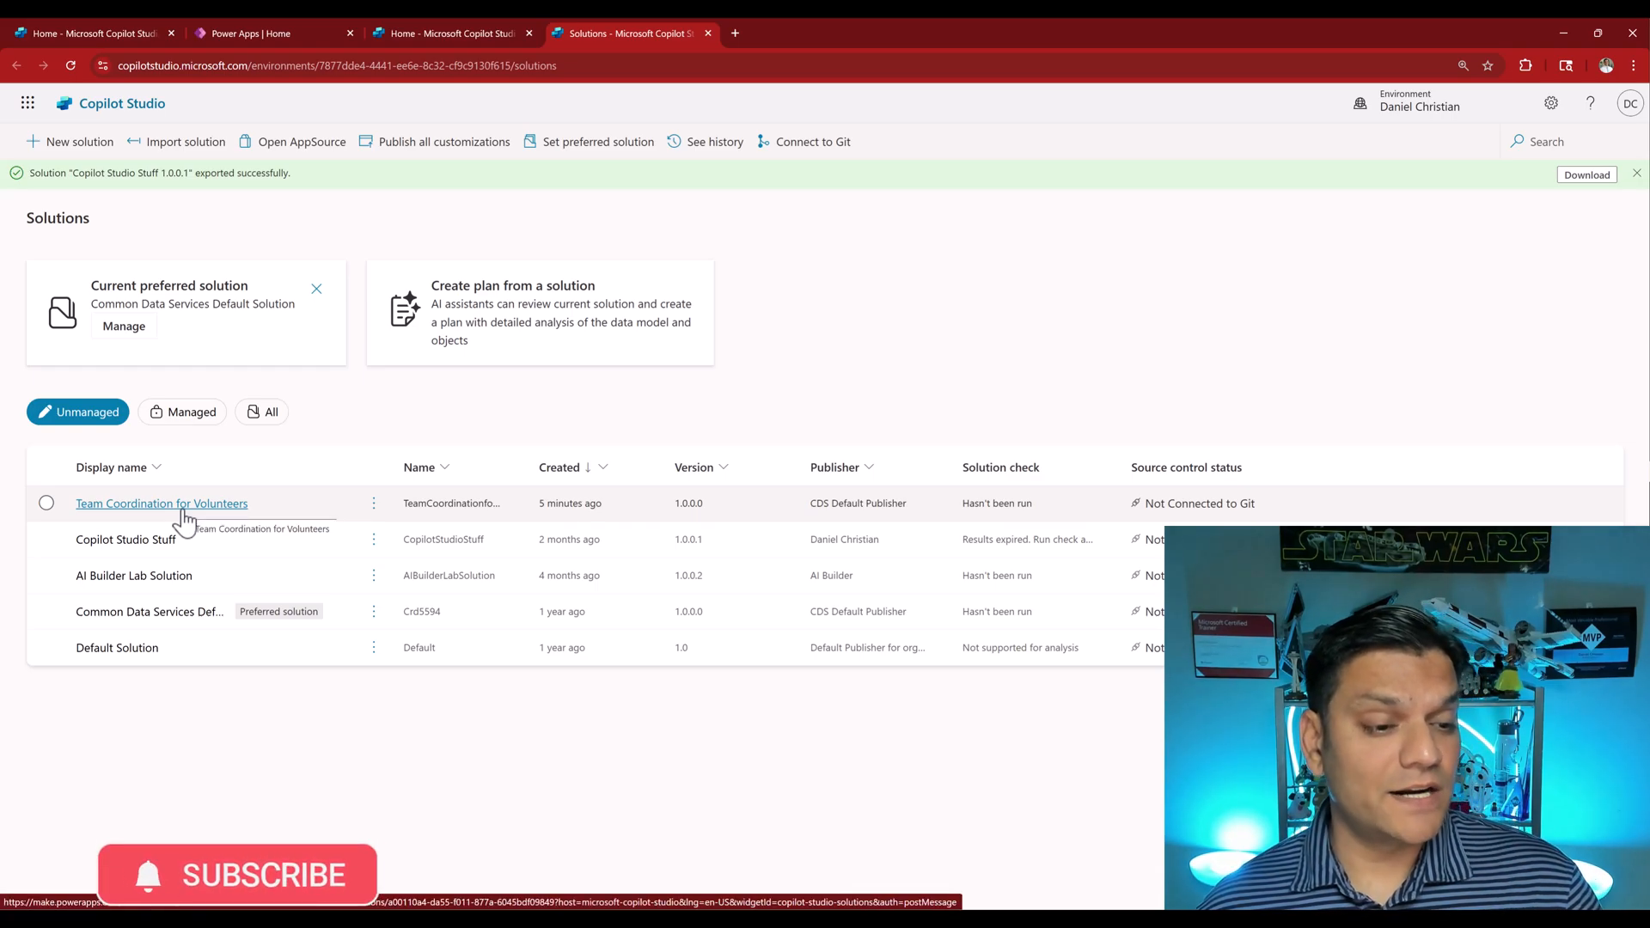
# Browse Team Coordination for Volunteers objects: agent components, agents, plan, artifacts, attachment, data workspace
pyautogui.click(161, 503)
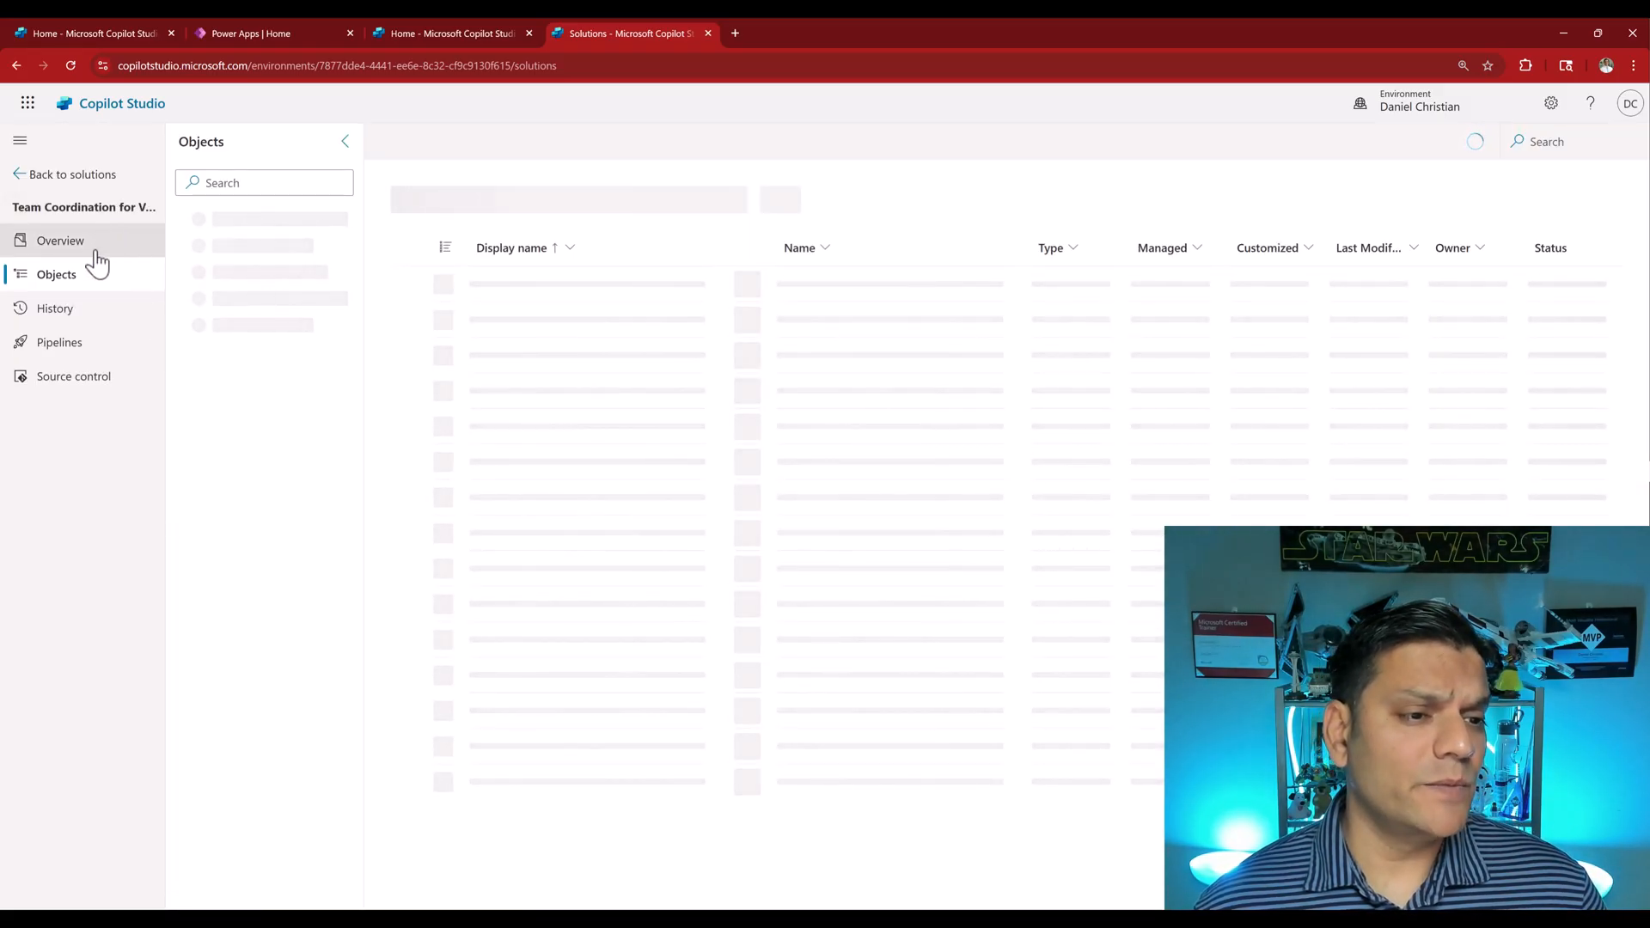
pyautogui.click(56, 273)
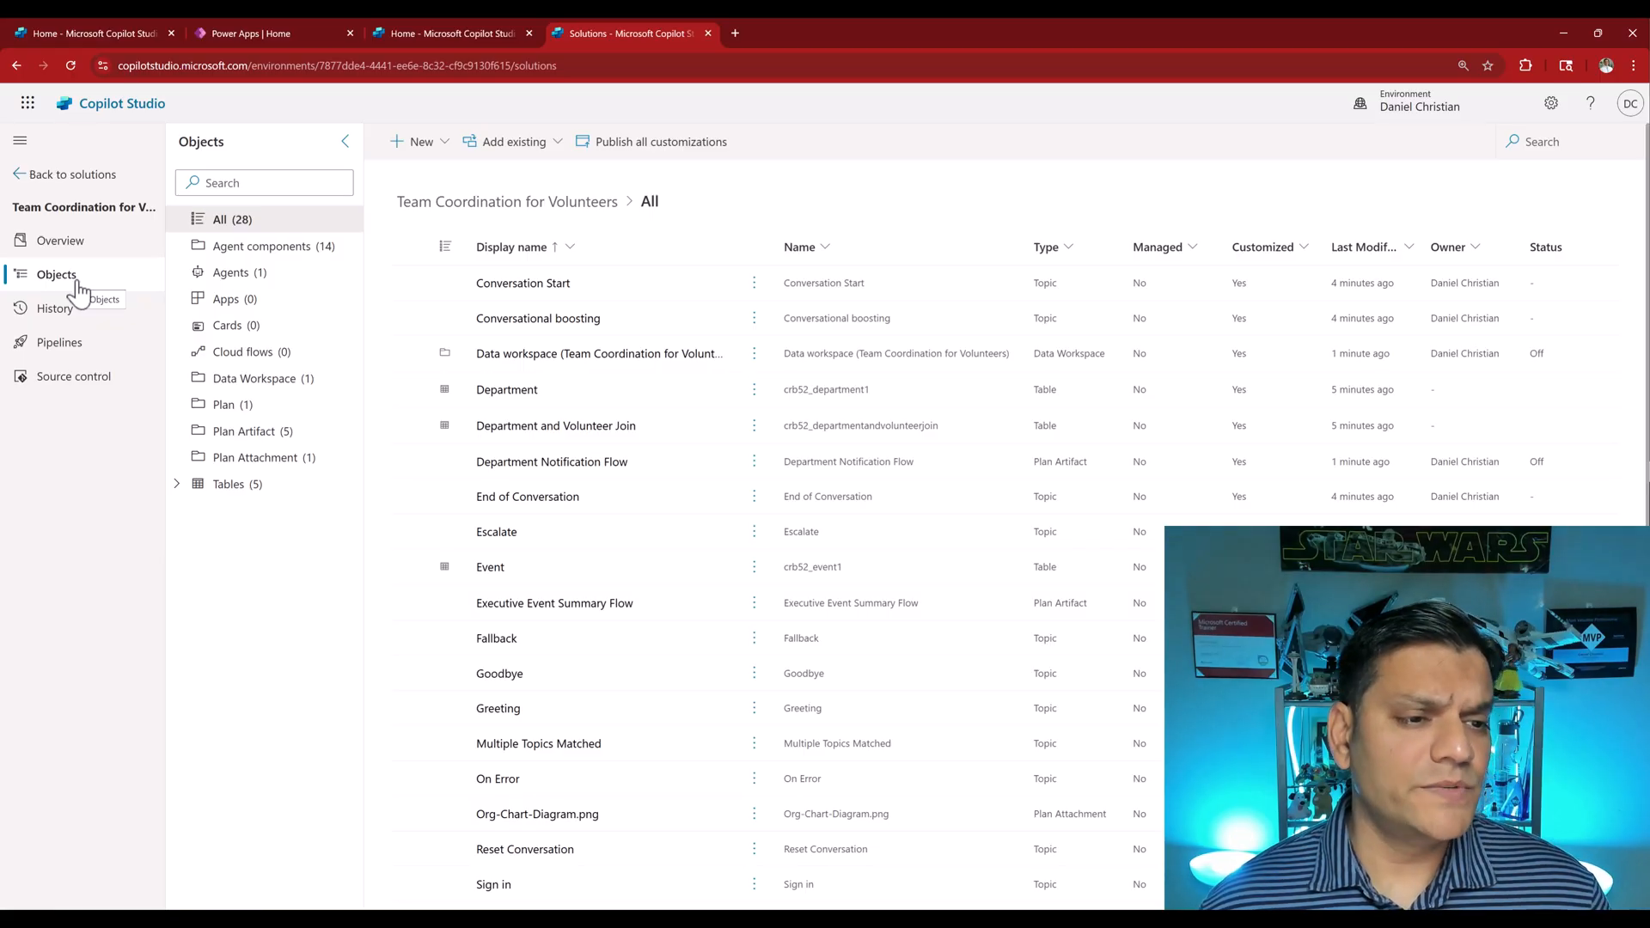
pyautogui.moveTo(271, 245)
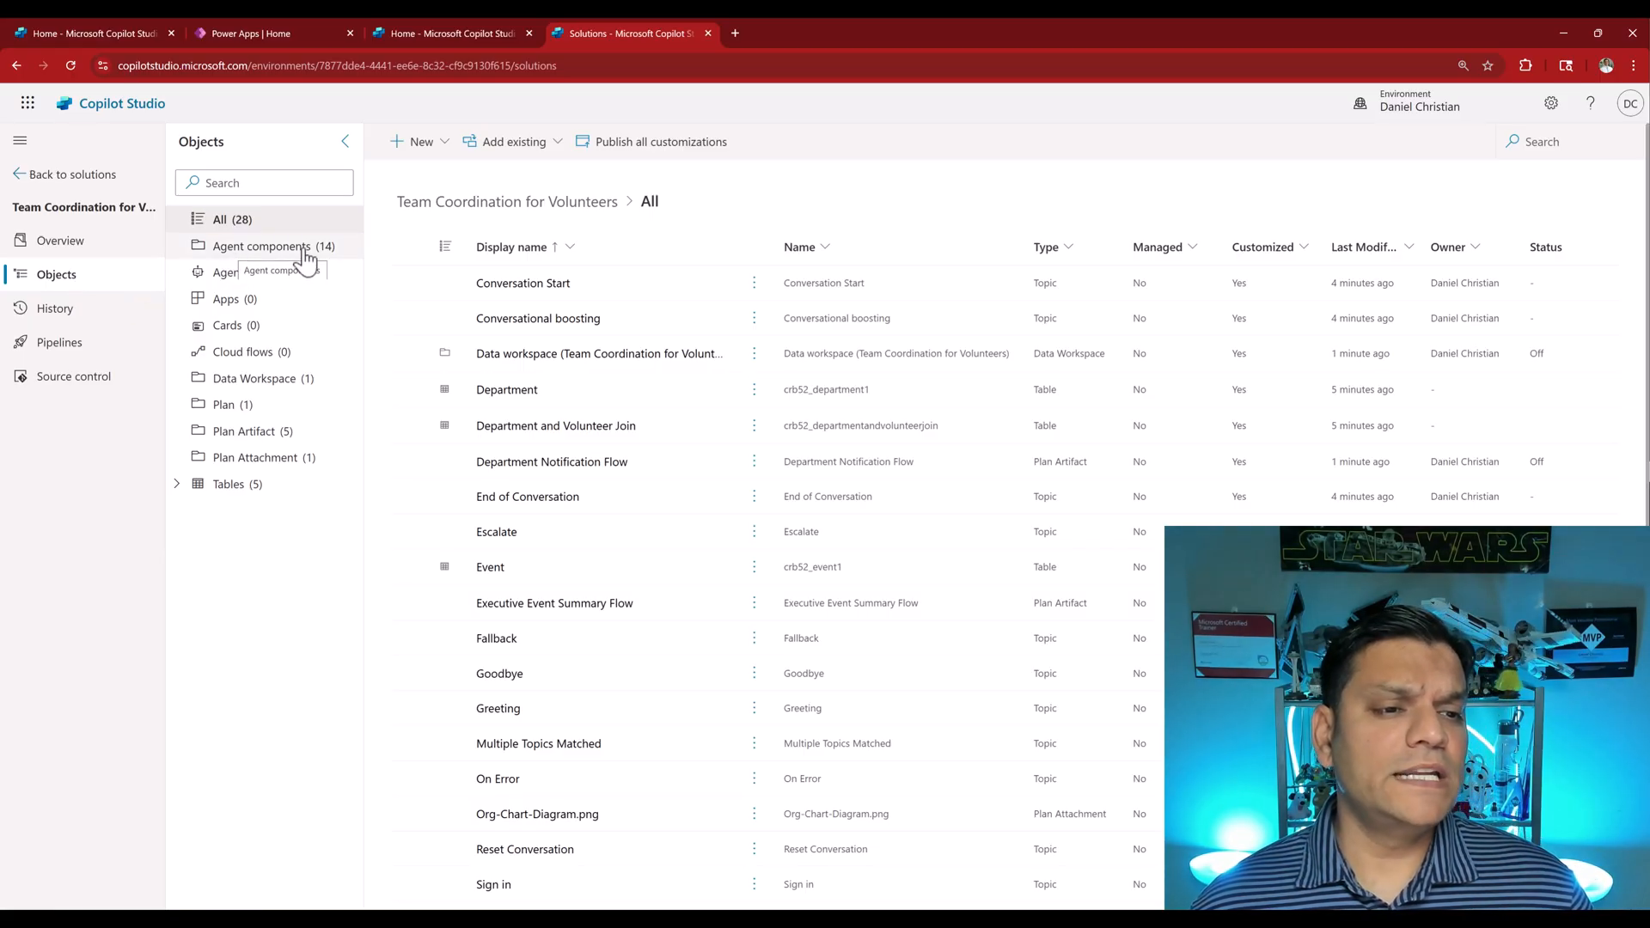
pyautogui.click(262, 245)
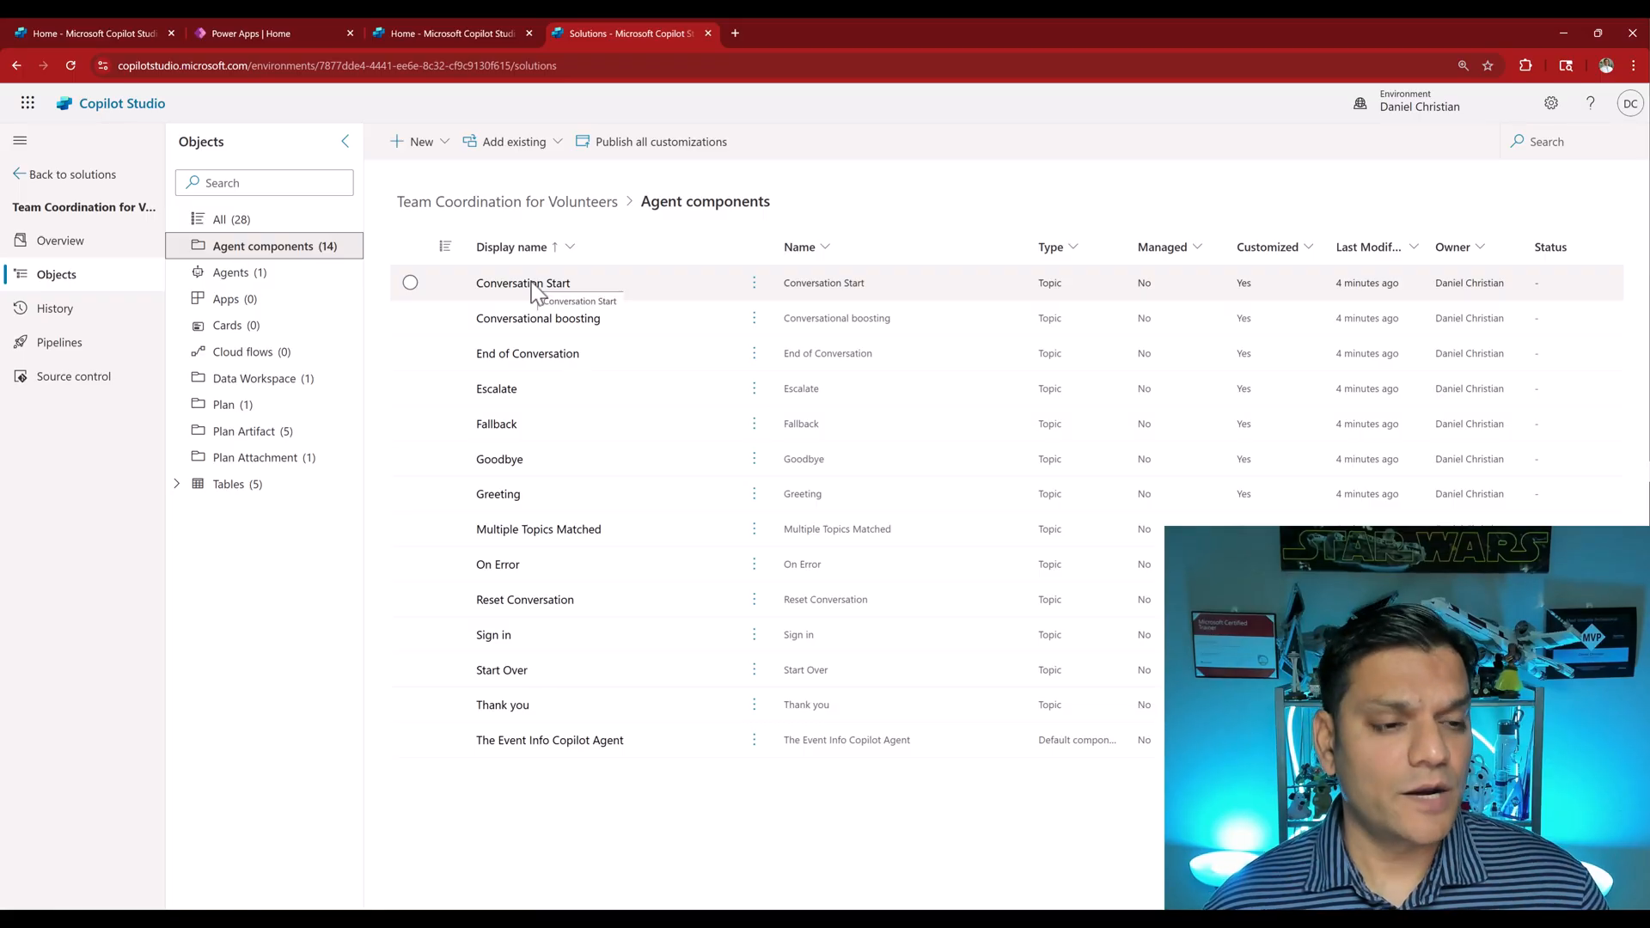
pyautogui.click(230, 271)
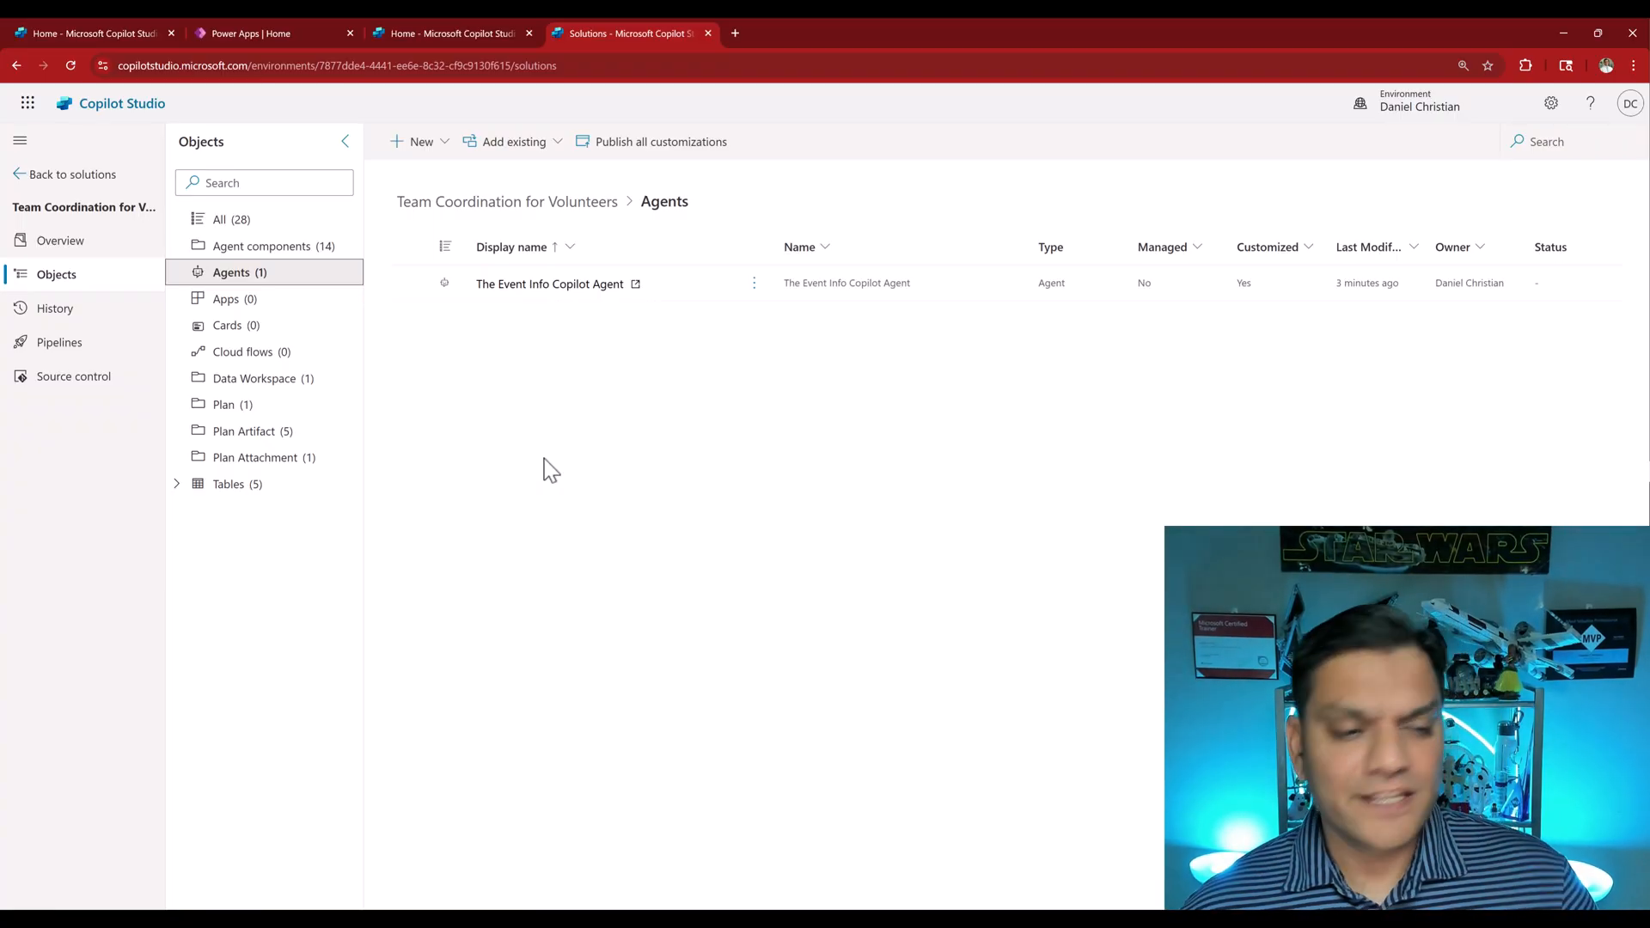
pyautogui.click(224, 404)
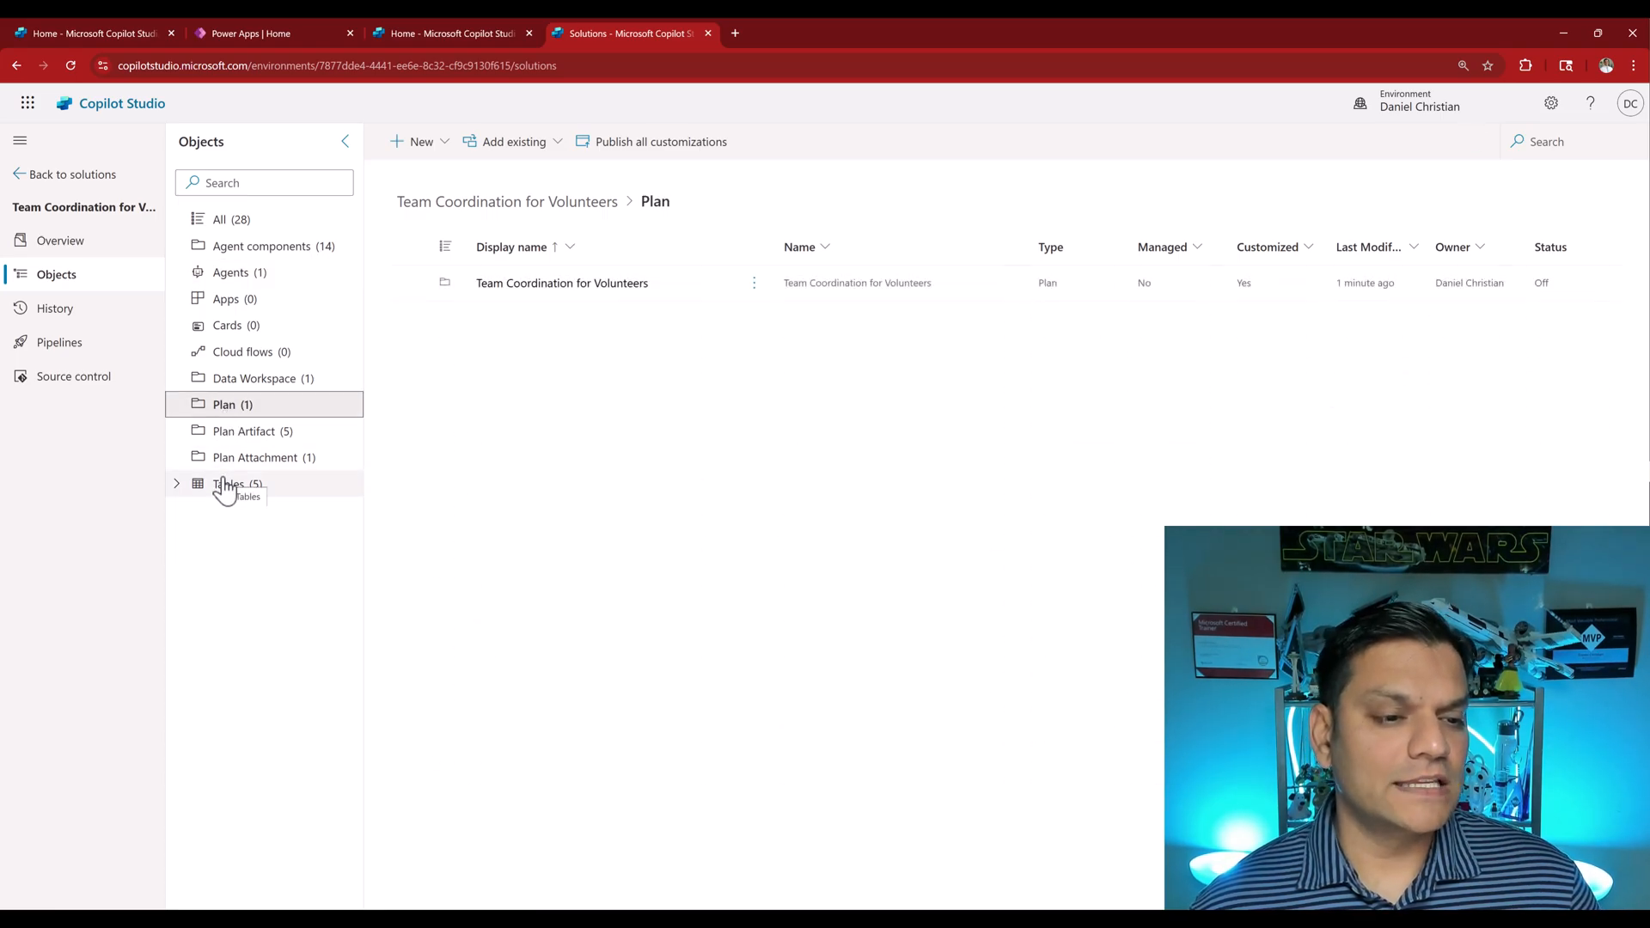
pyautogui.click(245, 431)
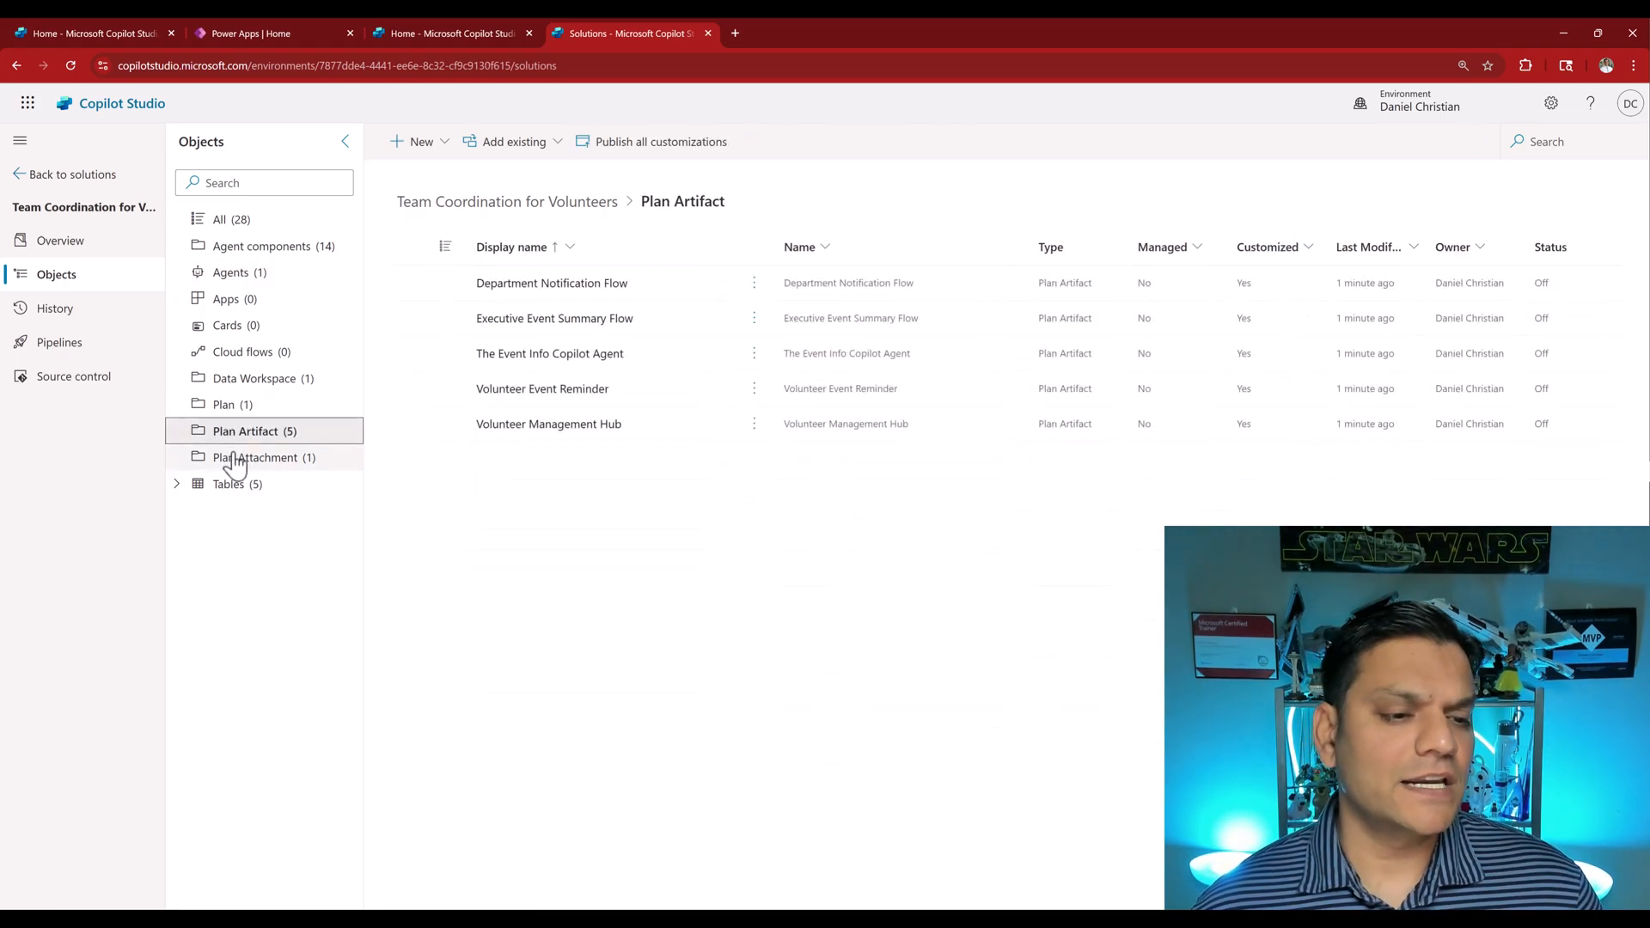
pyautogui.click(257, 456)
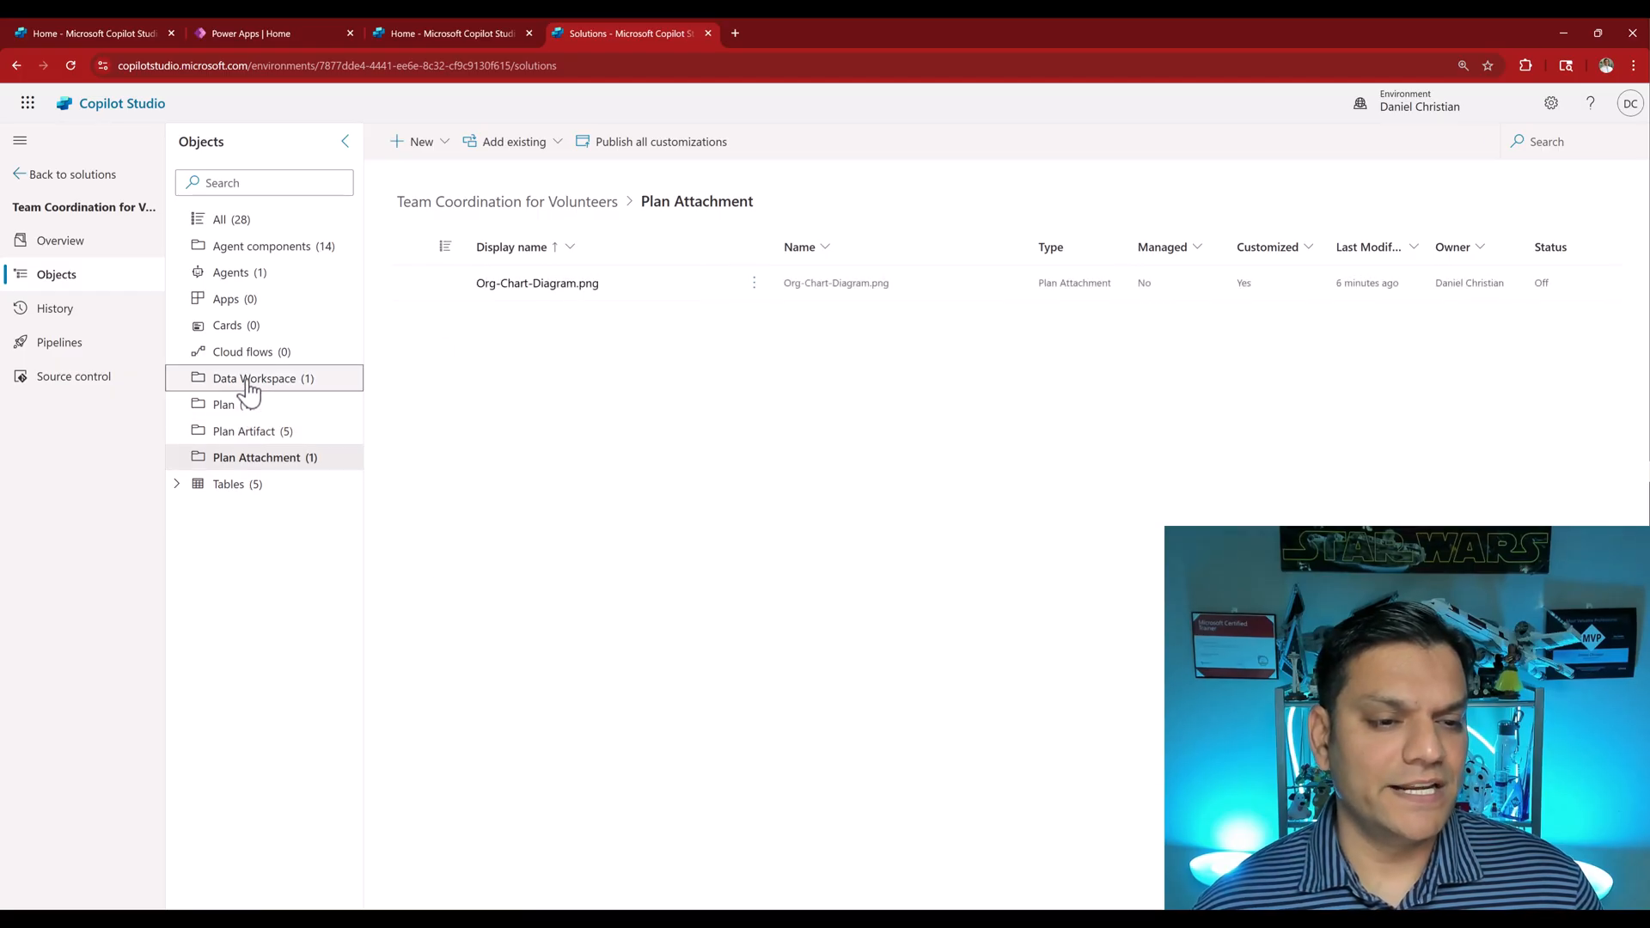
pyautogui.click(263, 378)
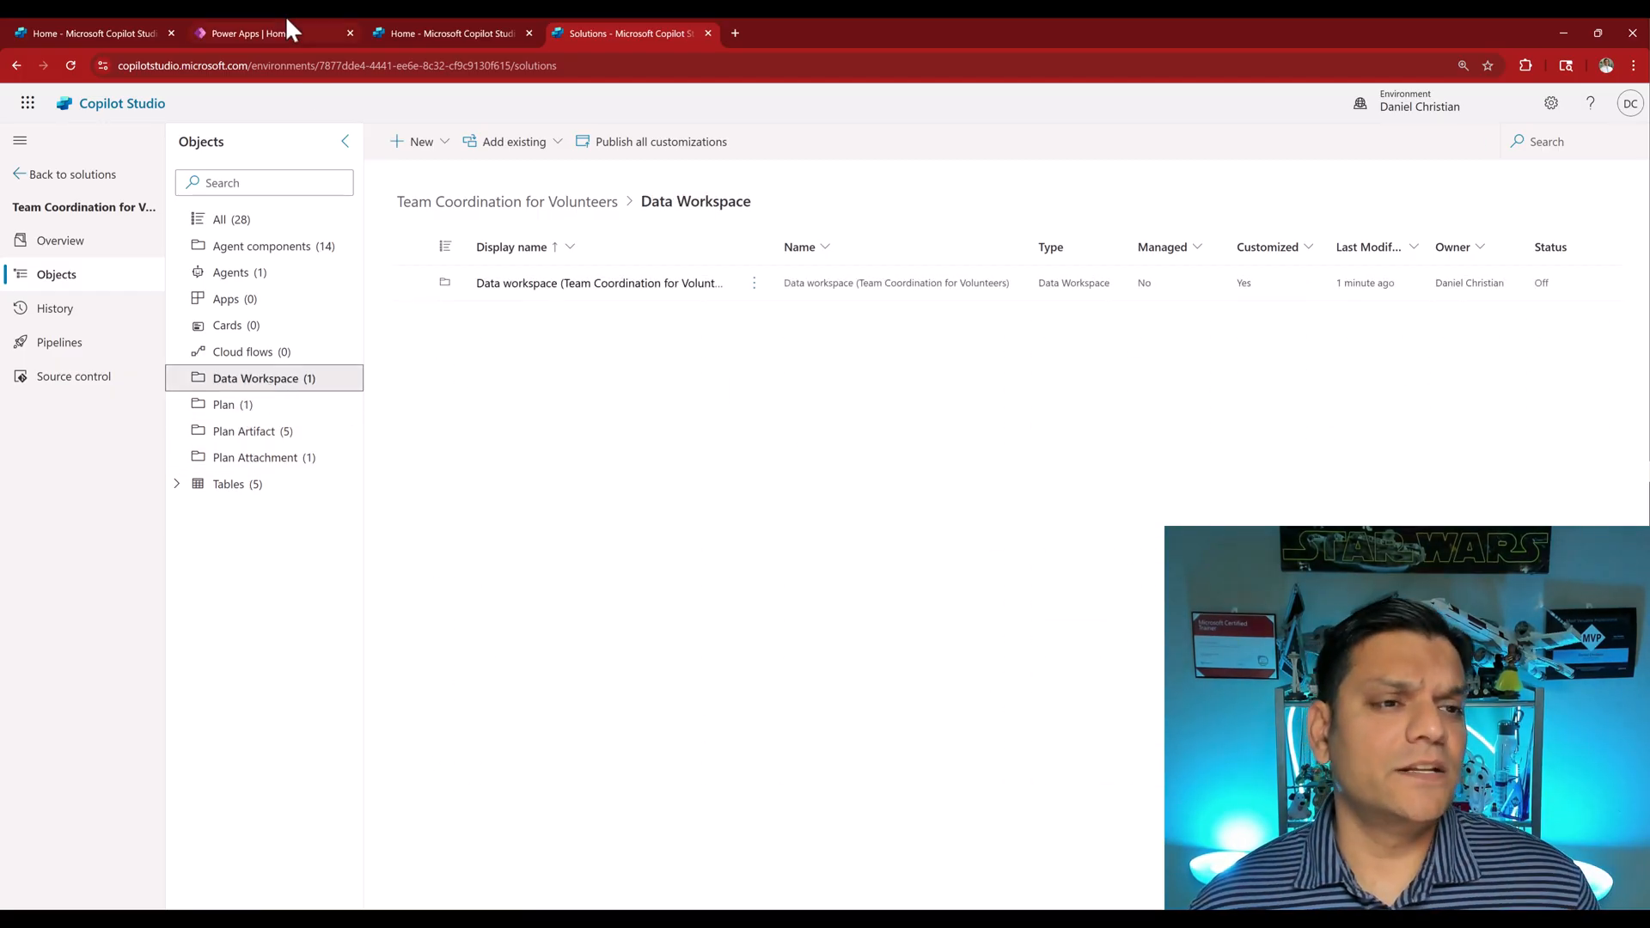
# Open Team Coordination for Volunteers from the Power Apps Solutions list
pyautogui.click(253, 33)
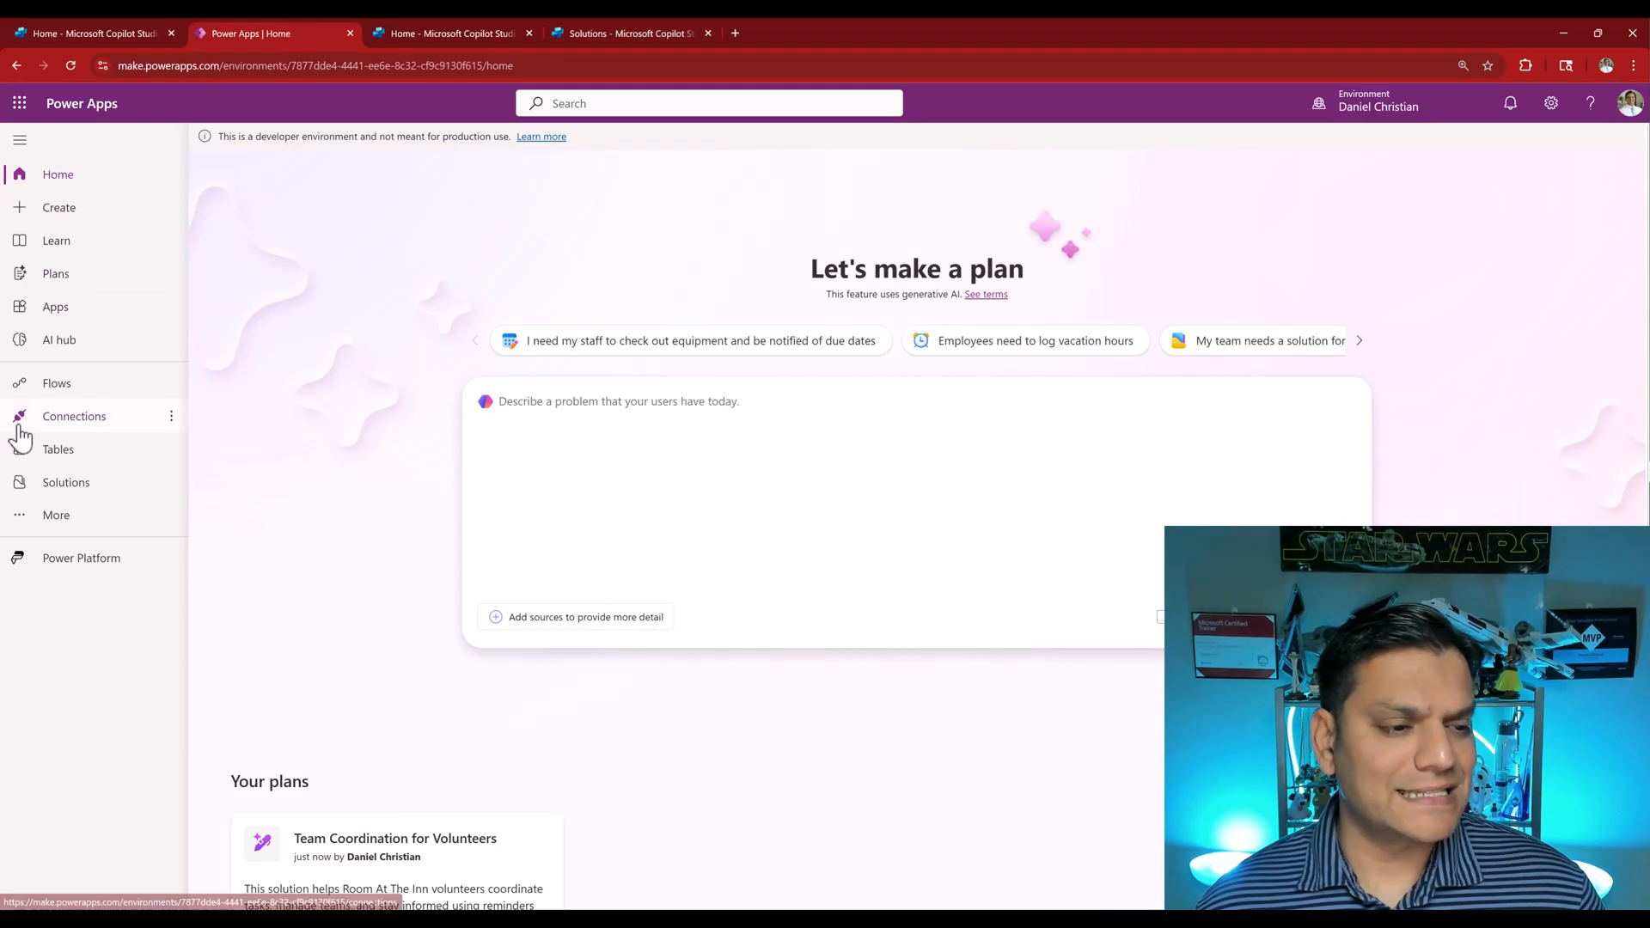
pyautogui.click(66, 482)
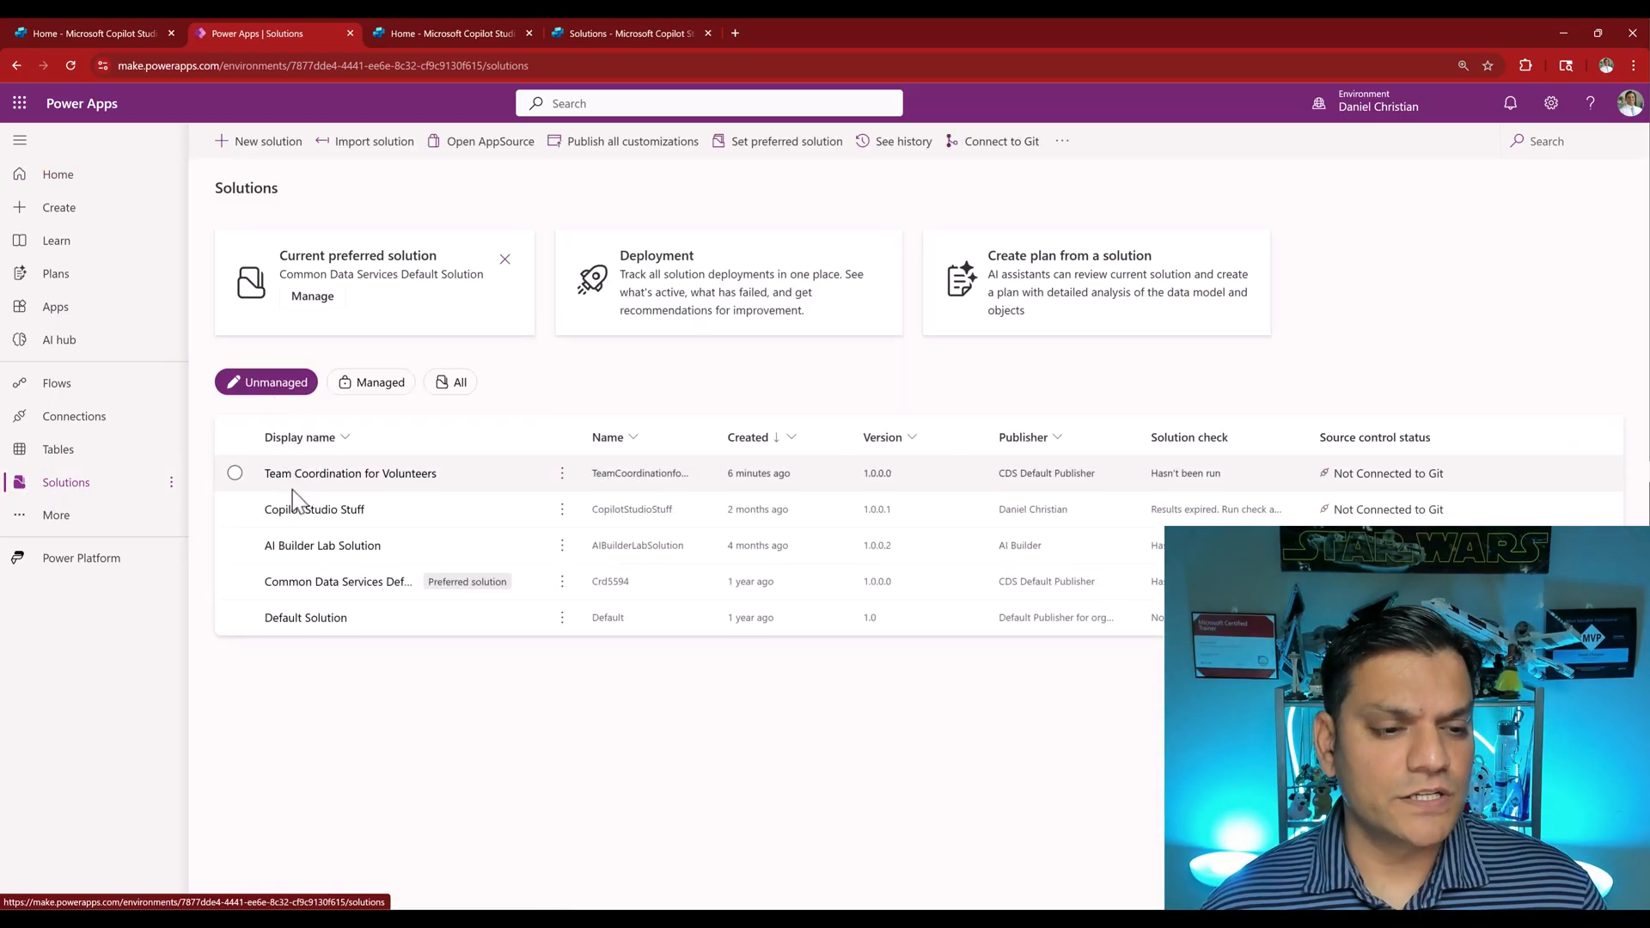
pyautogui.click(350, 472)
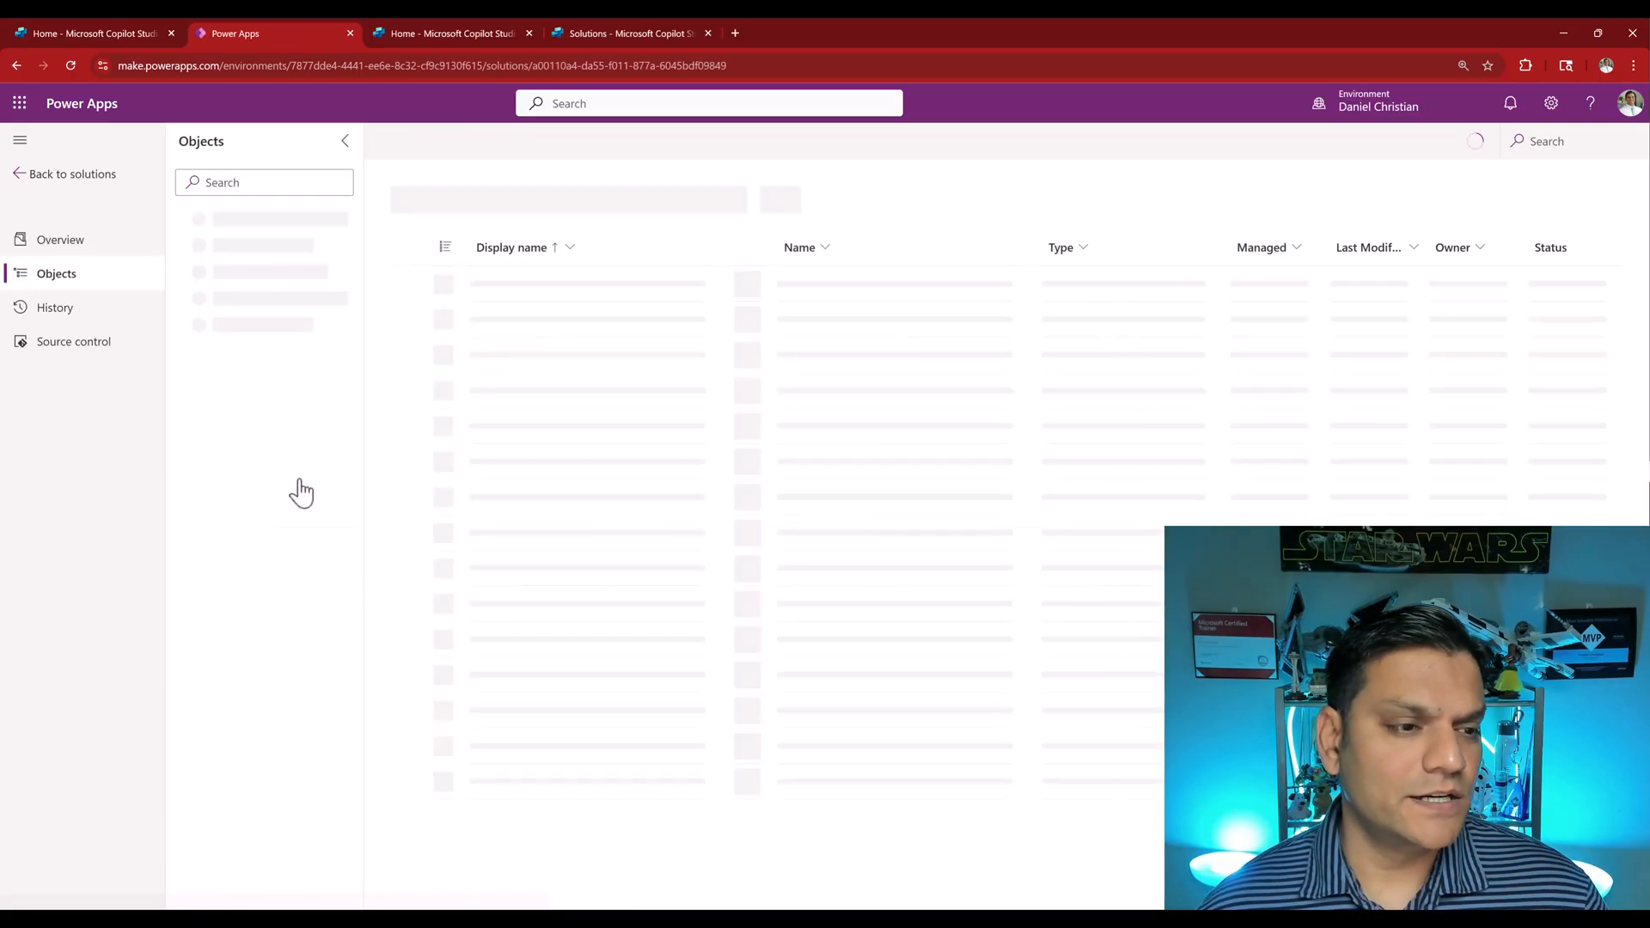